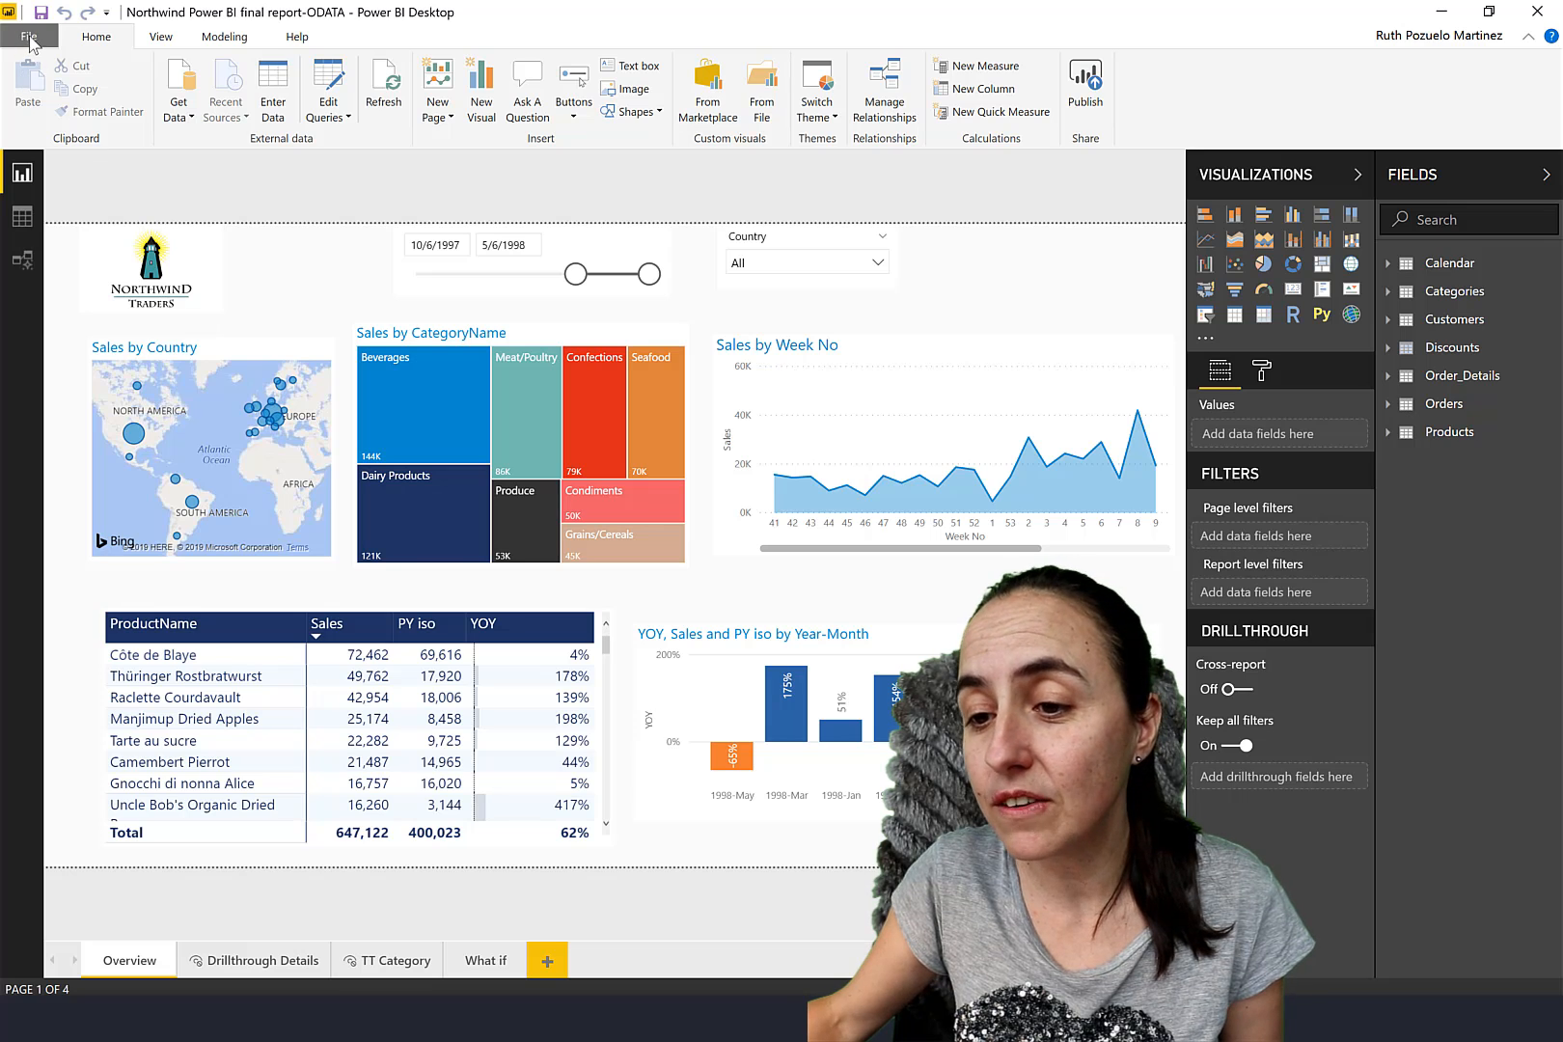
# Enable the updated filter pane in the current file's report settings, after glancing at preview features.
pyautogui.click(27, 37)
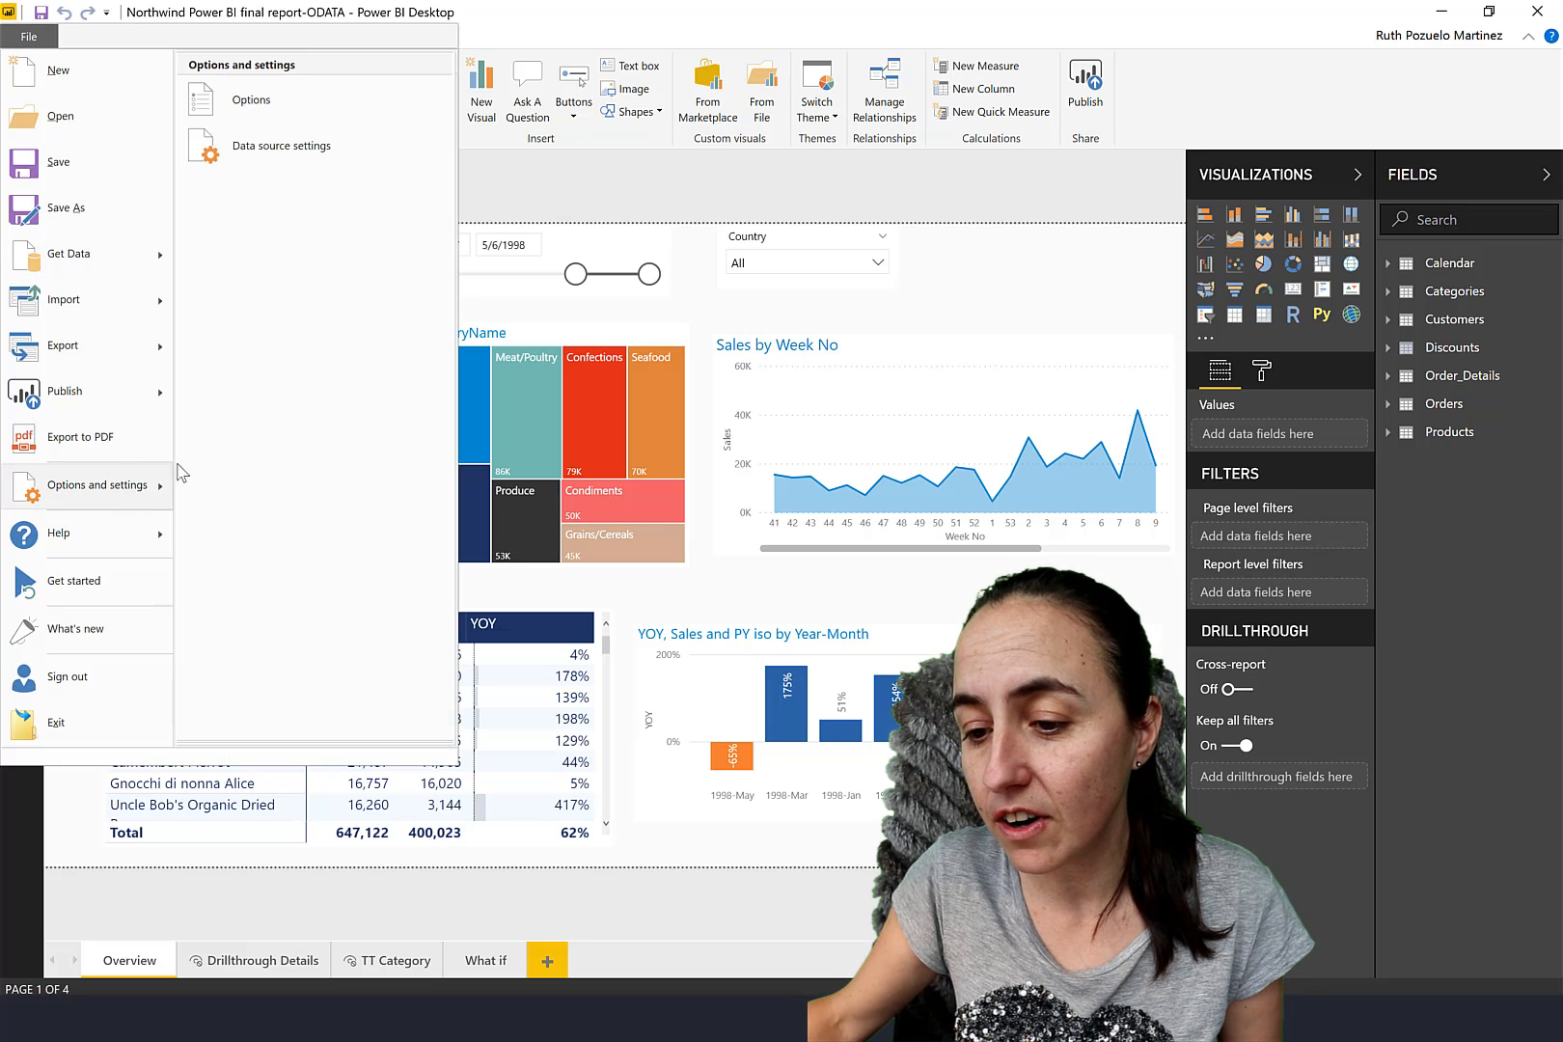
pyautogui.click(29, 36)
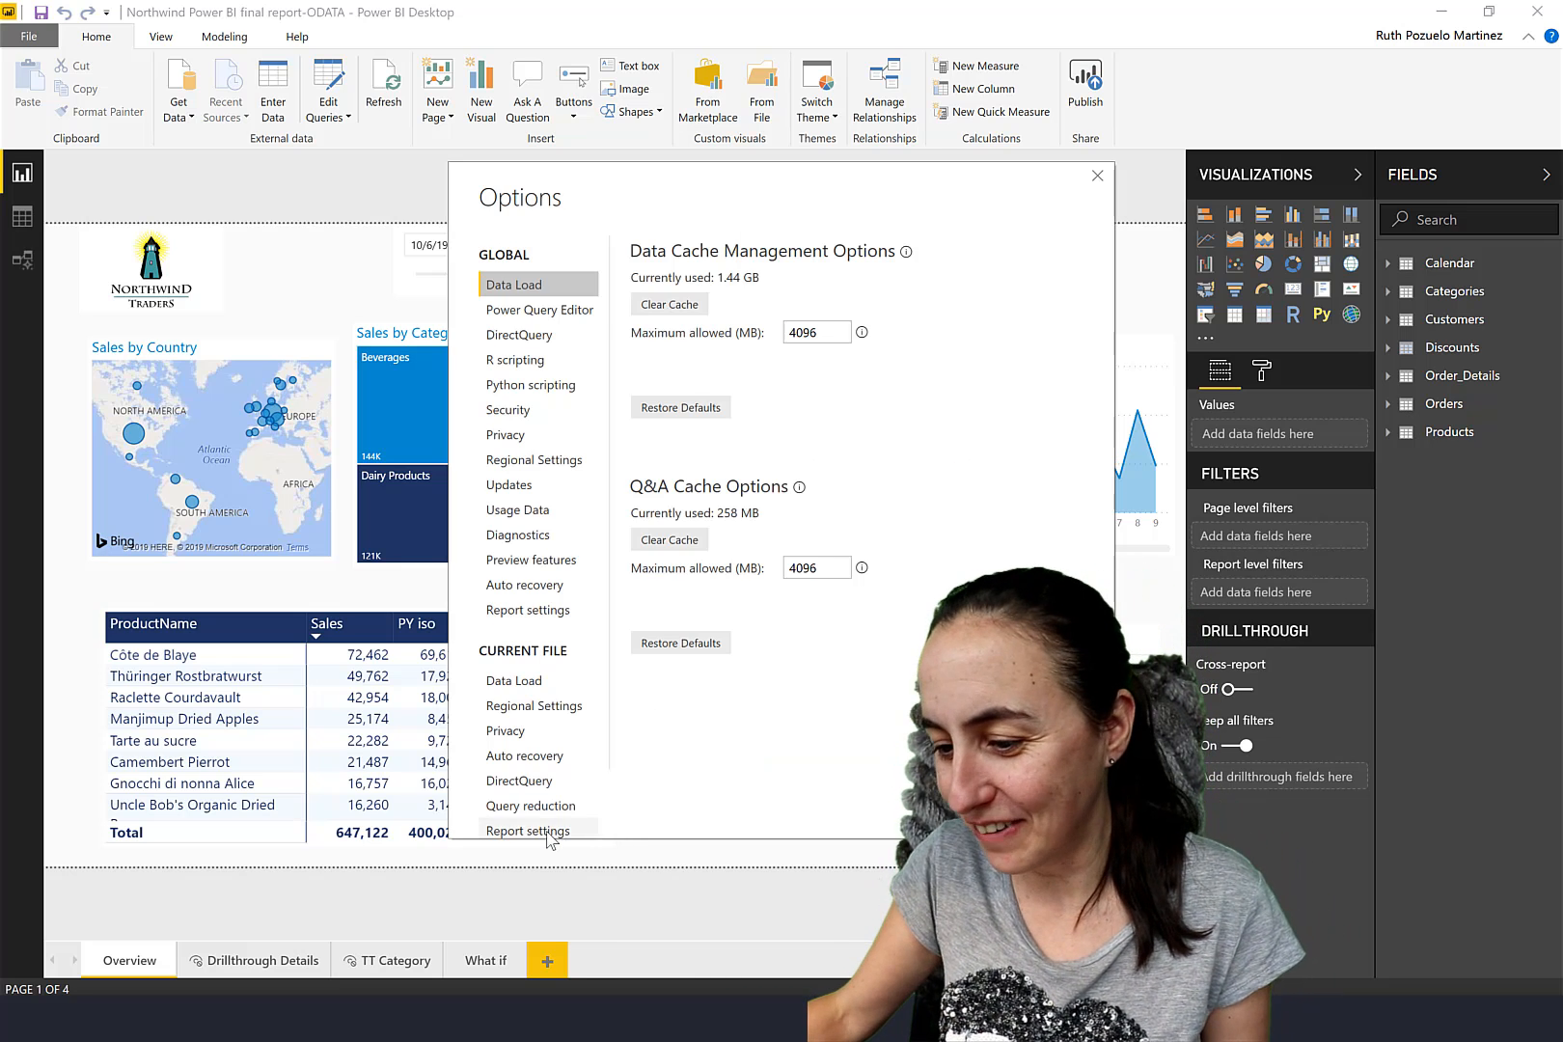
pyautogui.click(528, 826)
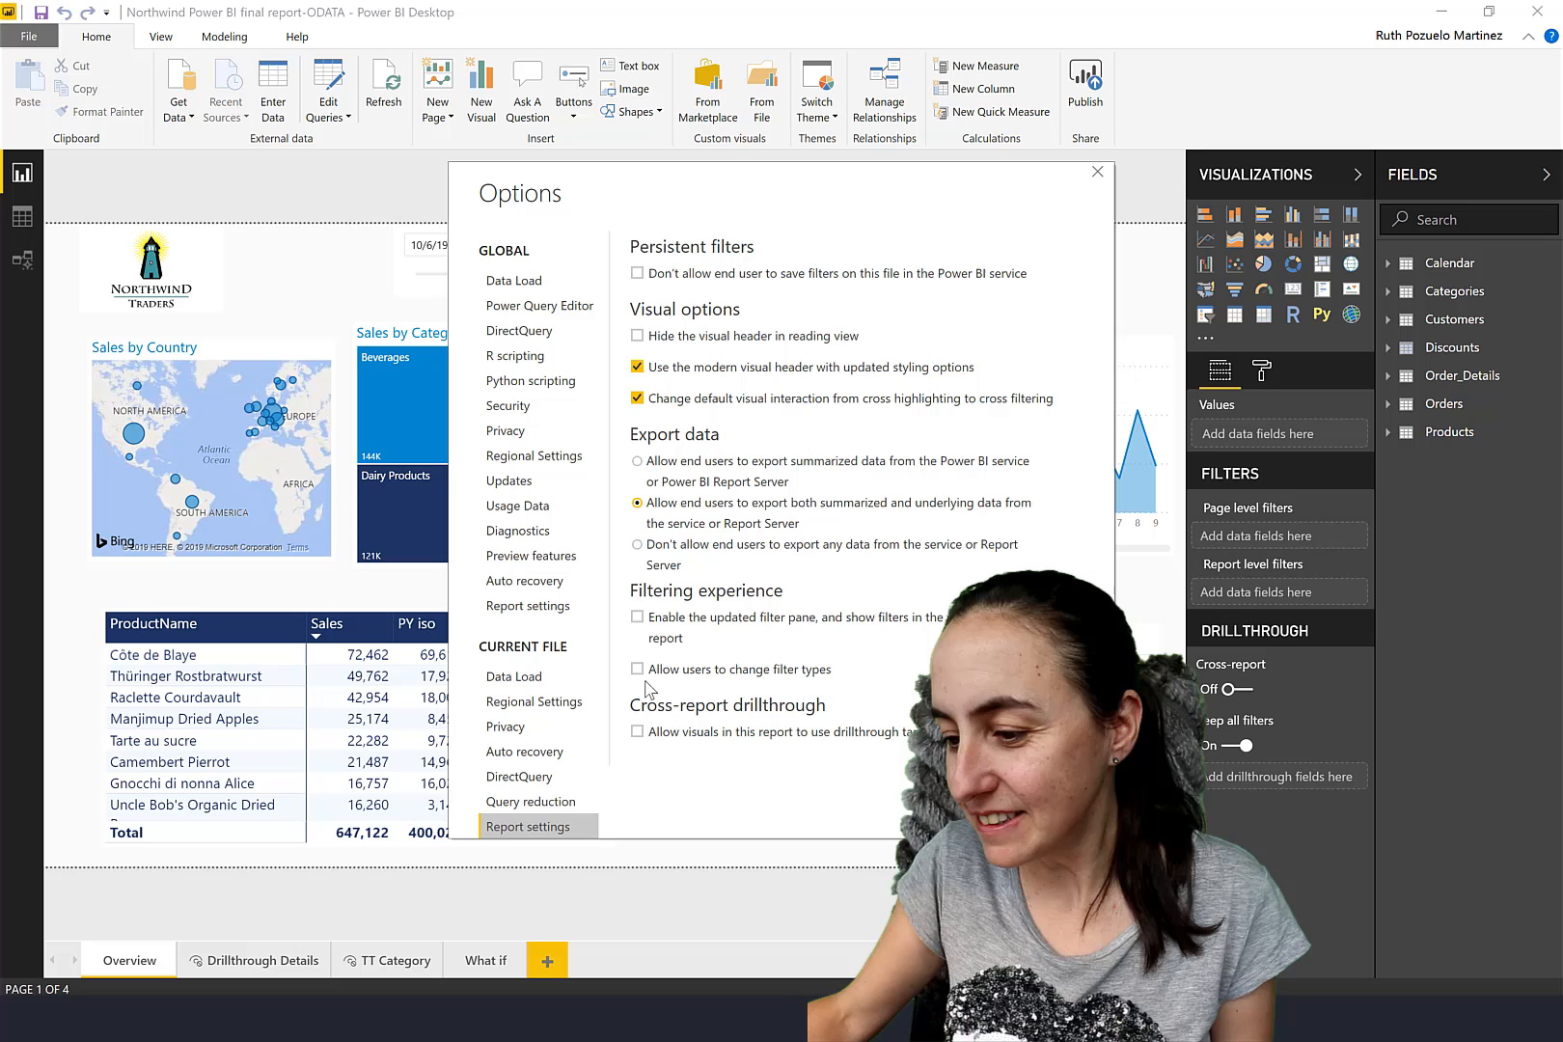
pyautogui.moveTo(691, 627)
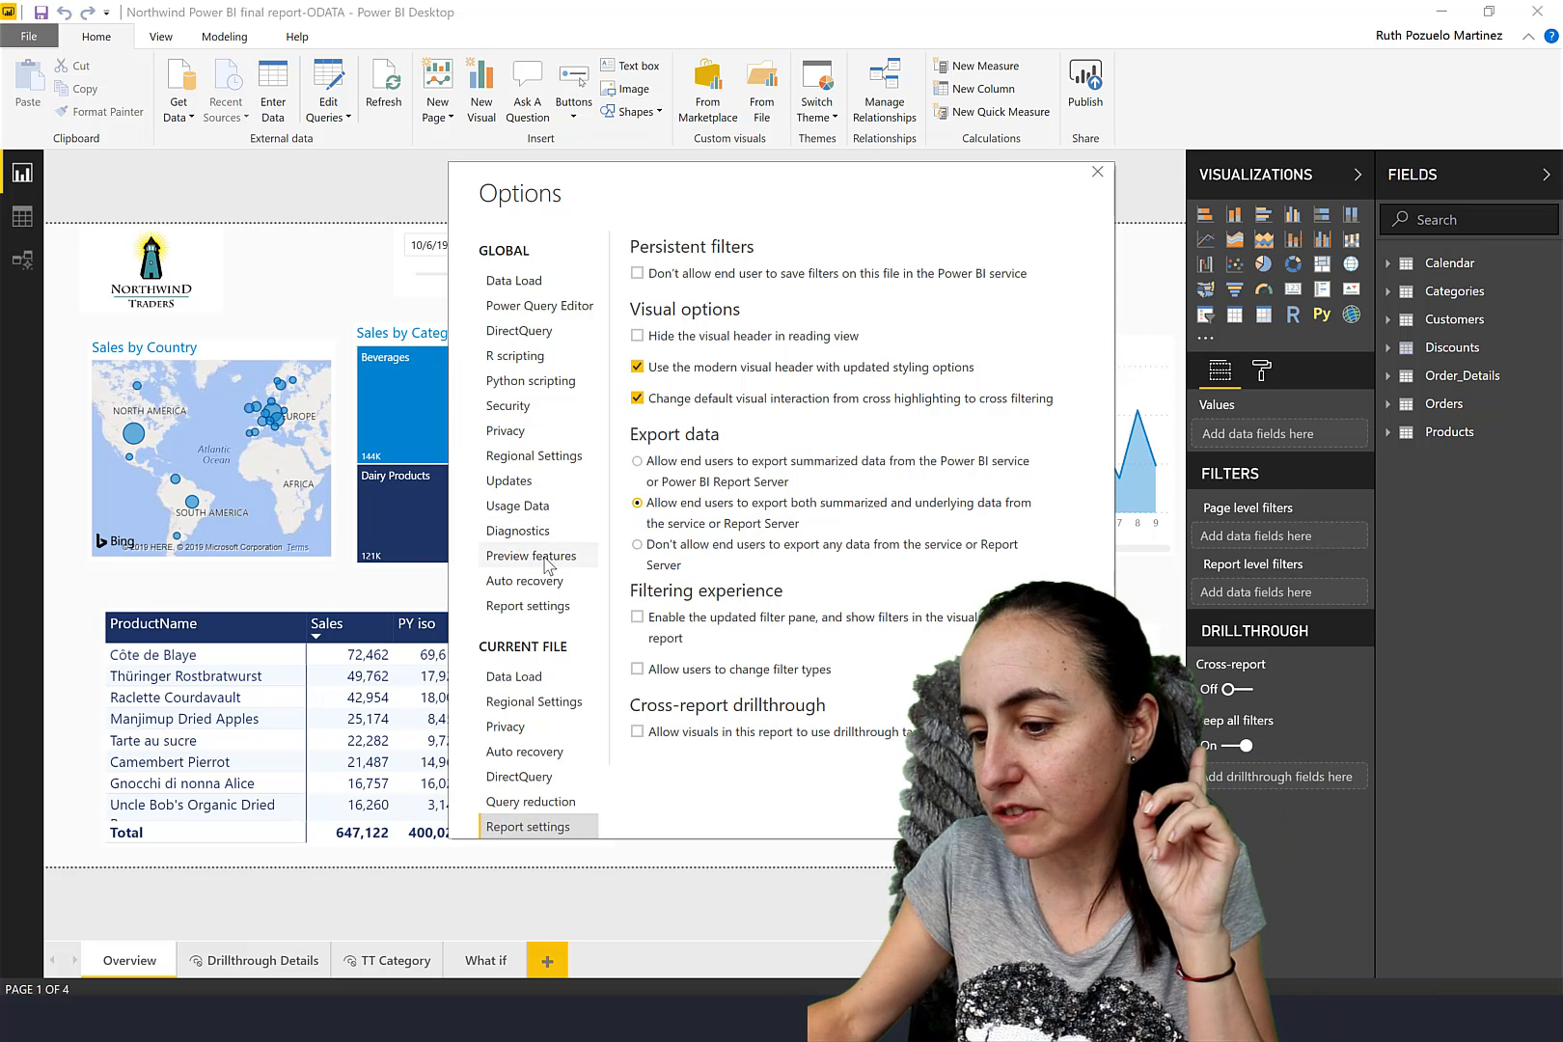
pyautogui.click(530, 556)
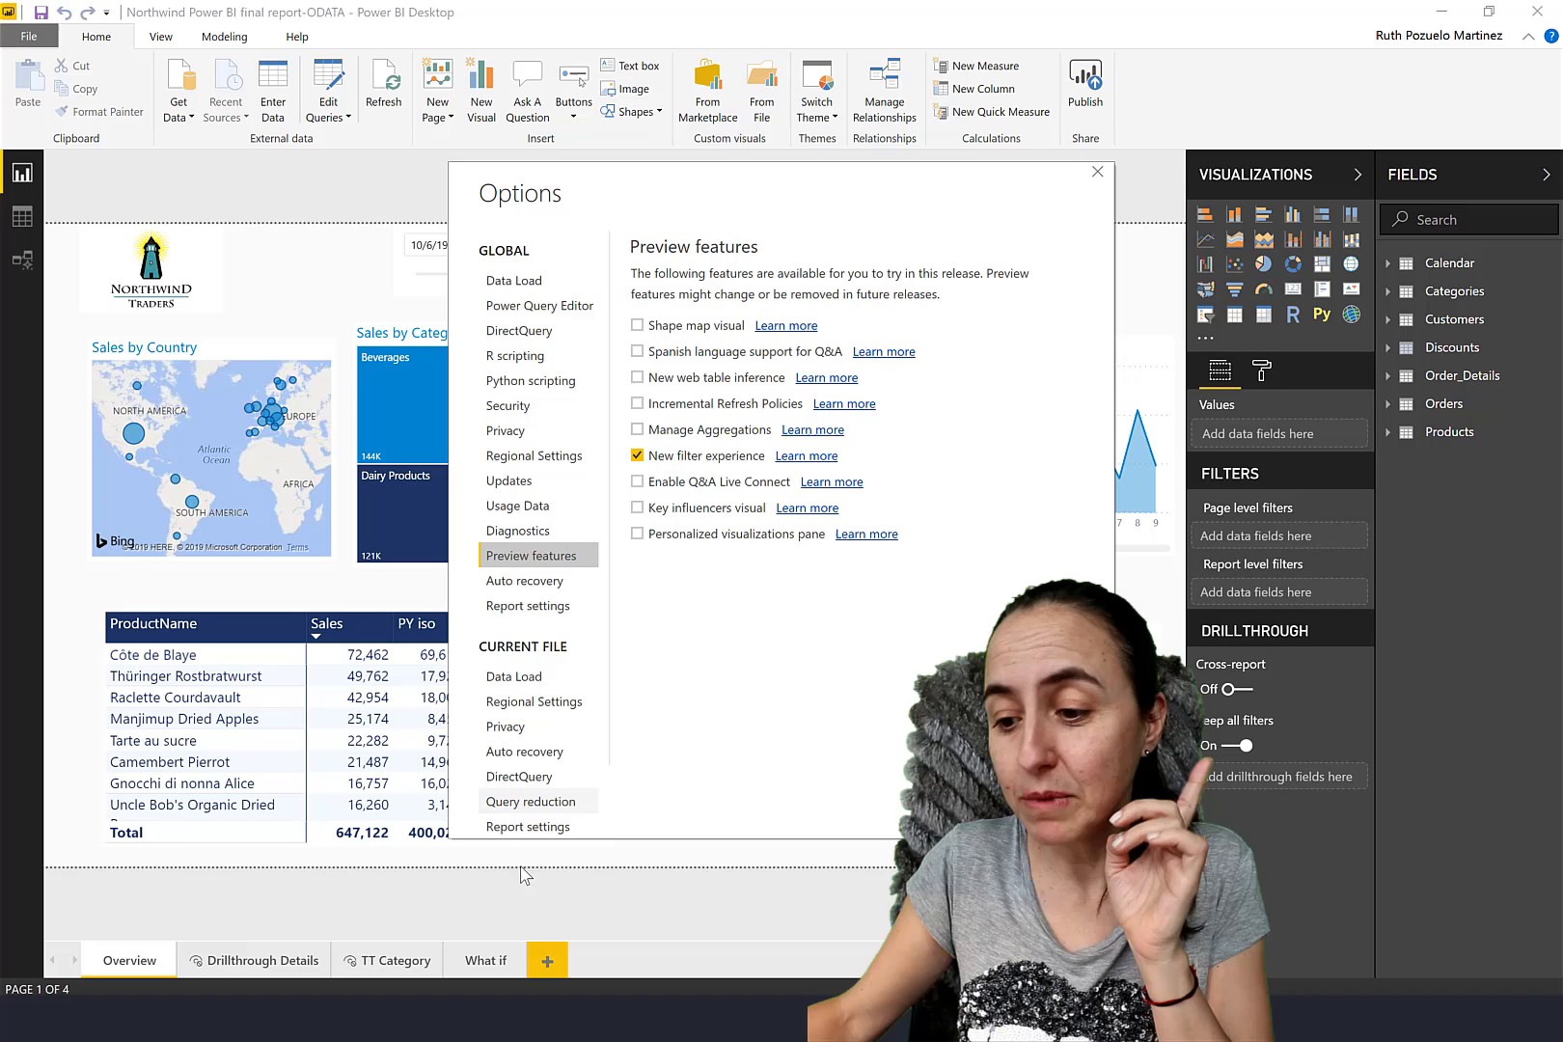
pyautogui.click(526, 826)
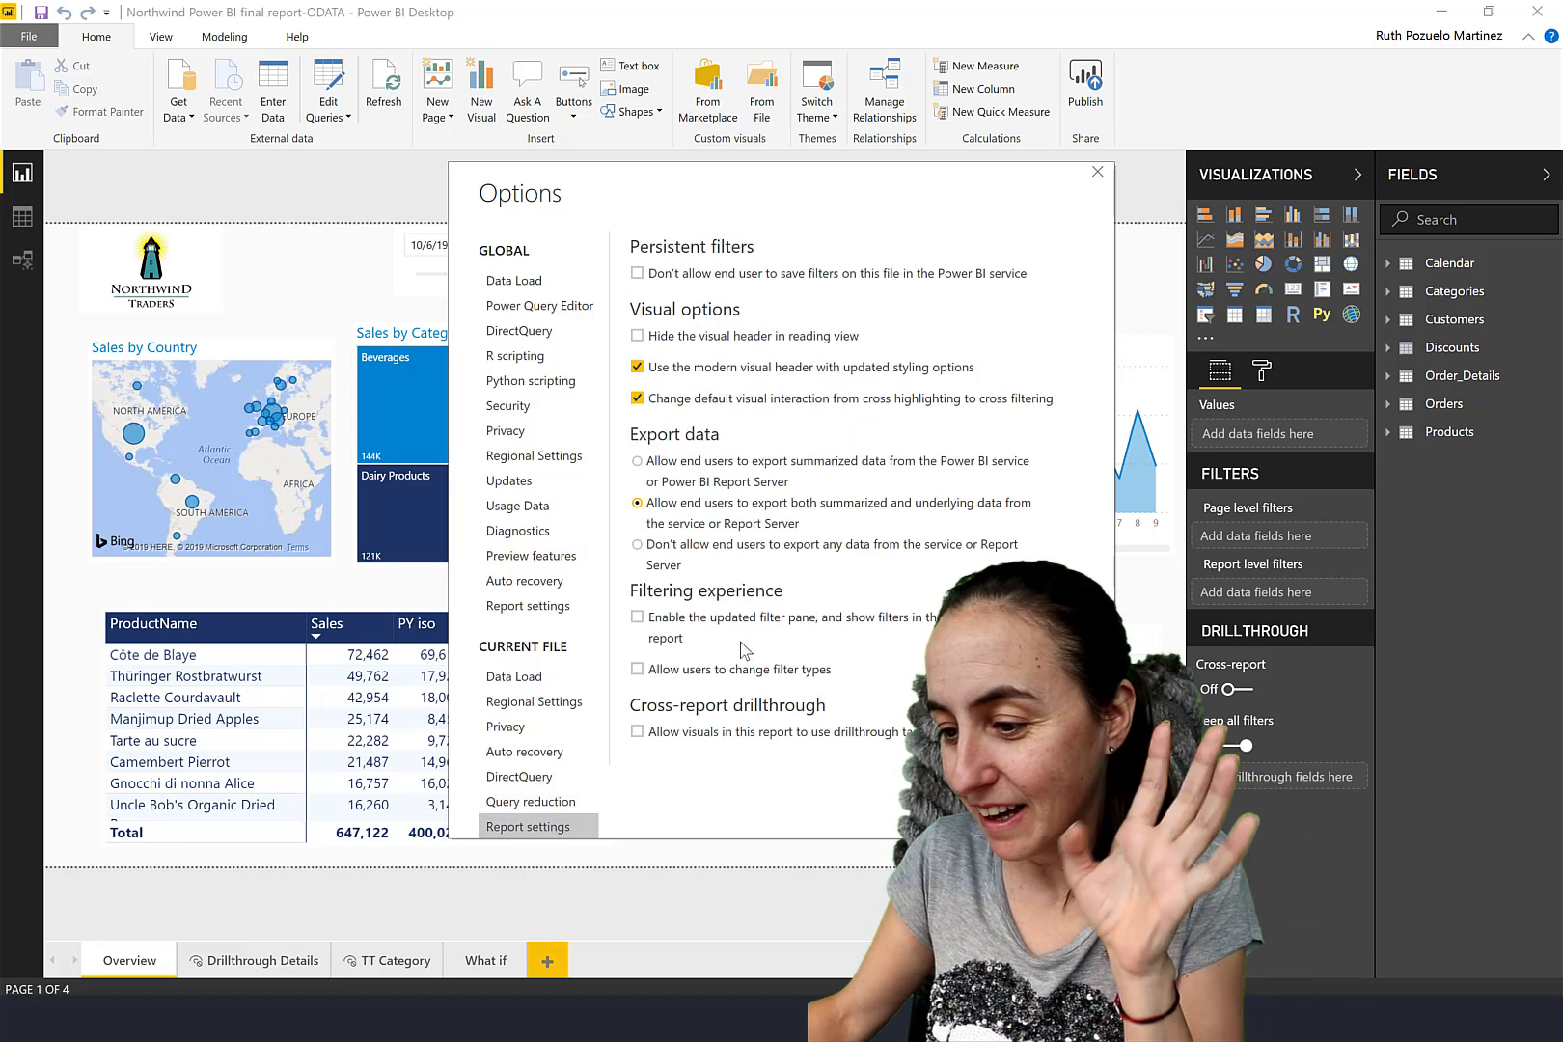
pyautogui.click(637, 617)
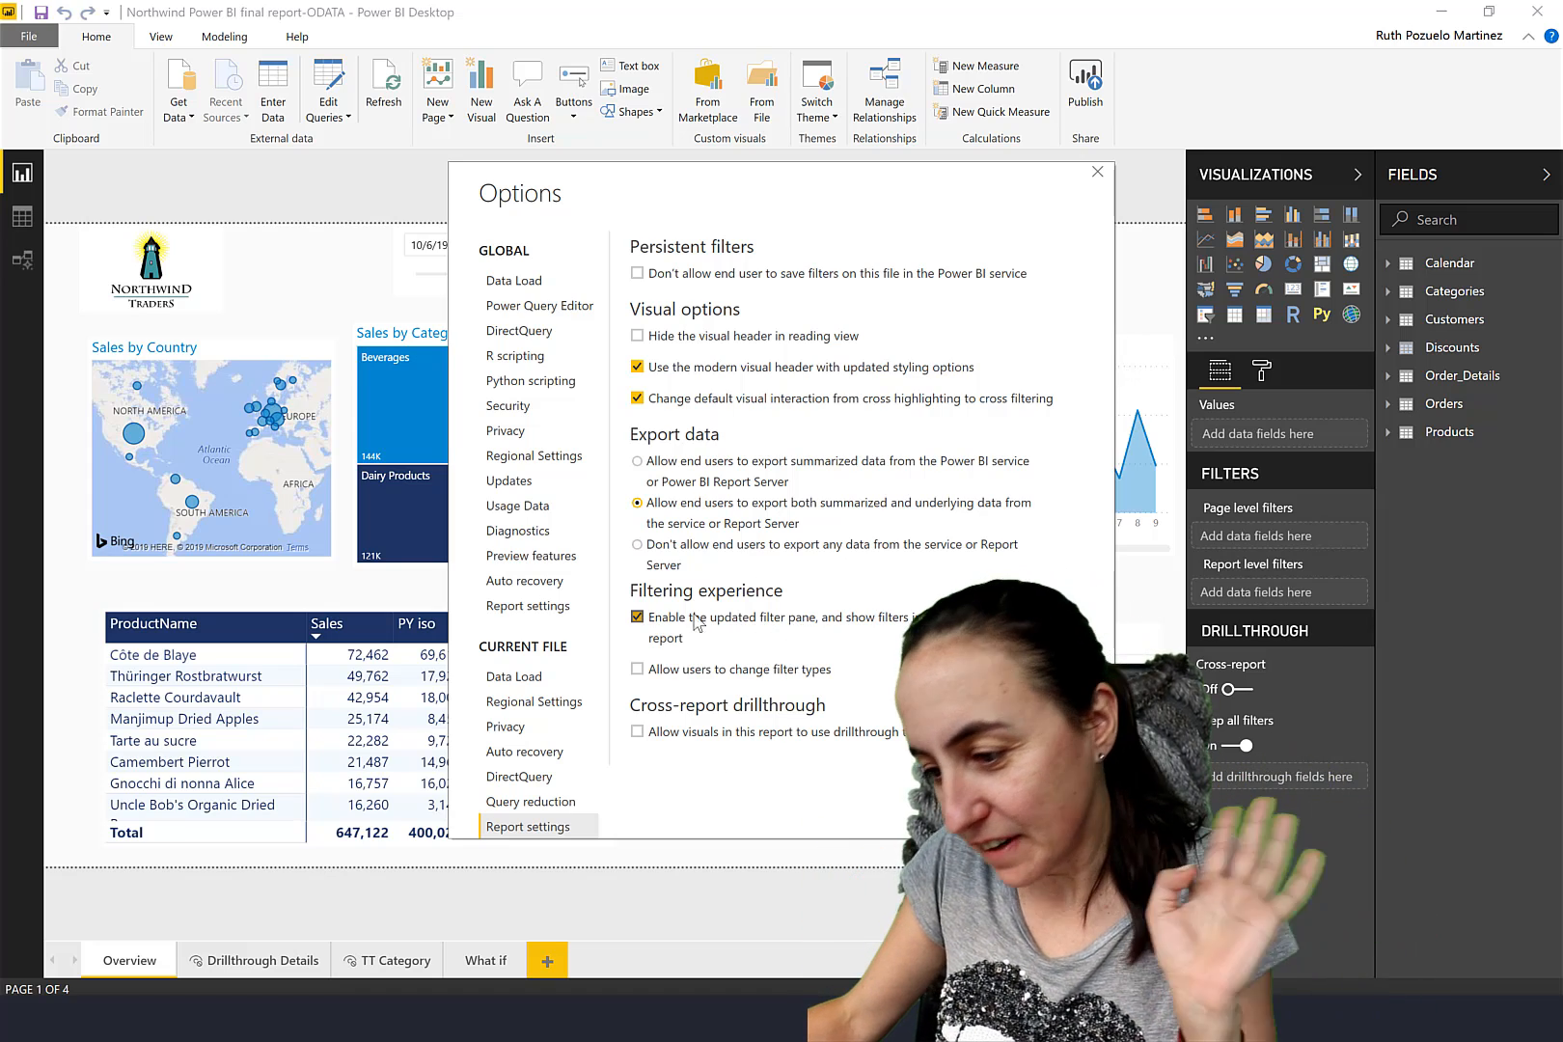
pyautogui.click(638, 670)
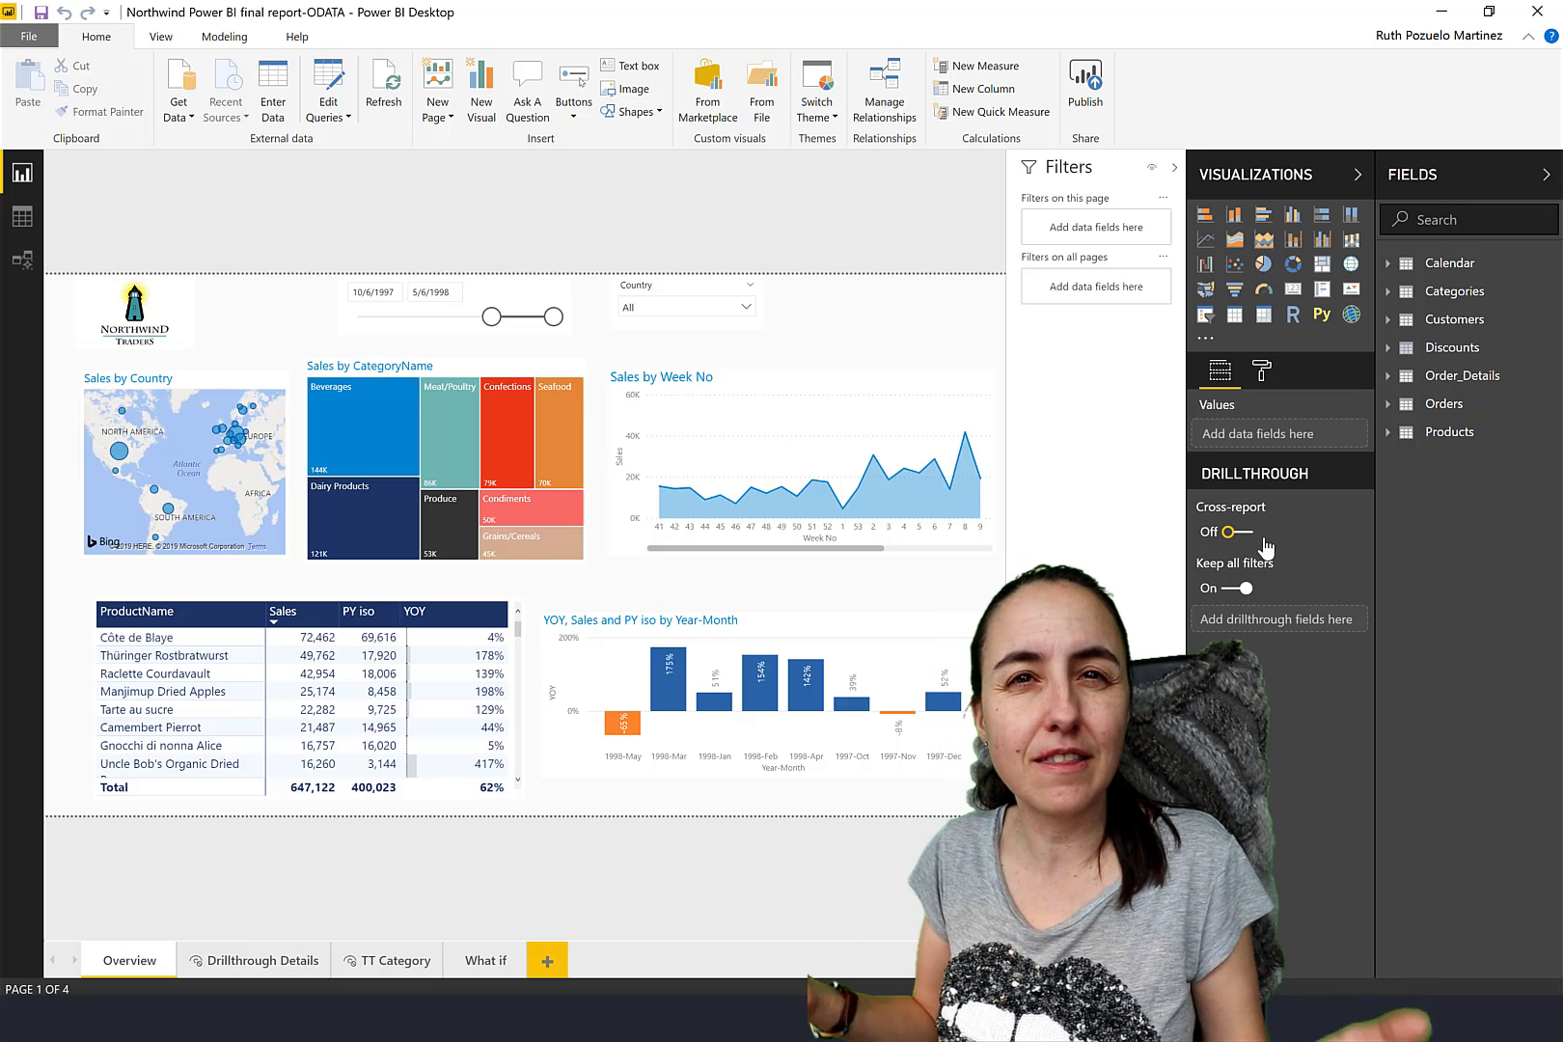
pyautogui.moveTo(1229, 508)
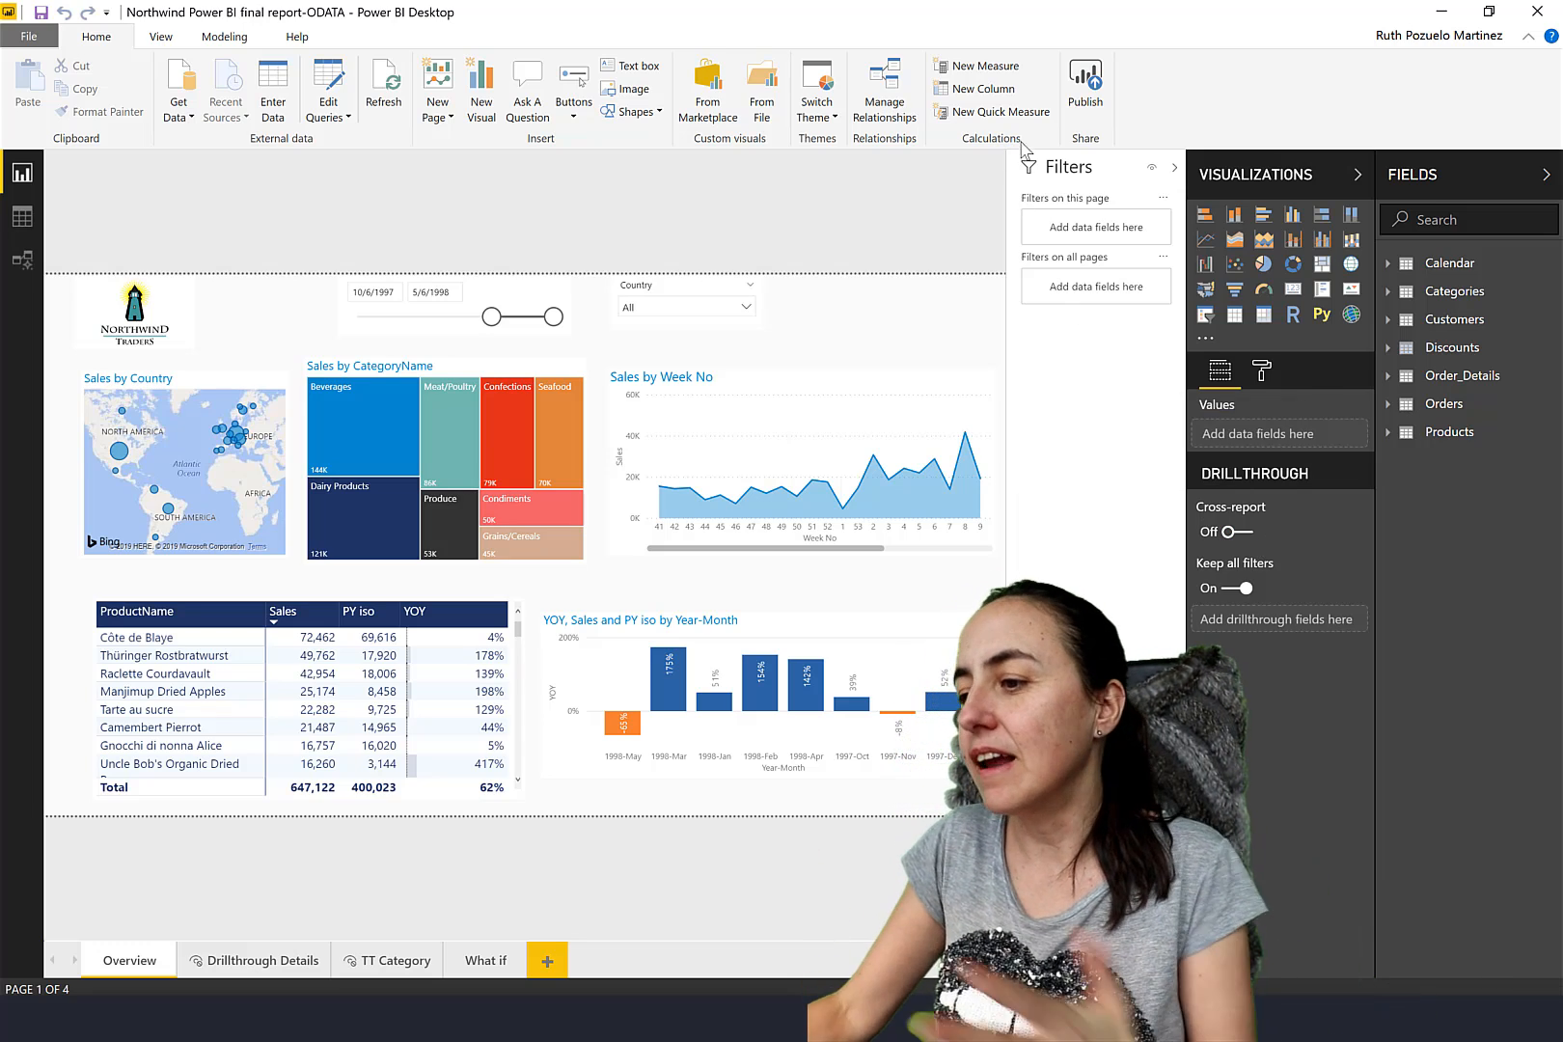
pyautogui.moveTo(1056, 191)
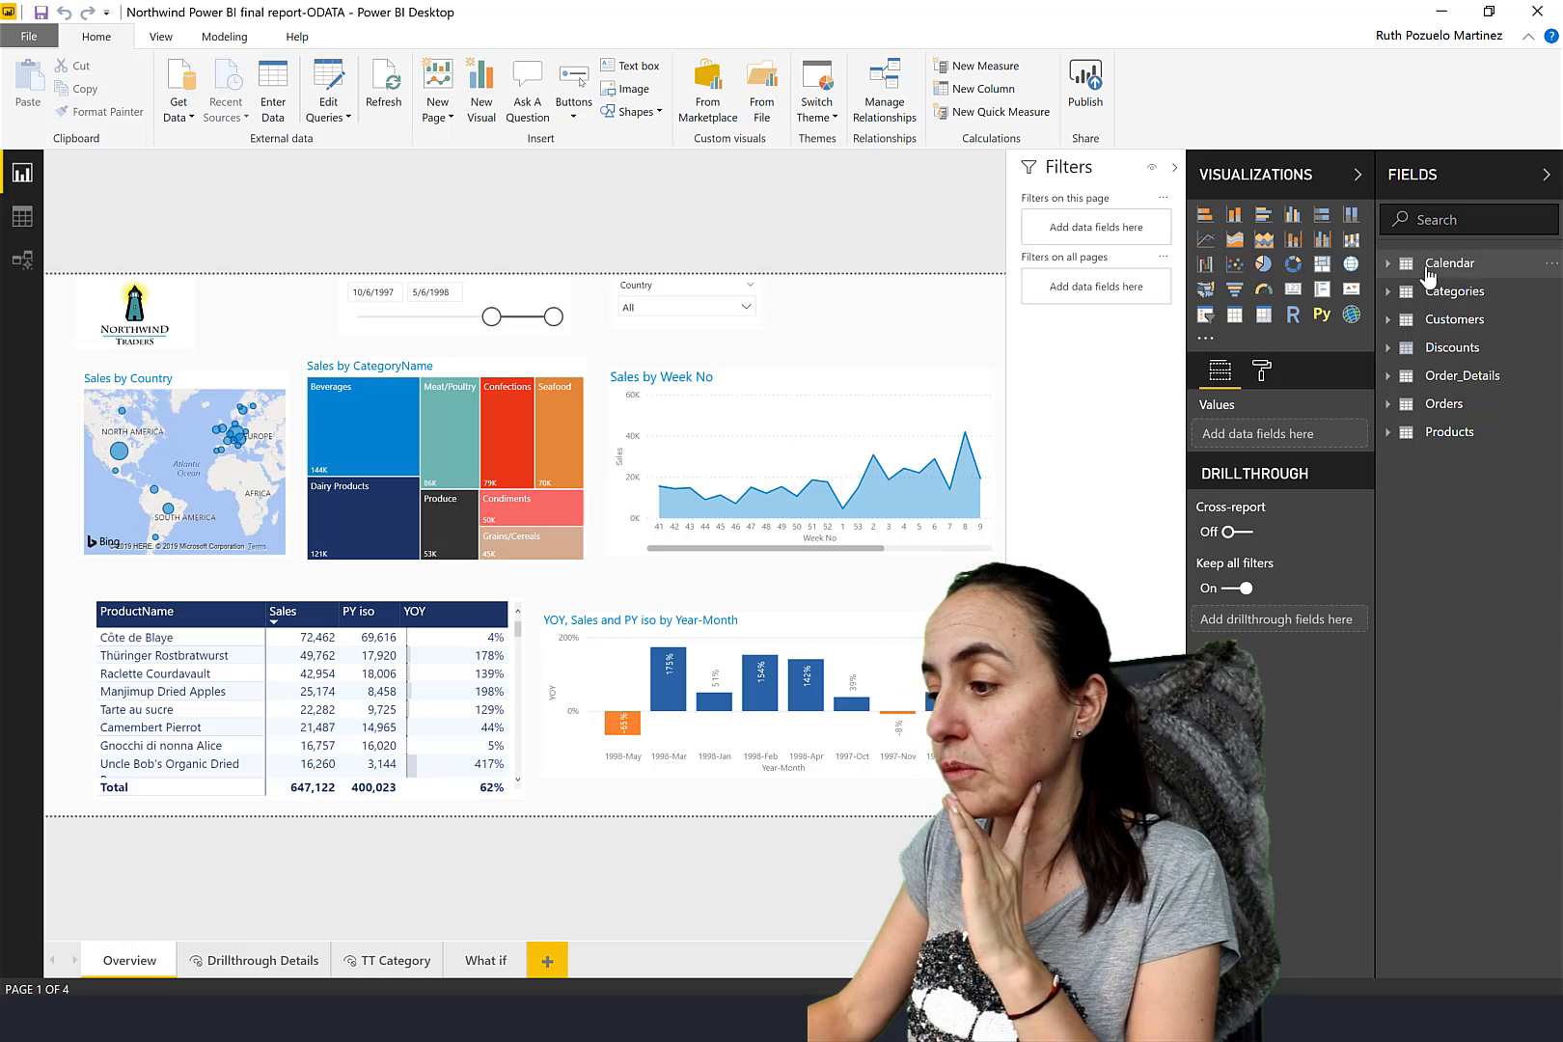
# Add Calendar Year as an all-pages basic filter and keep only 1998.
pyautogui.click(1451, 263)
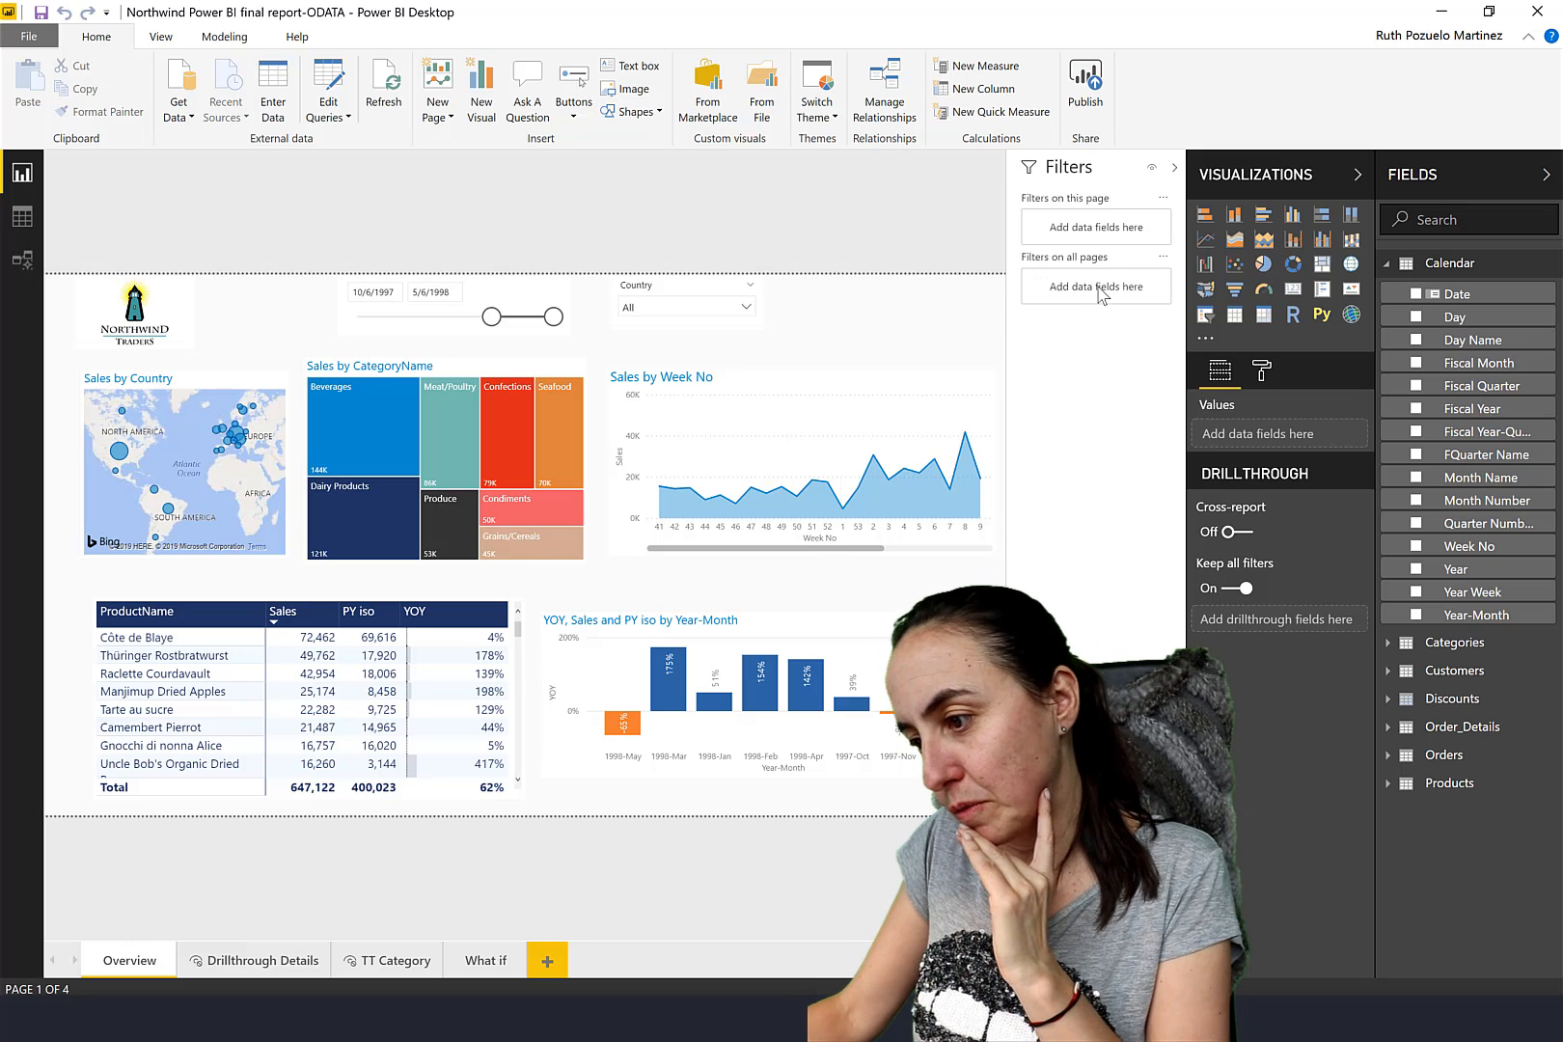
pyautogui.click(1094, 334)
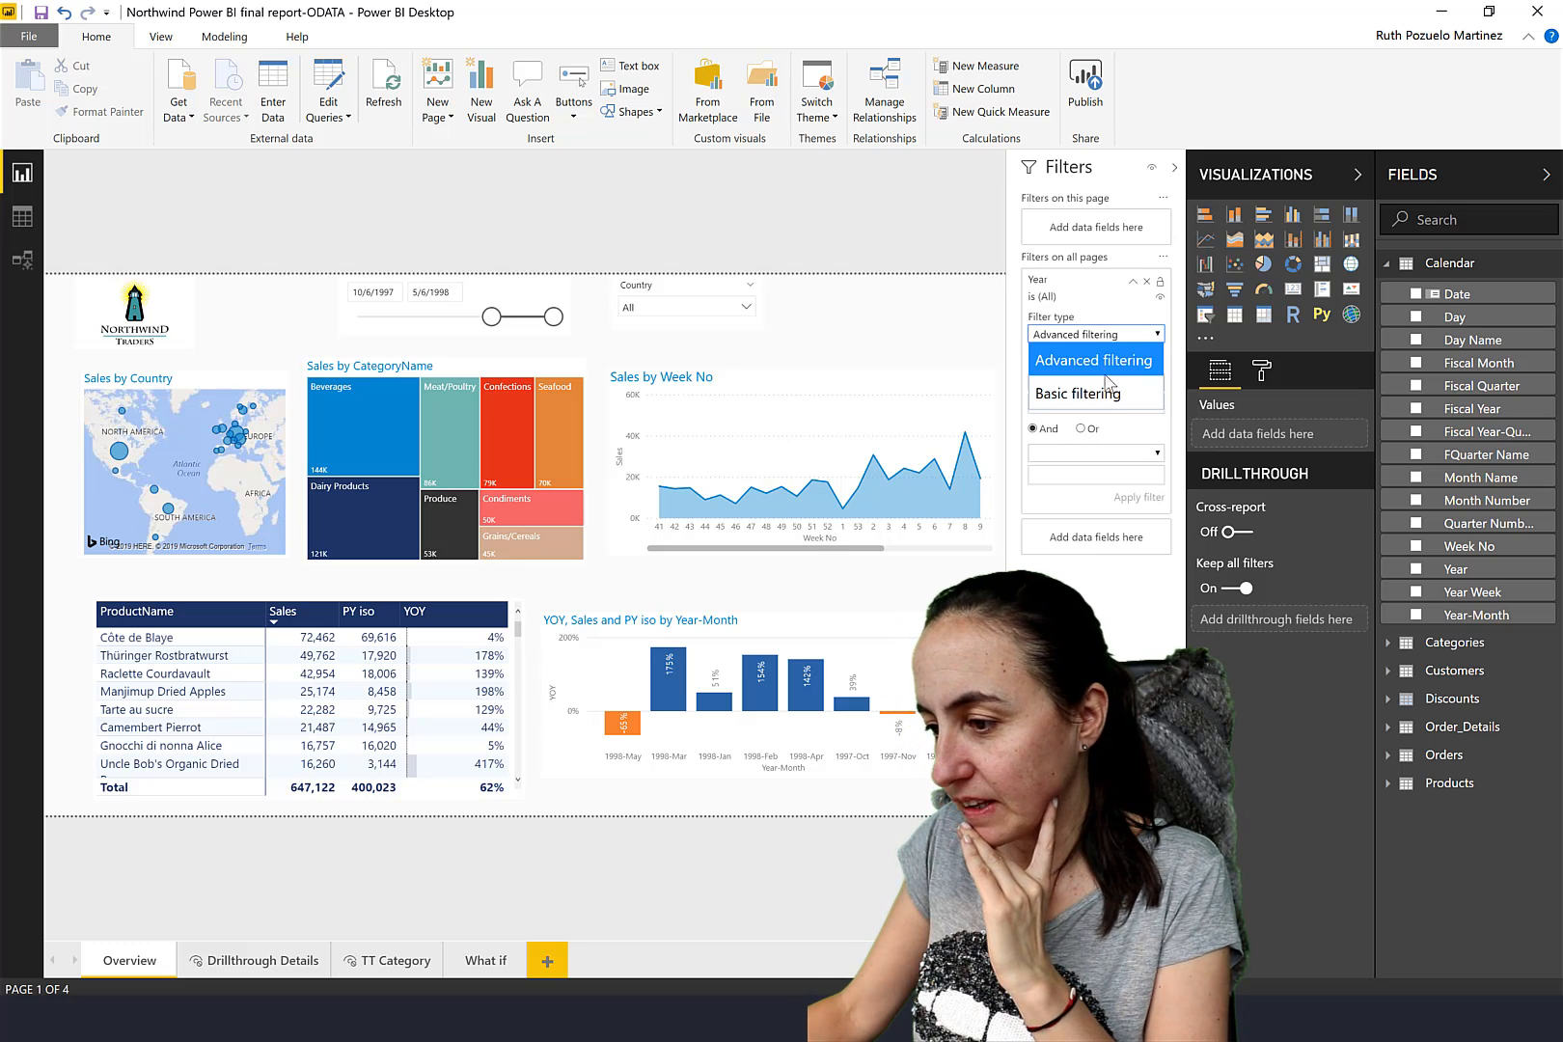
pyautogui.click(1077, 394)
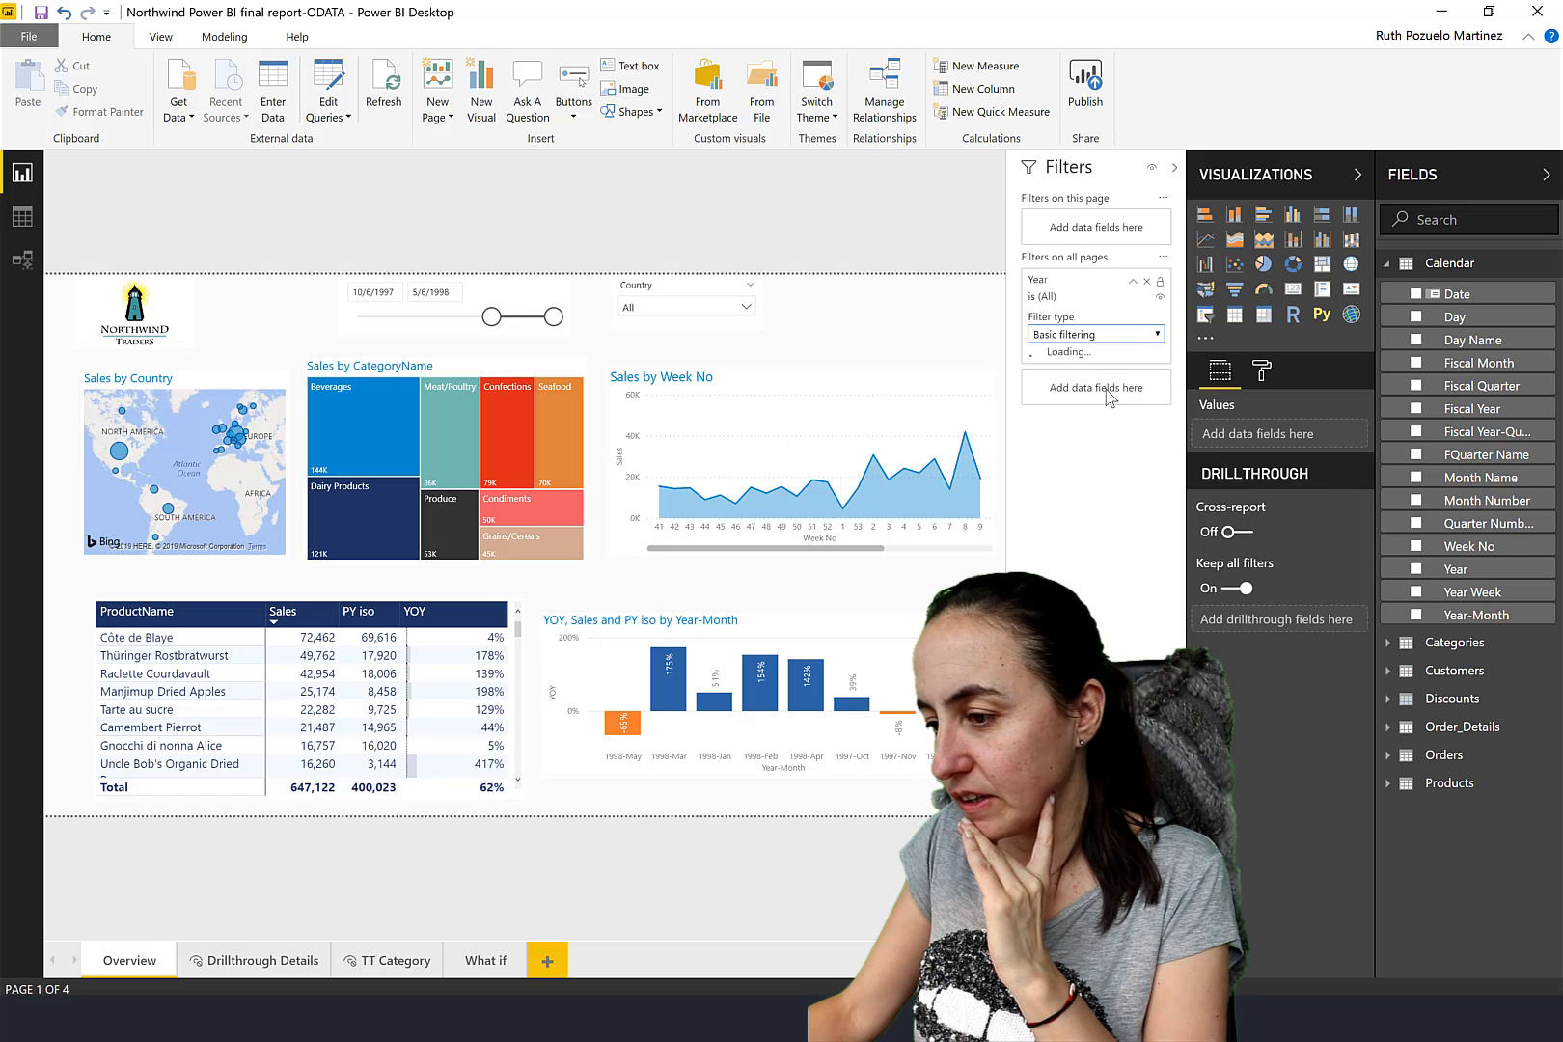
pyautogui.click(1030, 405)
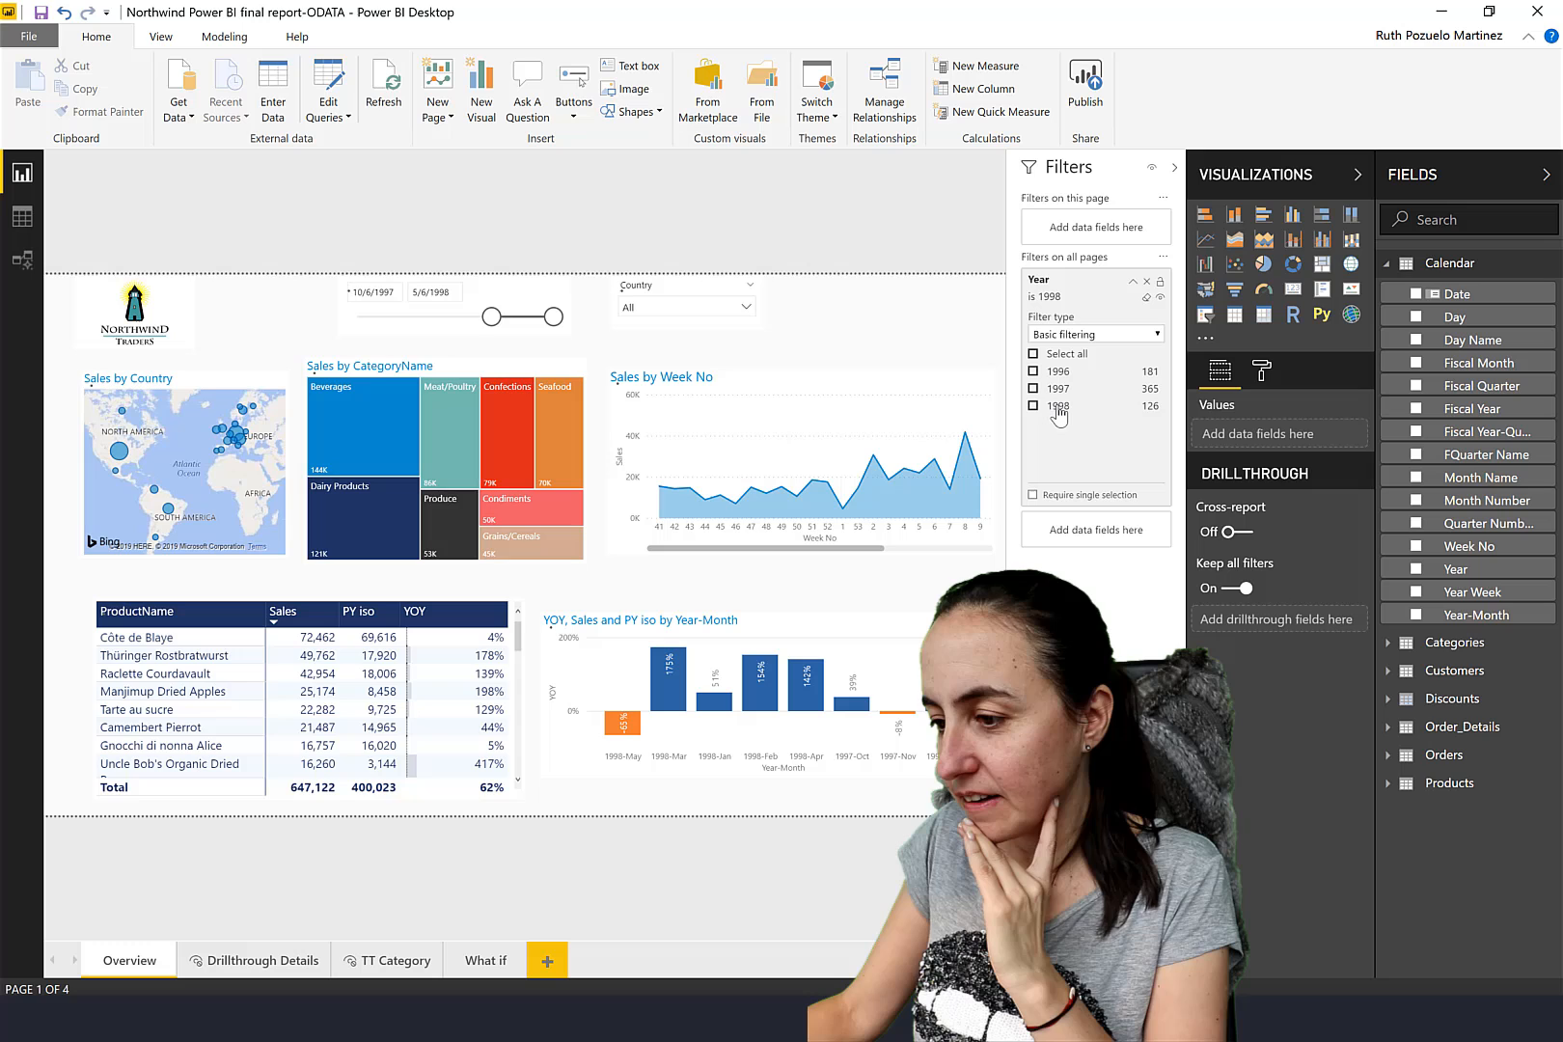
pyautogui.click(1034, 405)
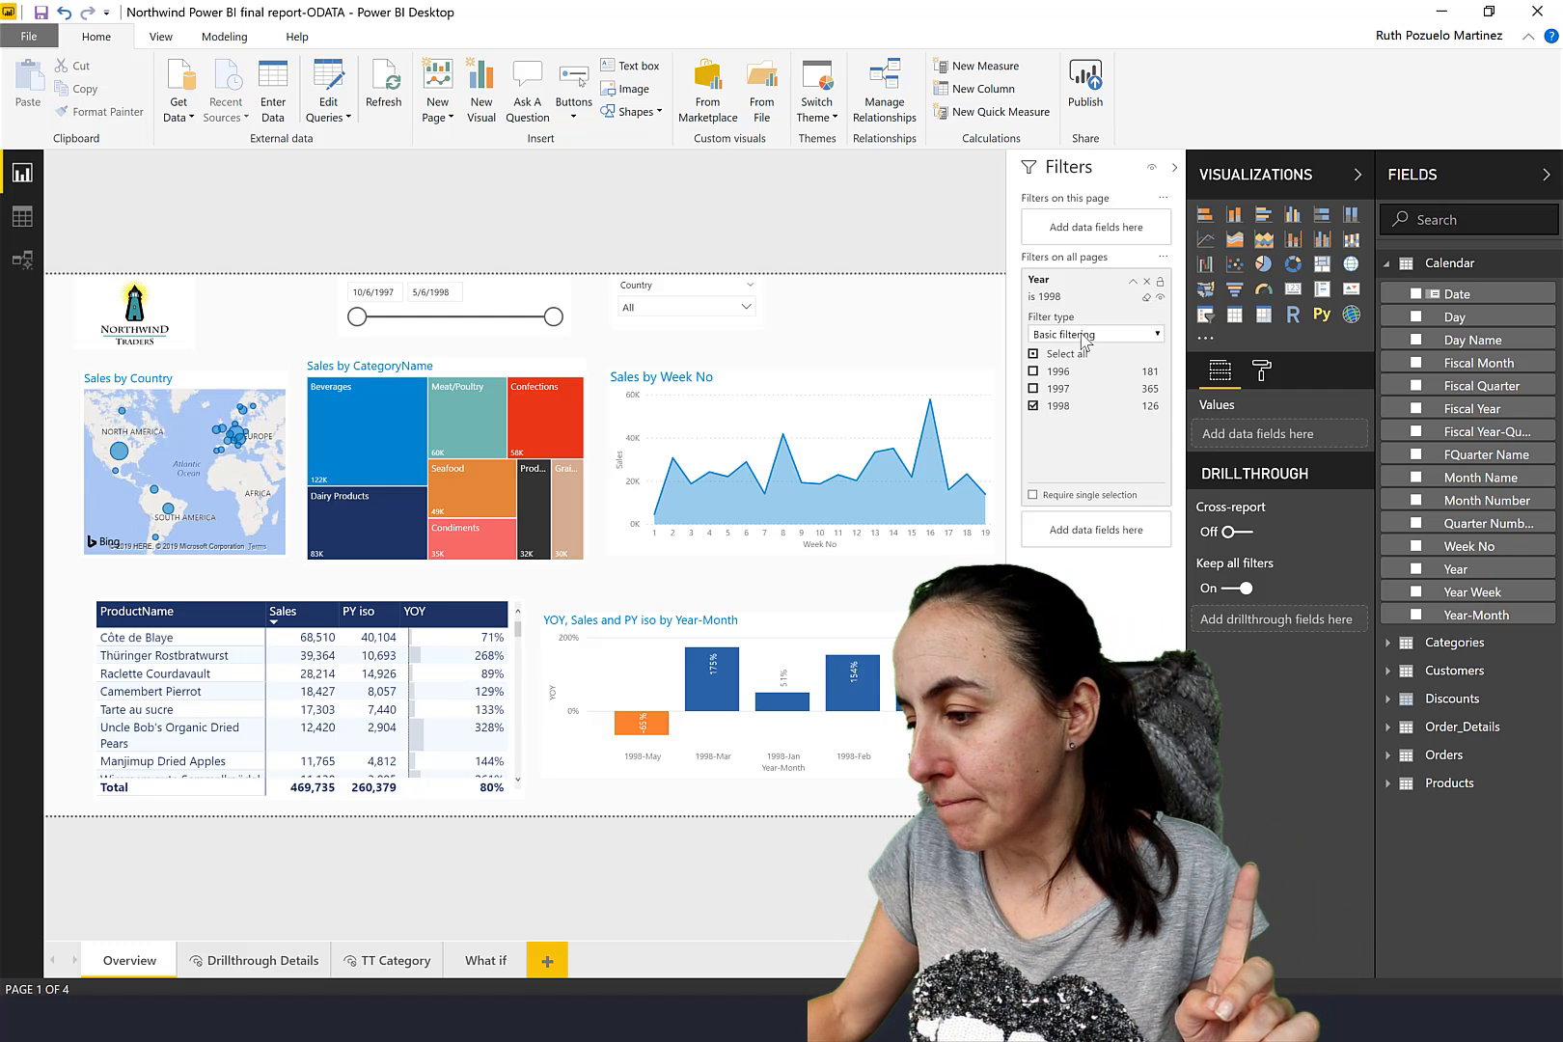
# Confirm in report settings that users may change filter types, checking the Year filter's type choices.
pyautogui.click(1094, 334)
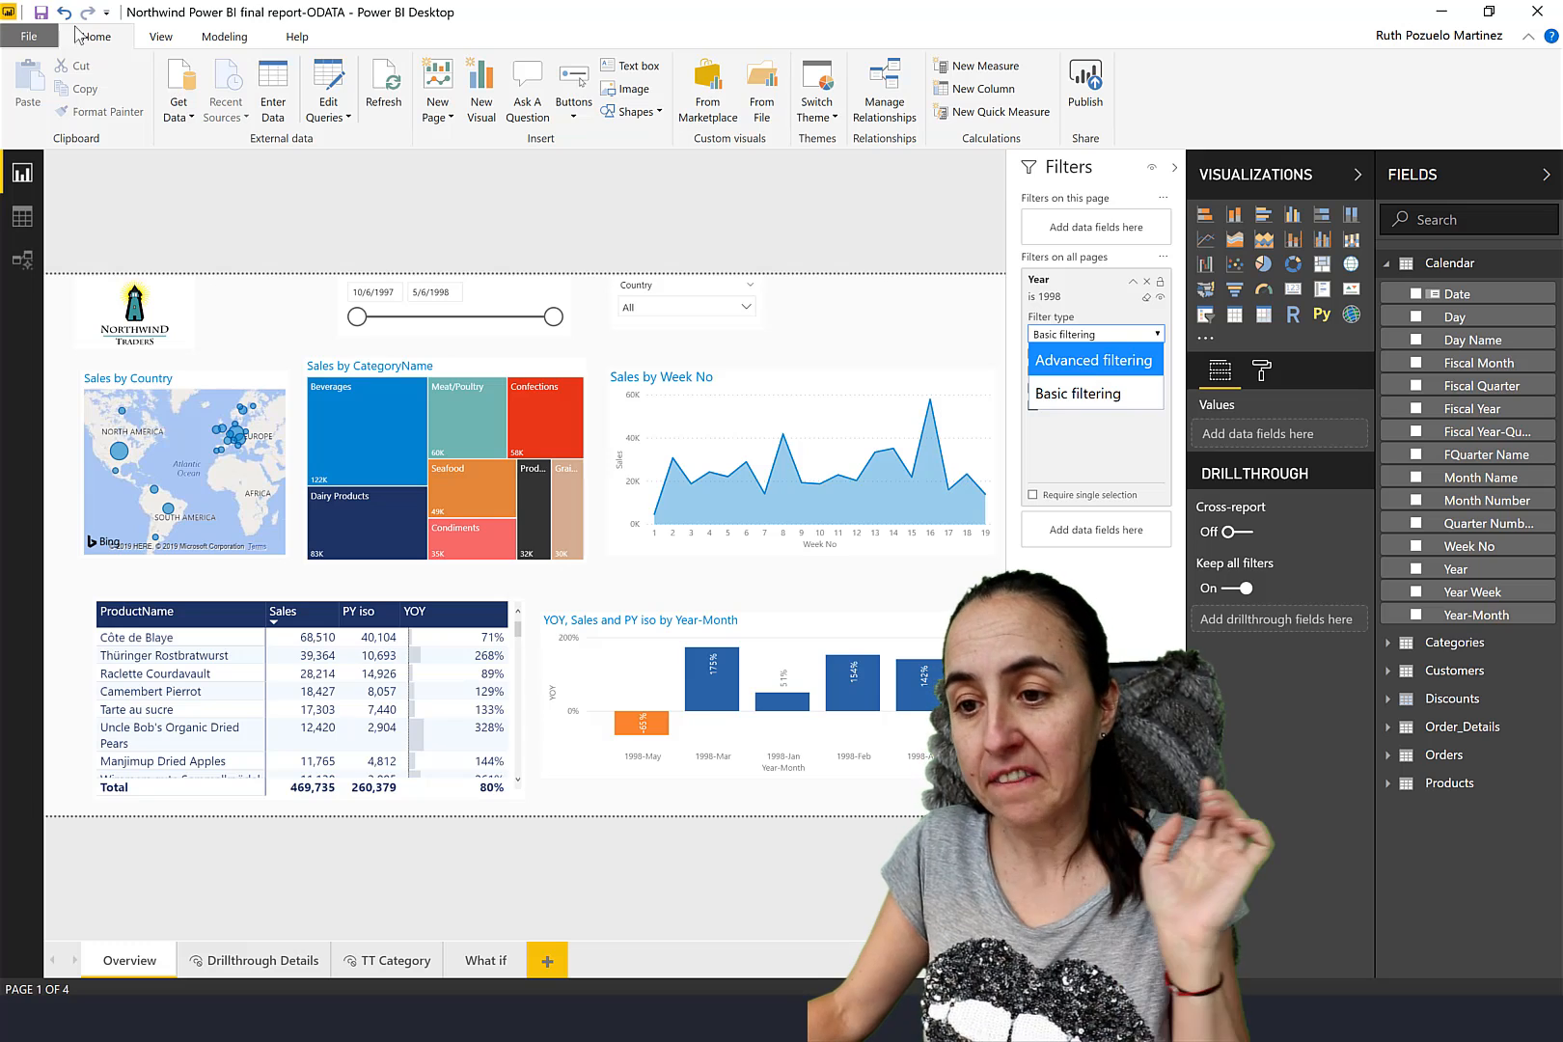
pyautogui.click(29, 37)
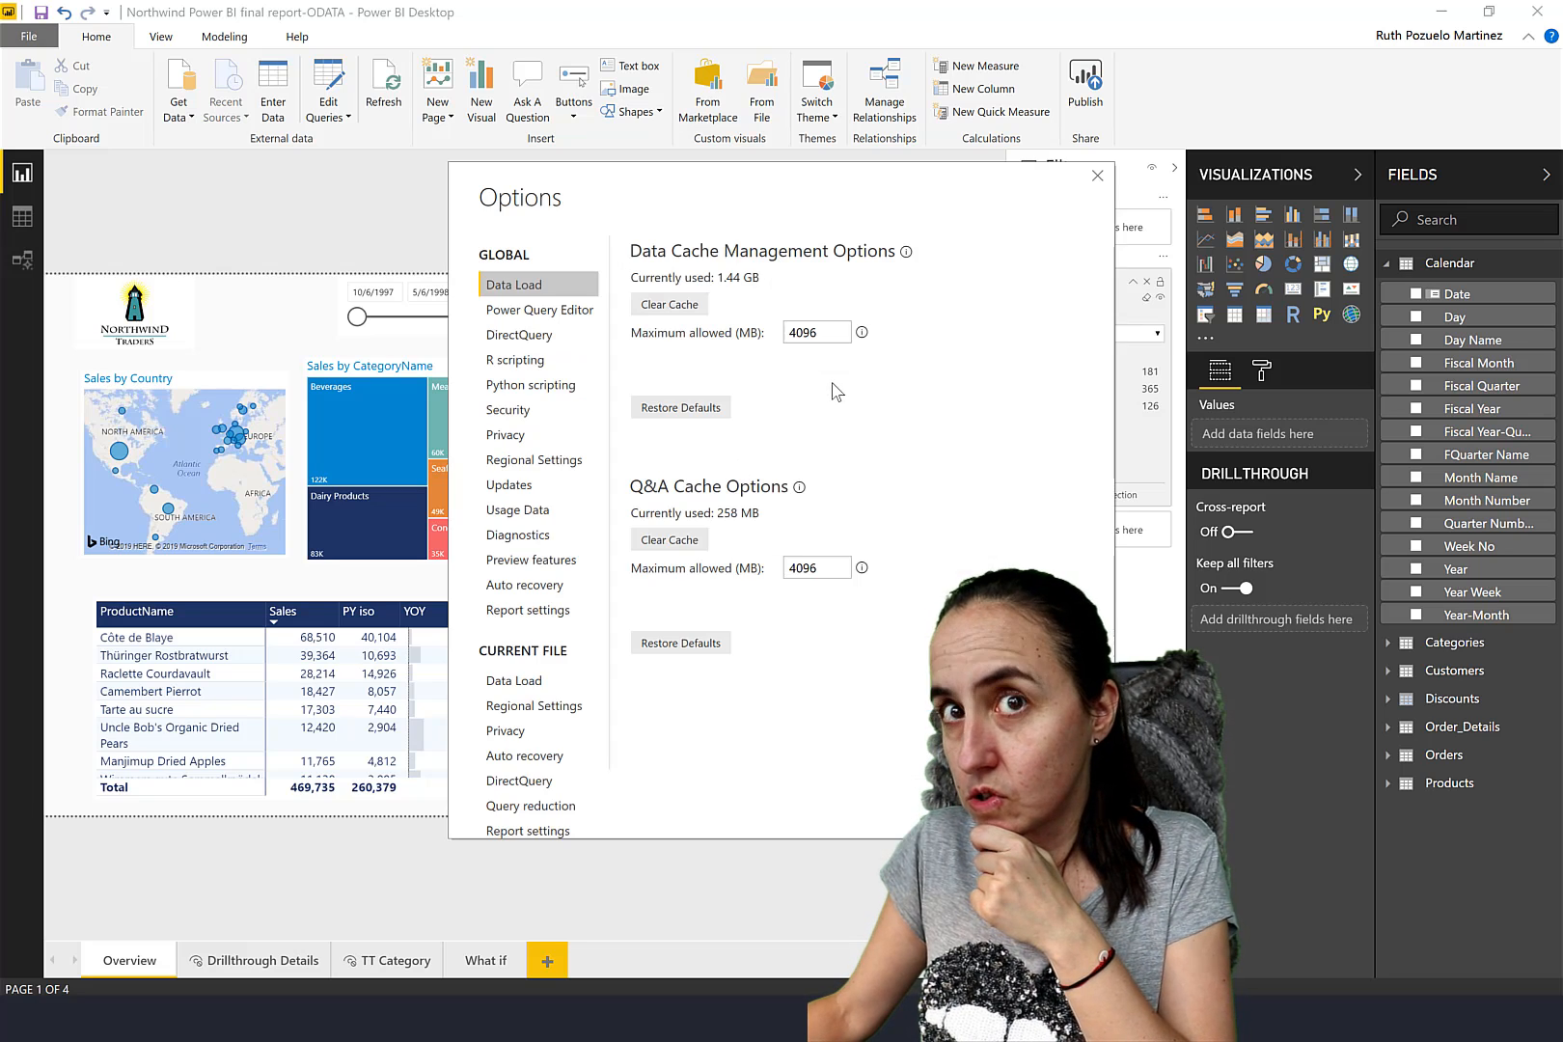
pyautogui.click(529, 824)
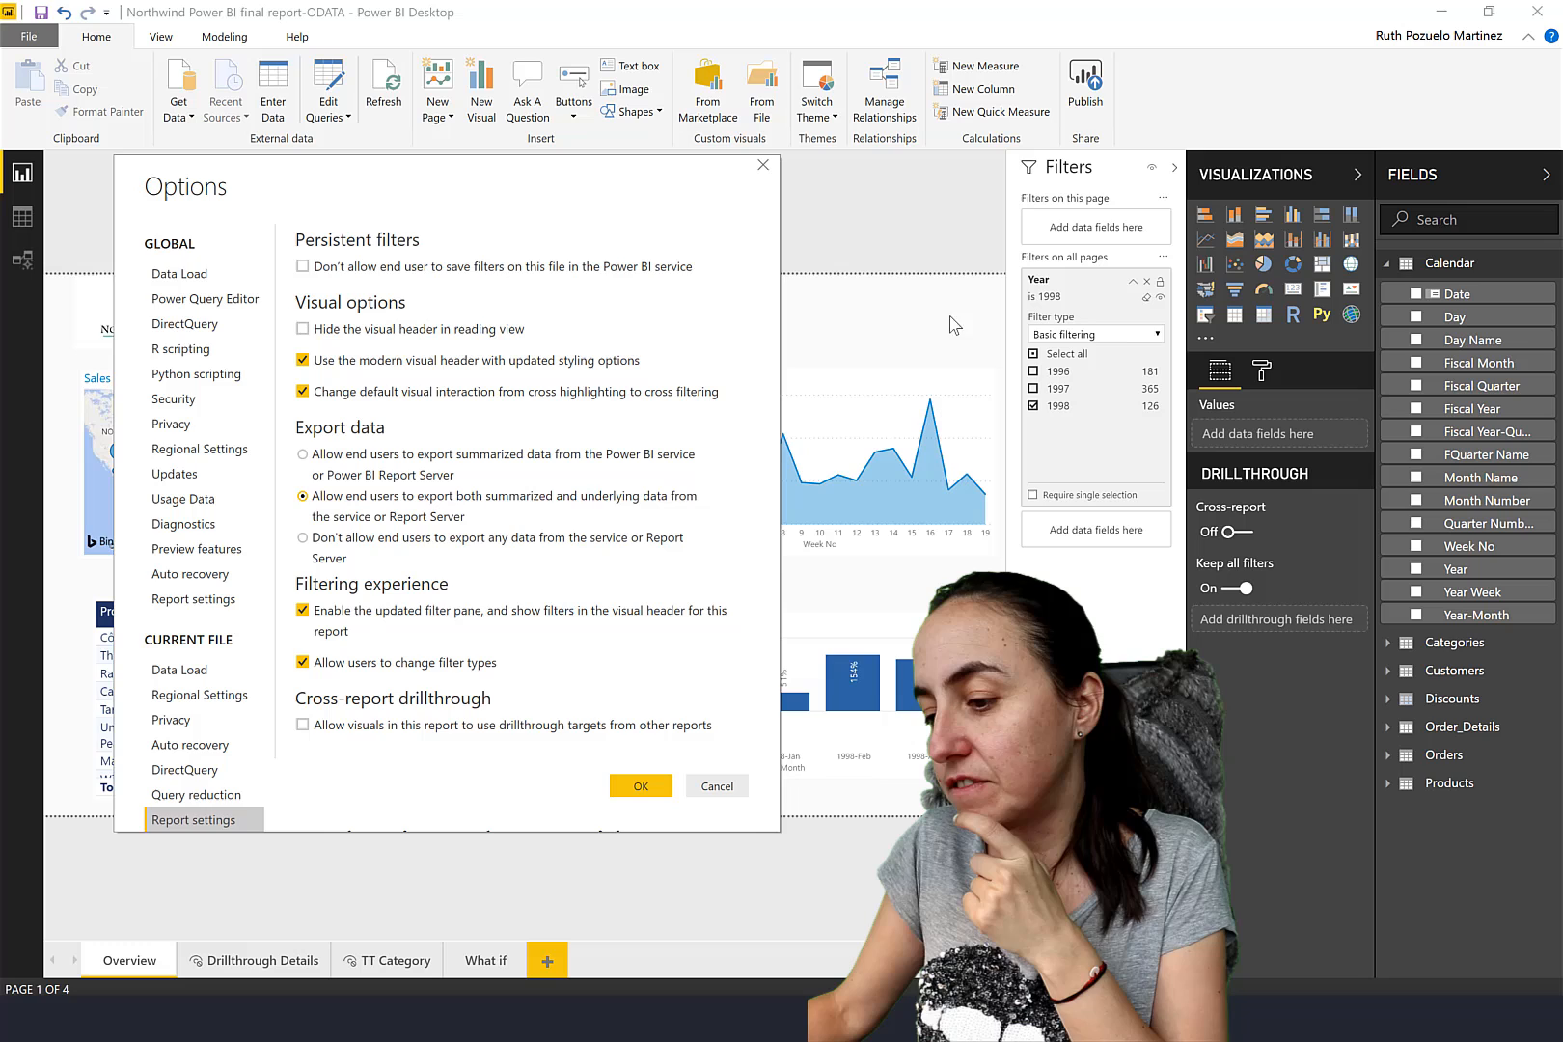
pyautogui.click(638, 785)
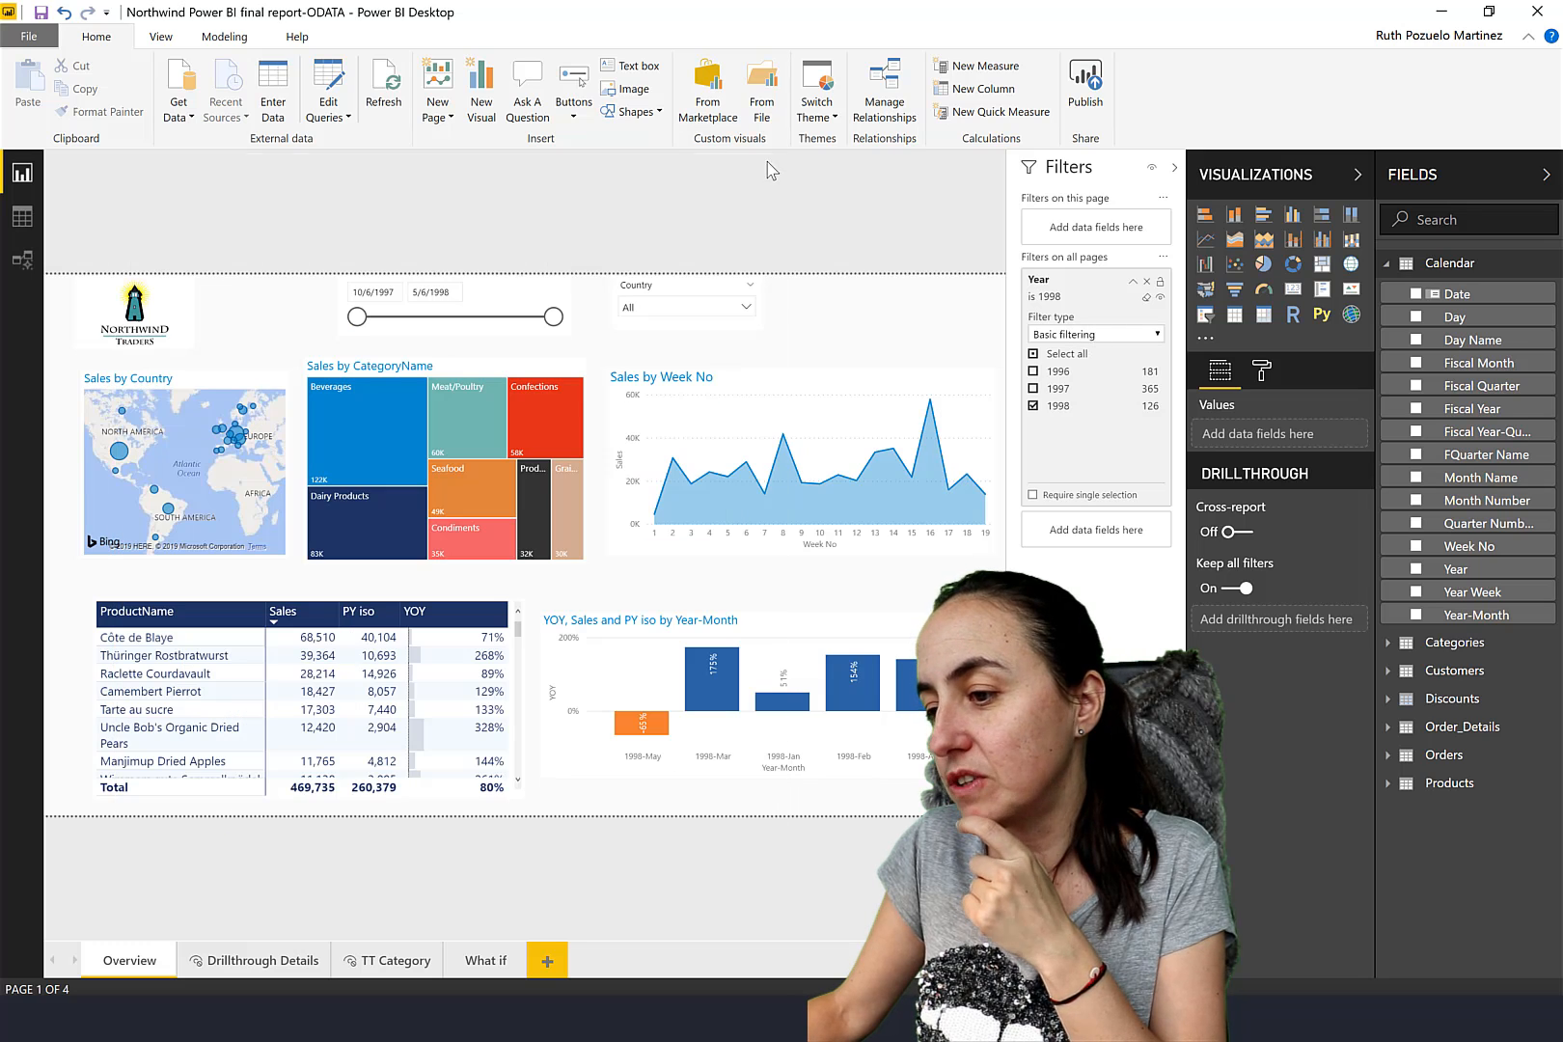
pyautogui.click(1094, 334)
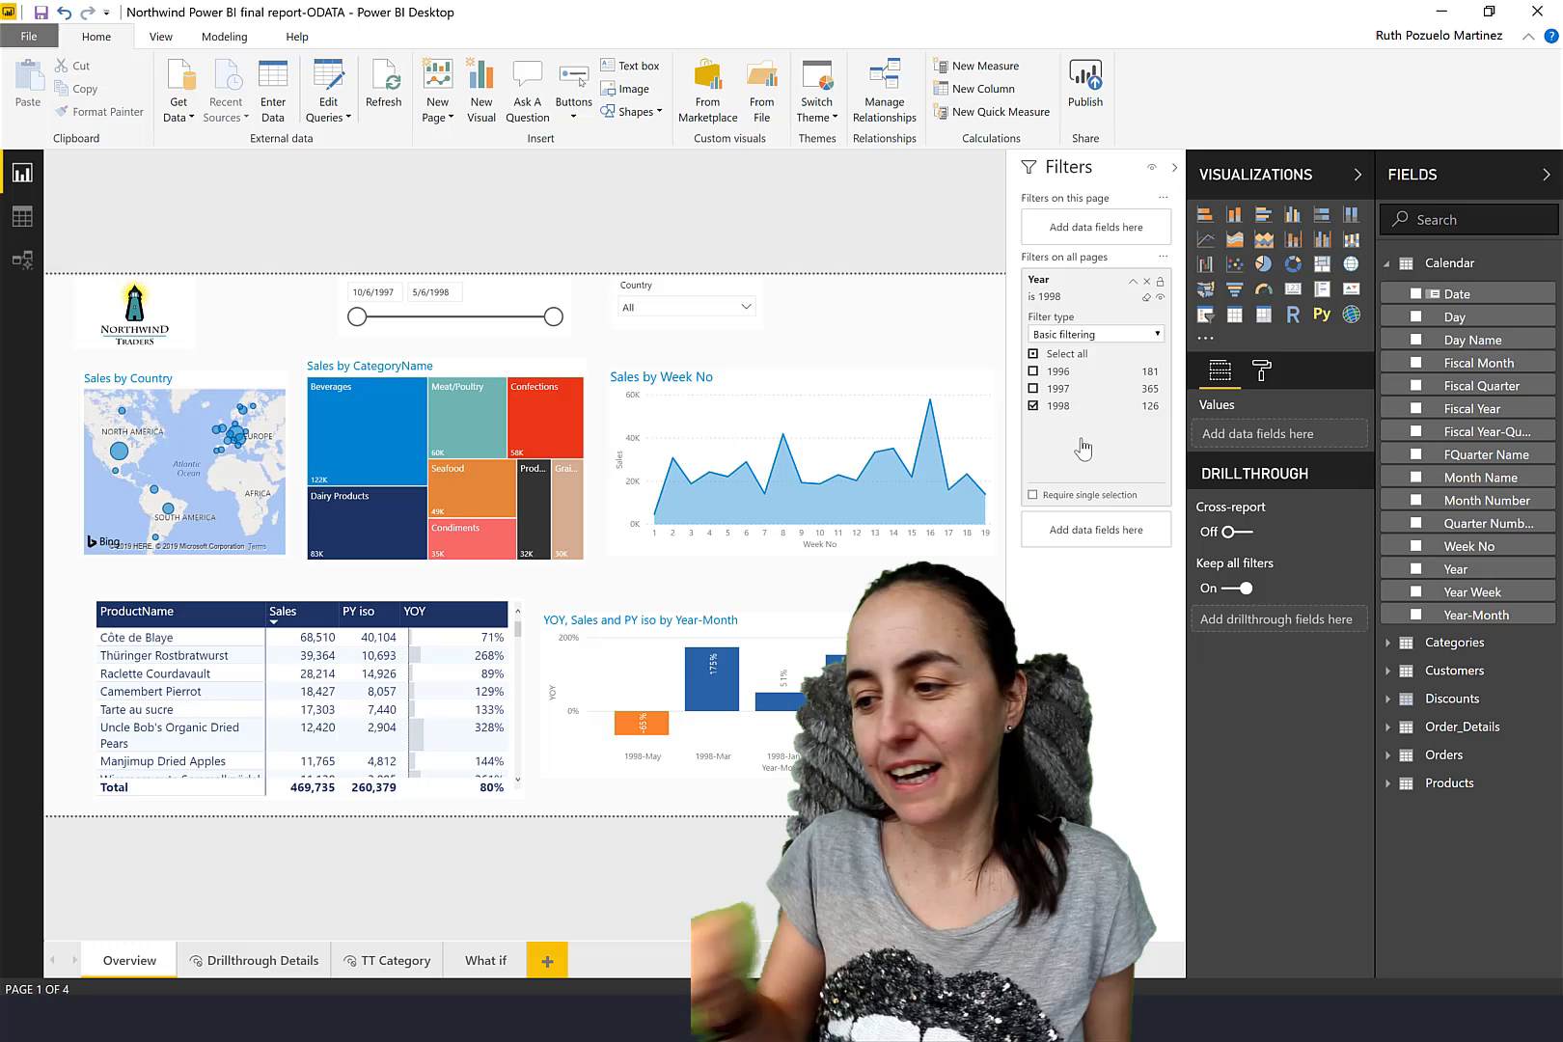
pyautogui.click(1175, 166)
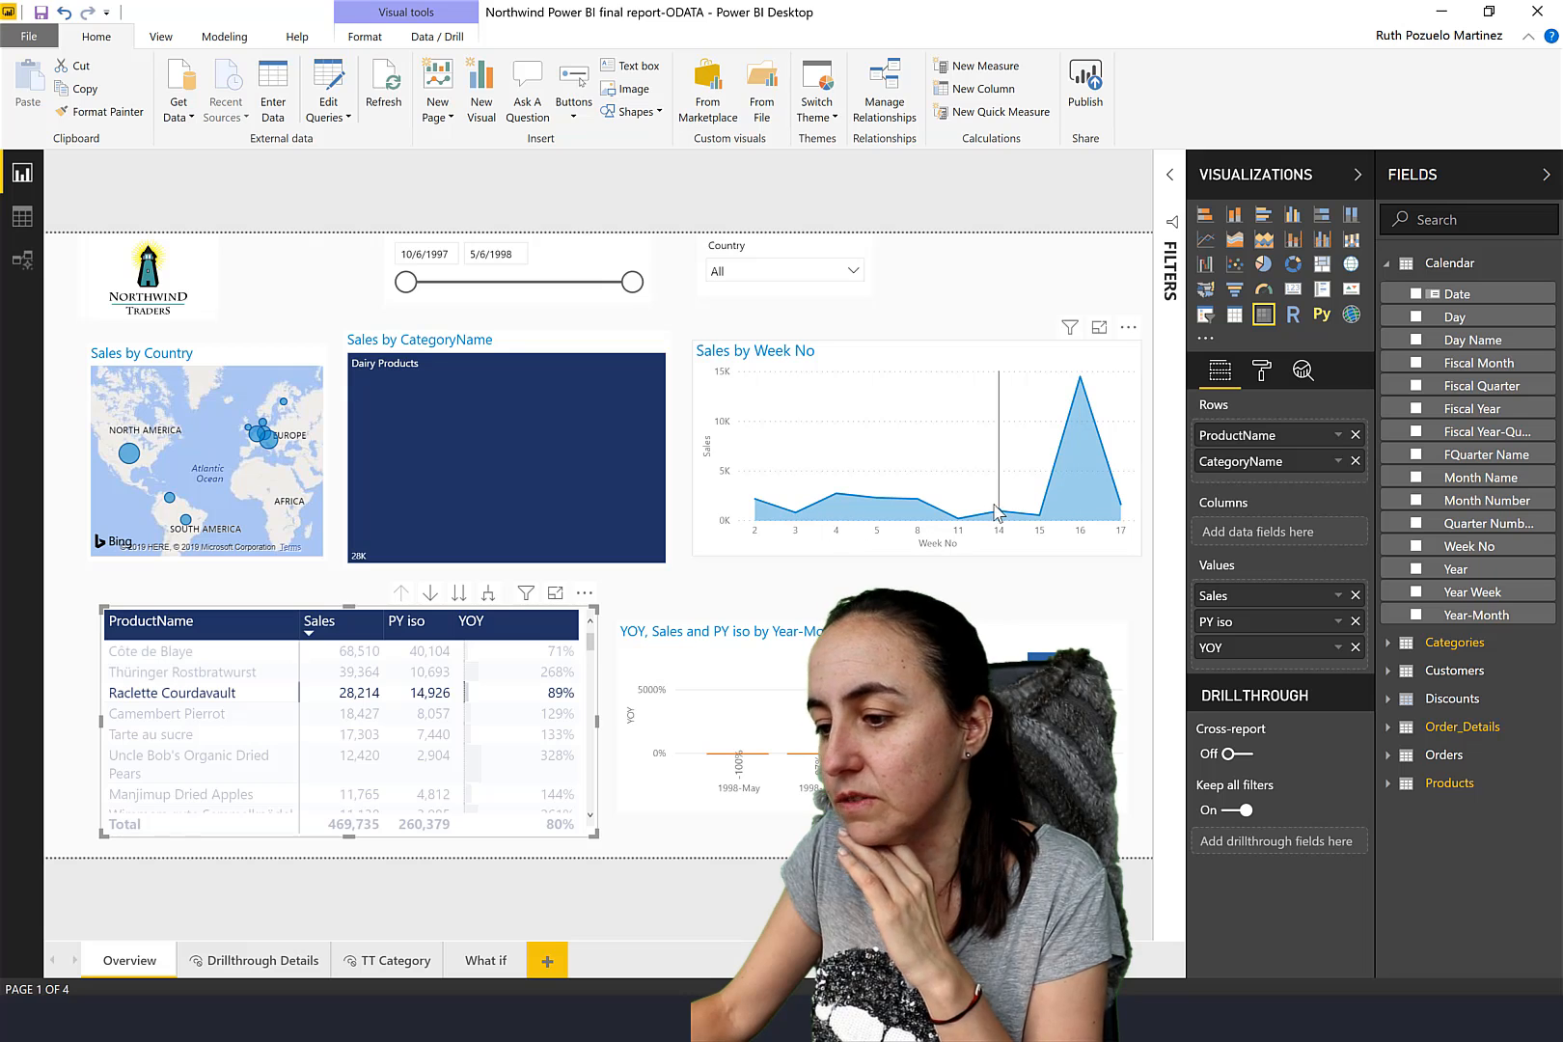
pyautogui.moveTo(995, 511)
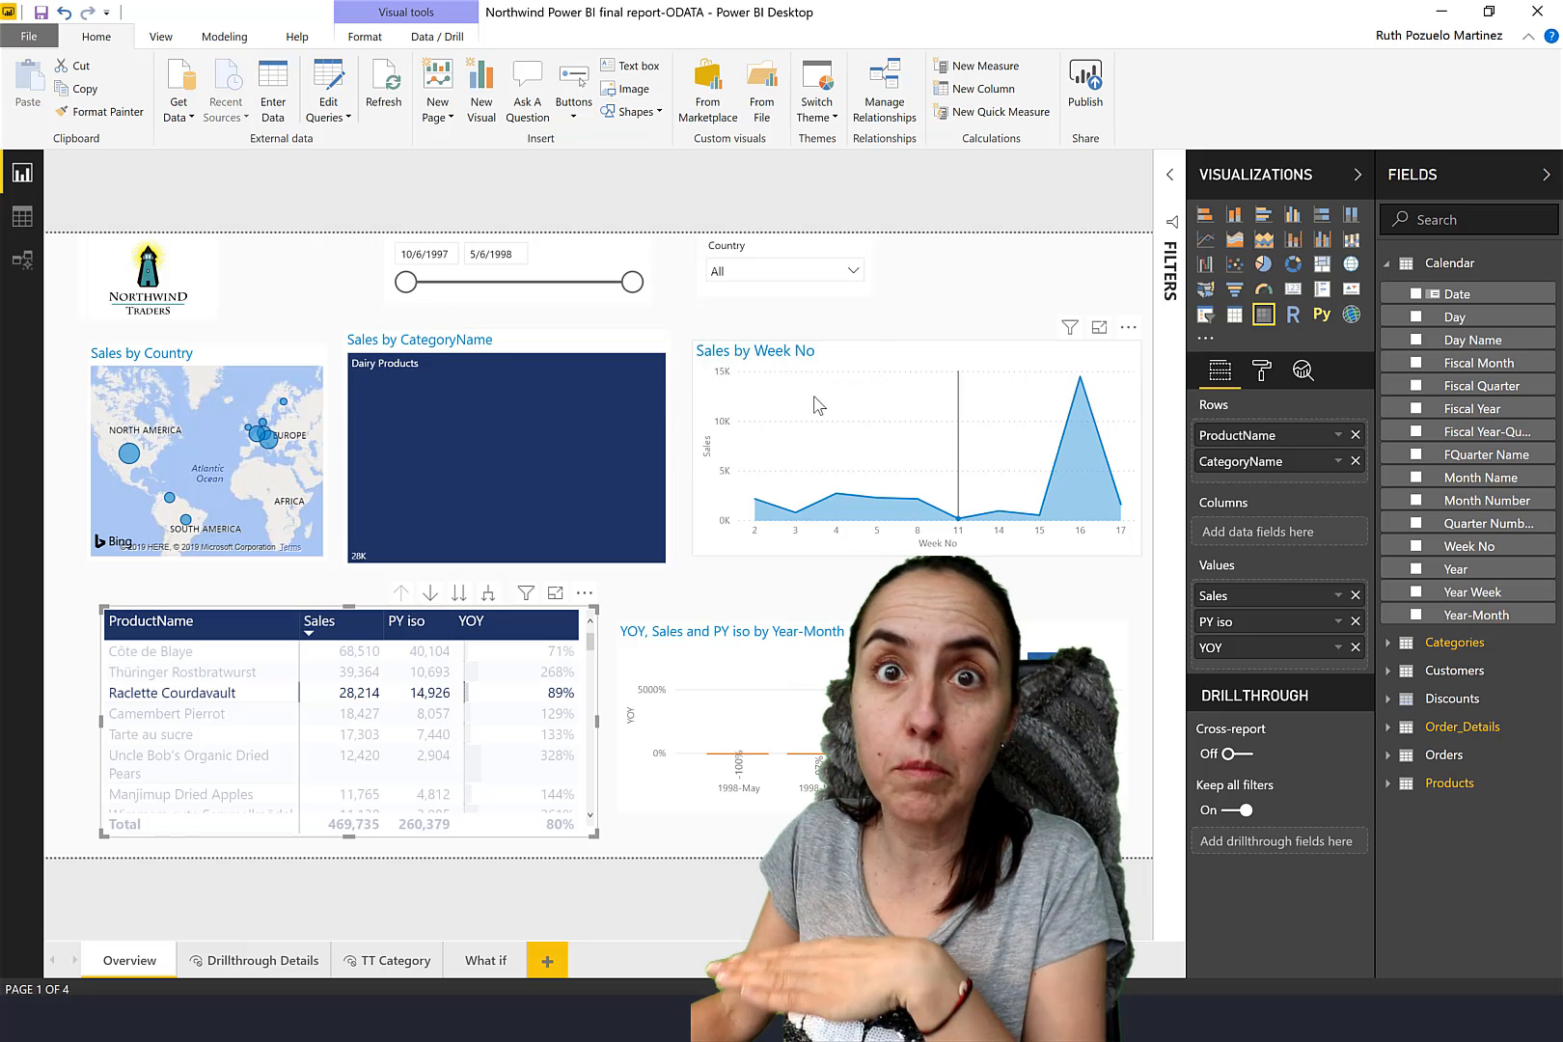
pyautogui.moveTo(174, 692)
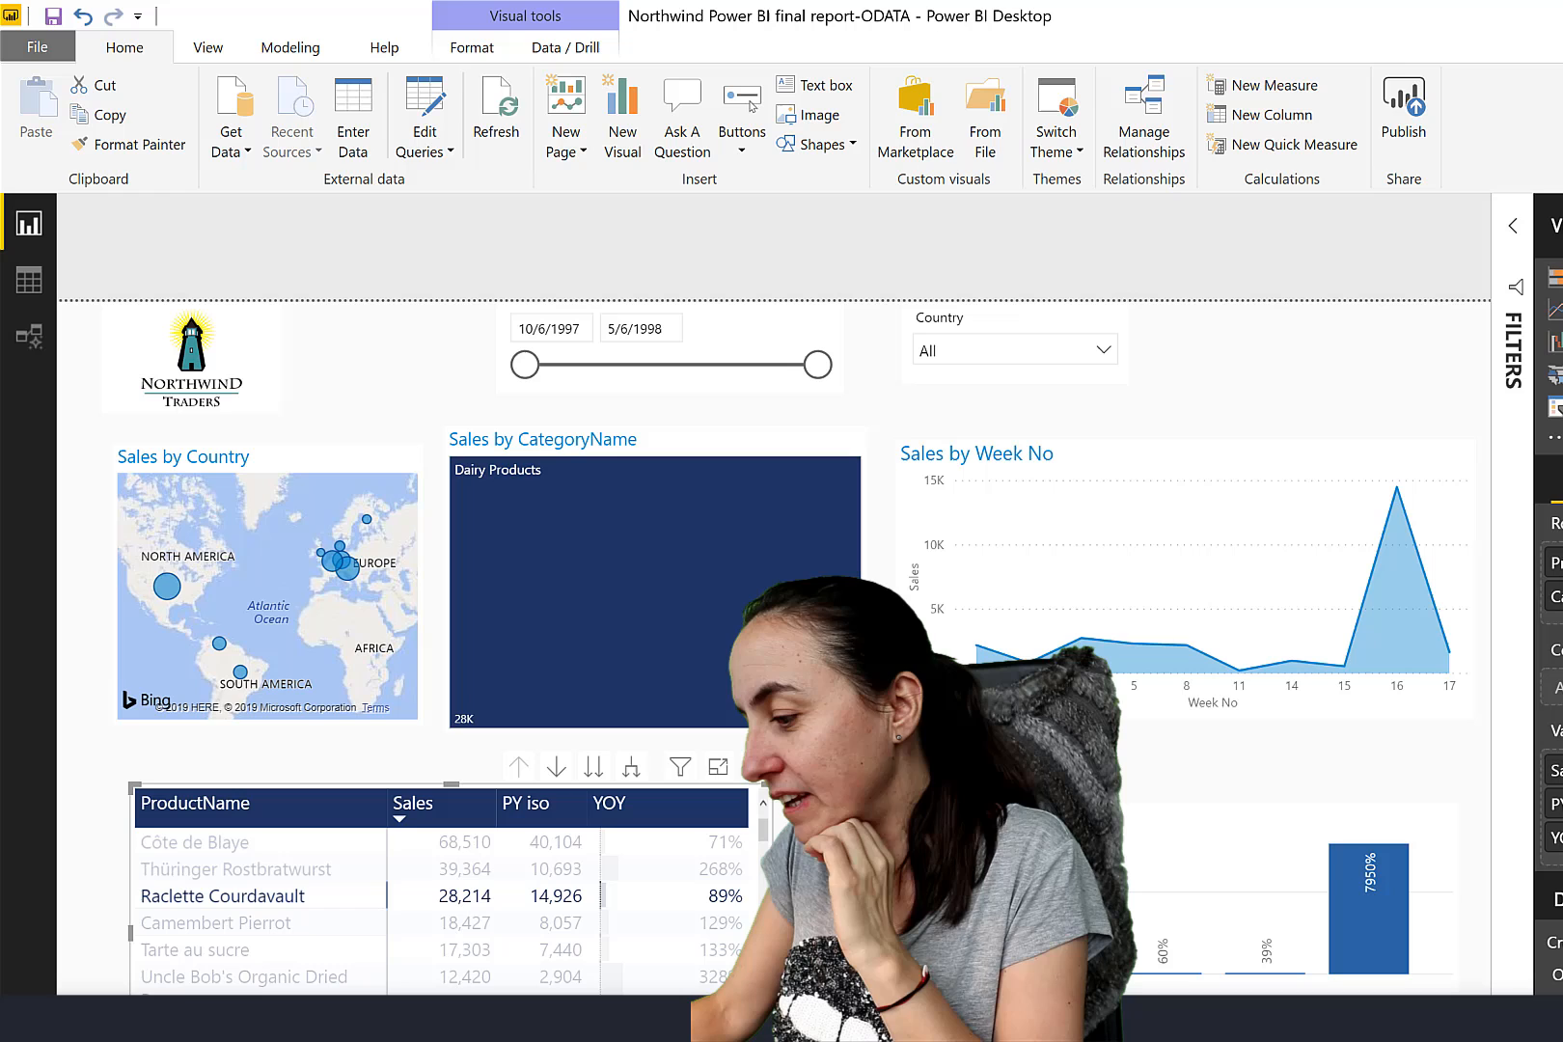
pyautogui.moveTo(1437, 496)
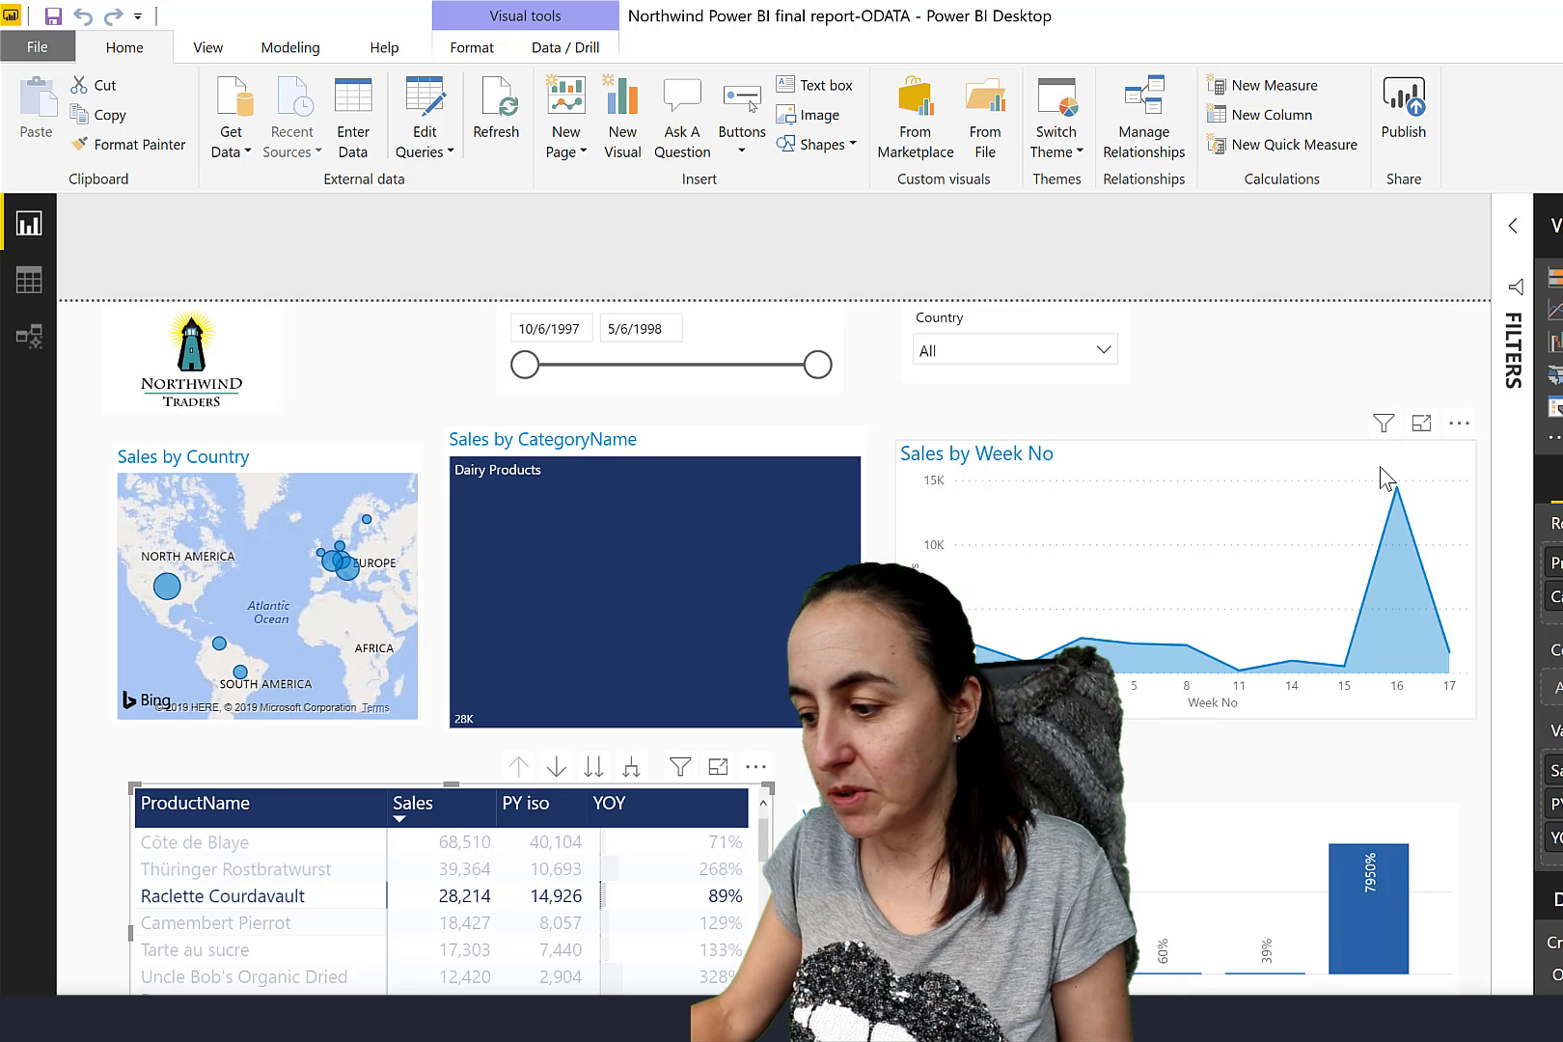
# Start a new measure for the chart title.
pyautogui.click(1271, 85)
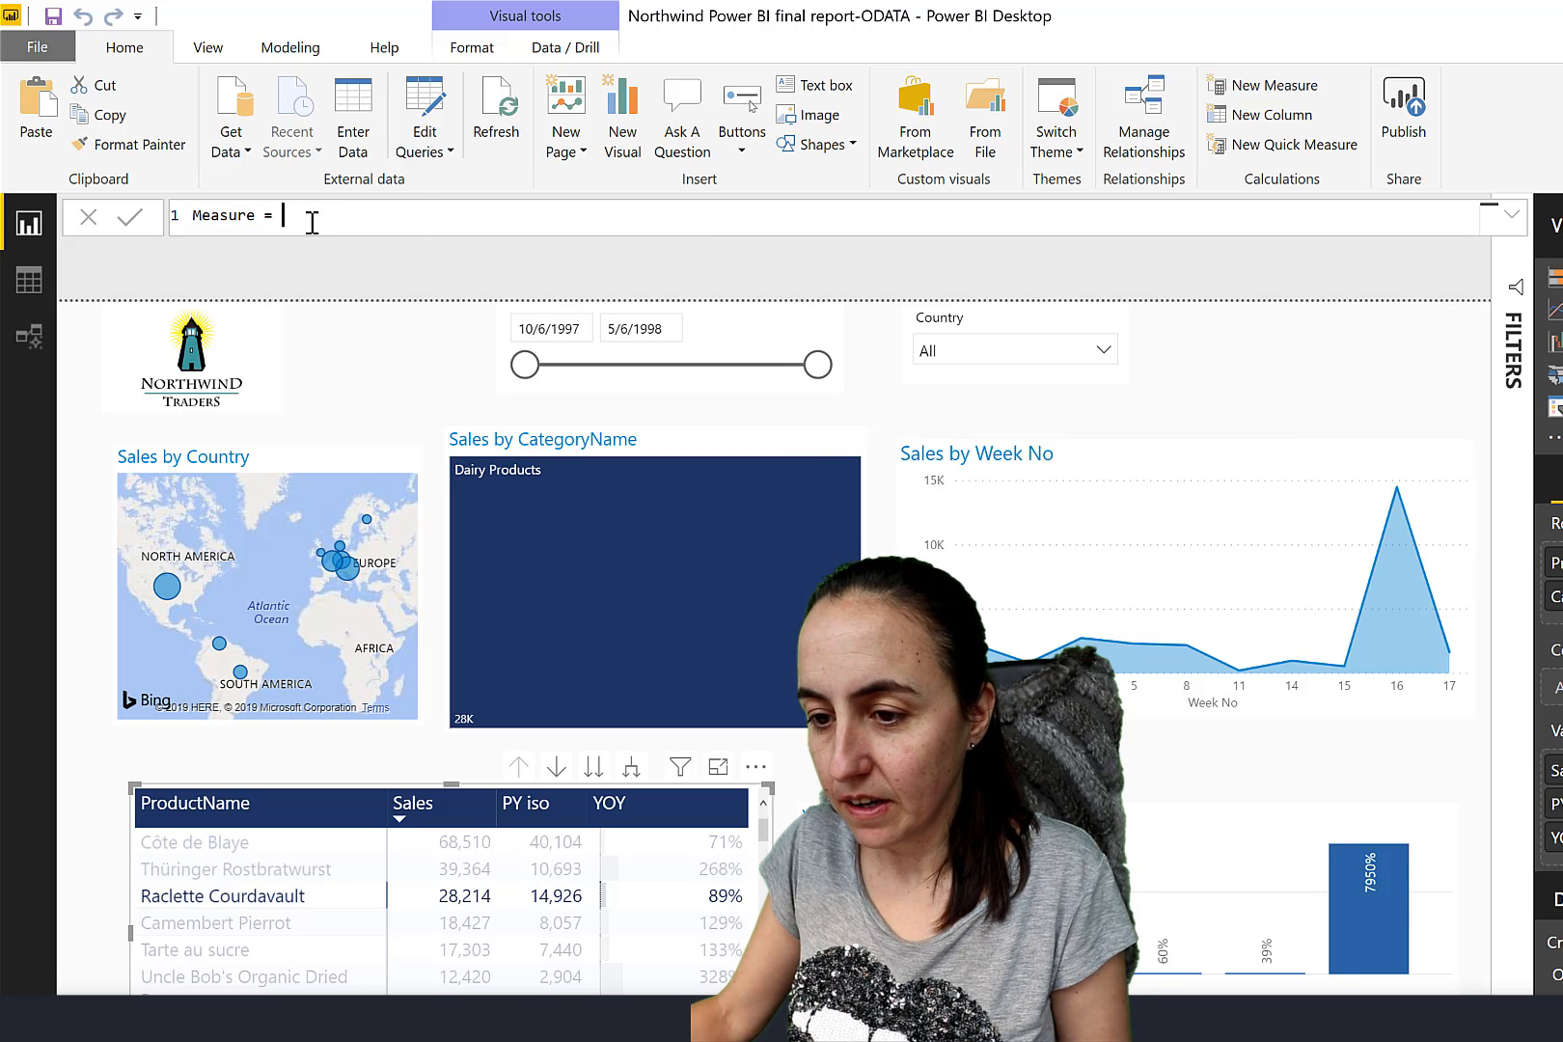
# Write Title sales = "Sales by week for " & SELECTEDVALUE(Products[ProductName]).
pyautogui.write('Title s')
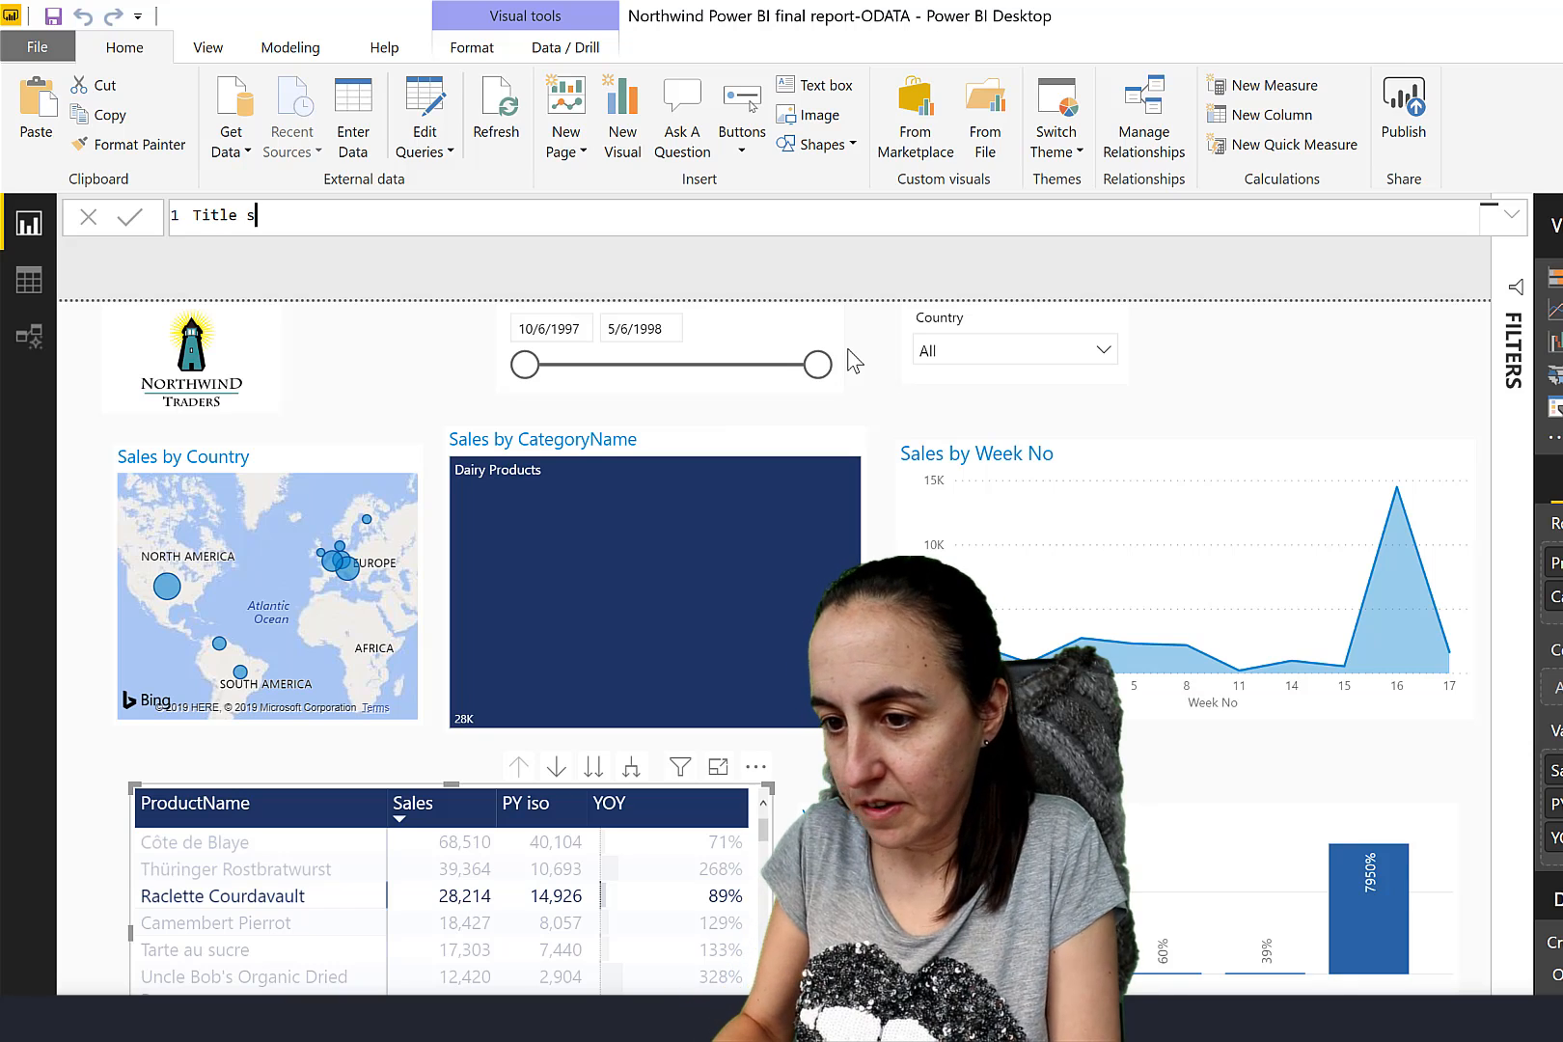
pyautogui.write('ales')
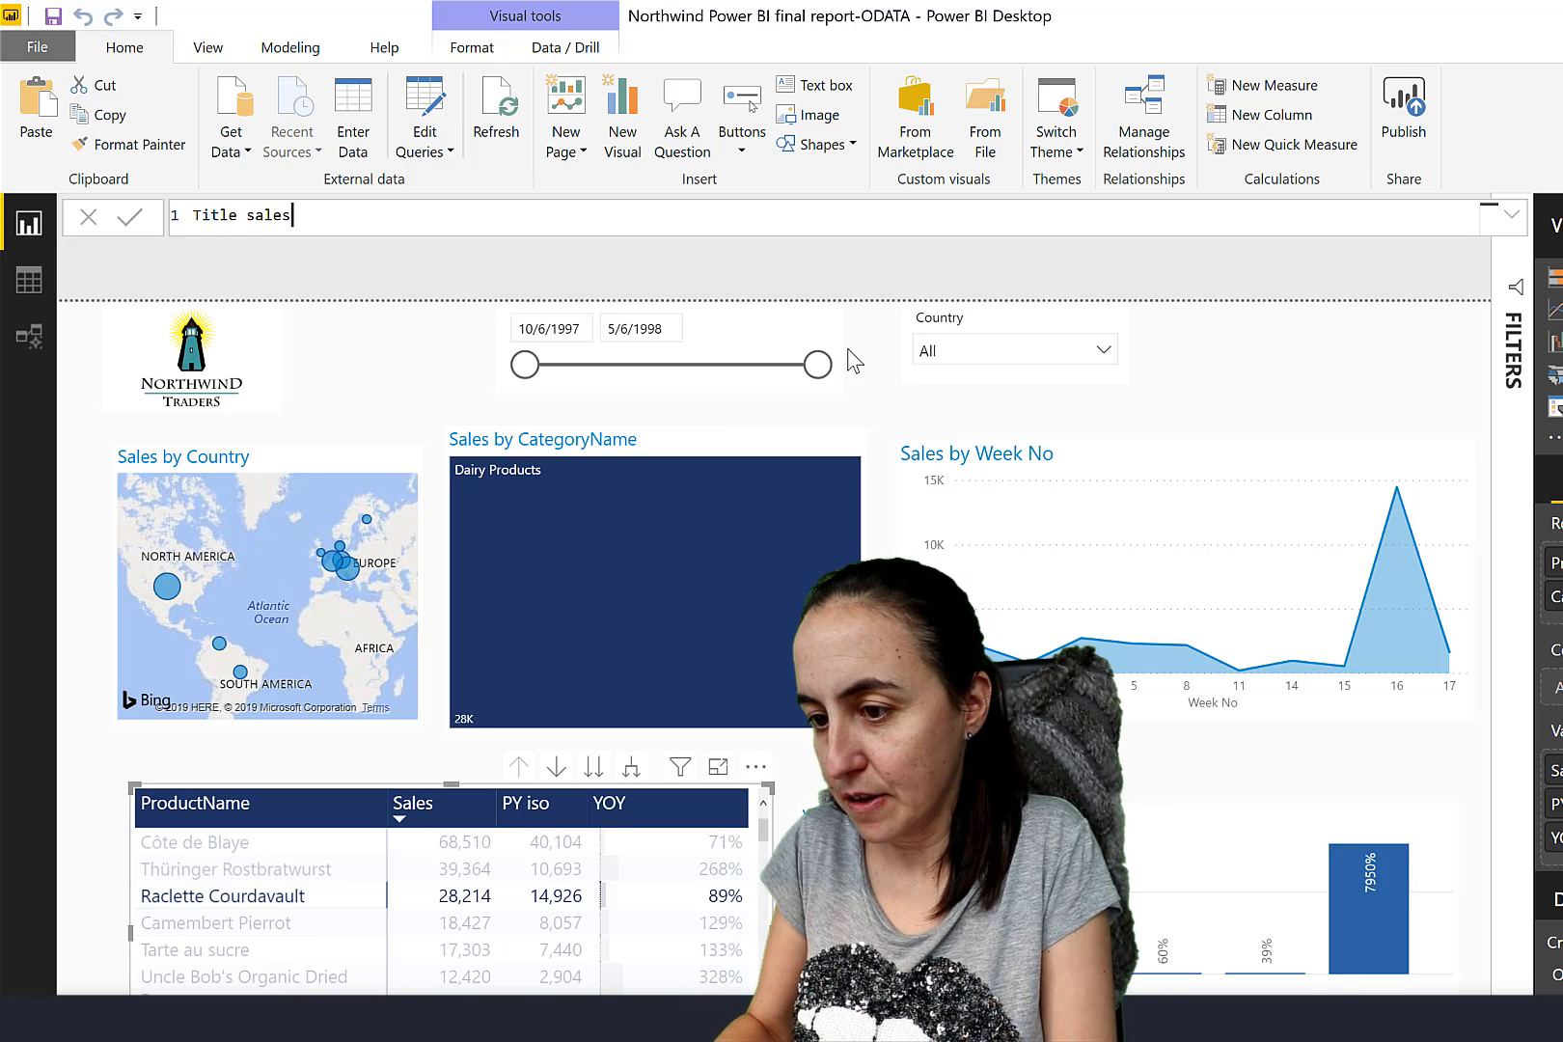
pyautogui.write('=')
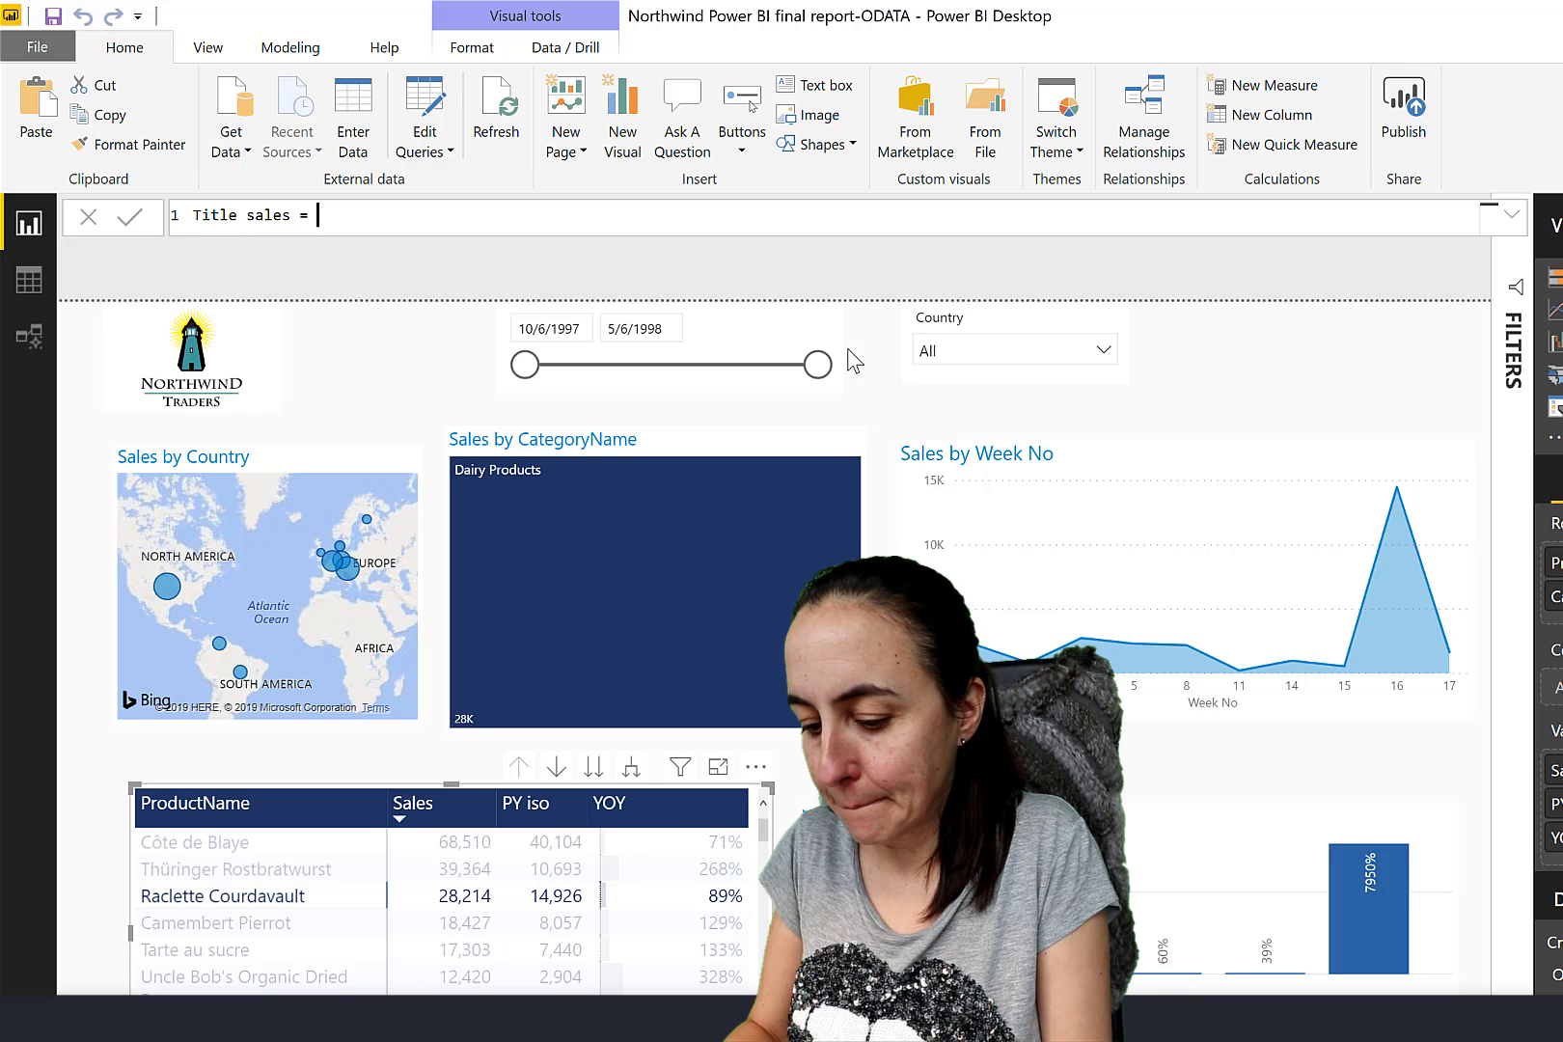
pyautogui.write('"Sales by week')
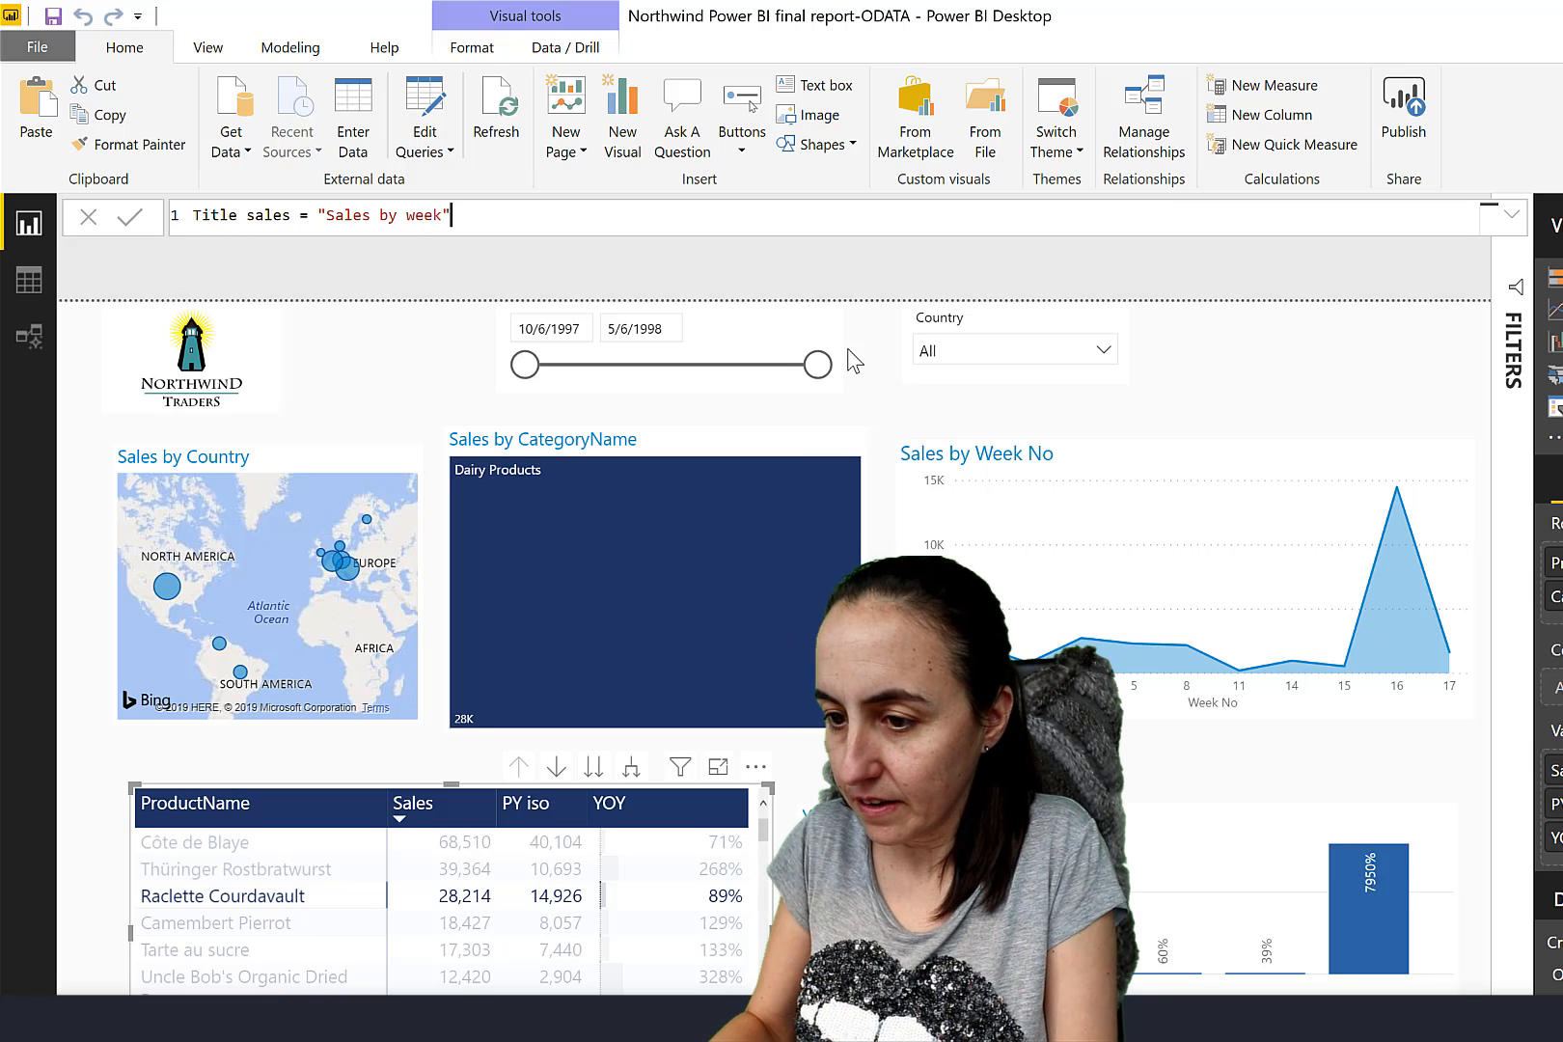
pyautogui.write('for')
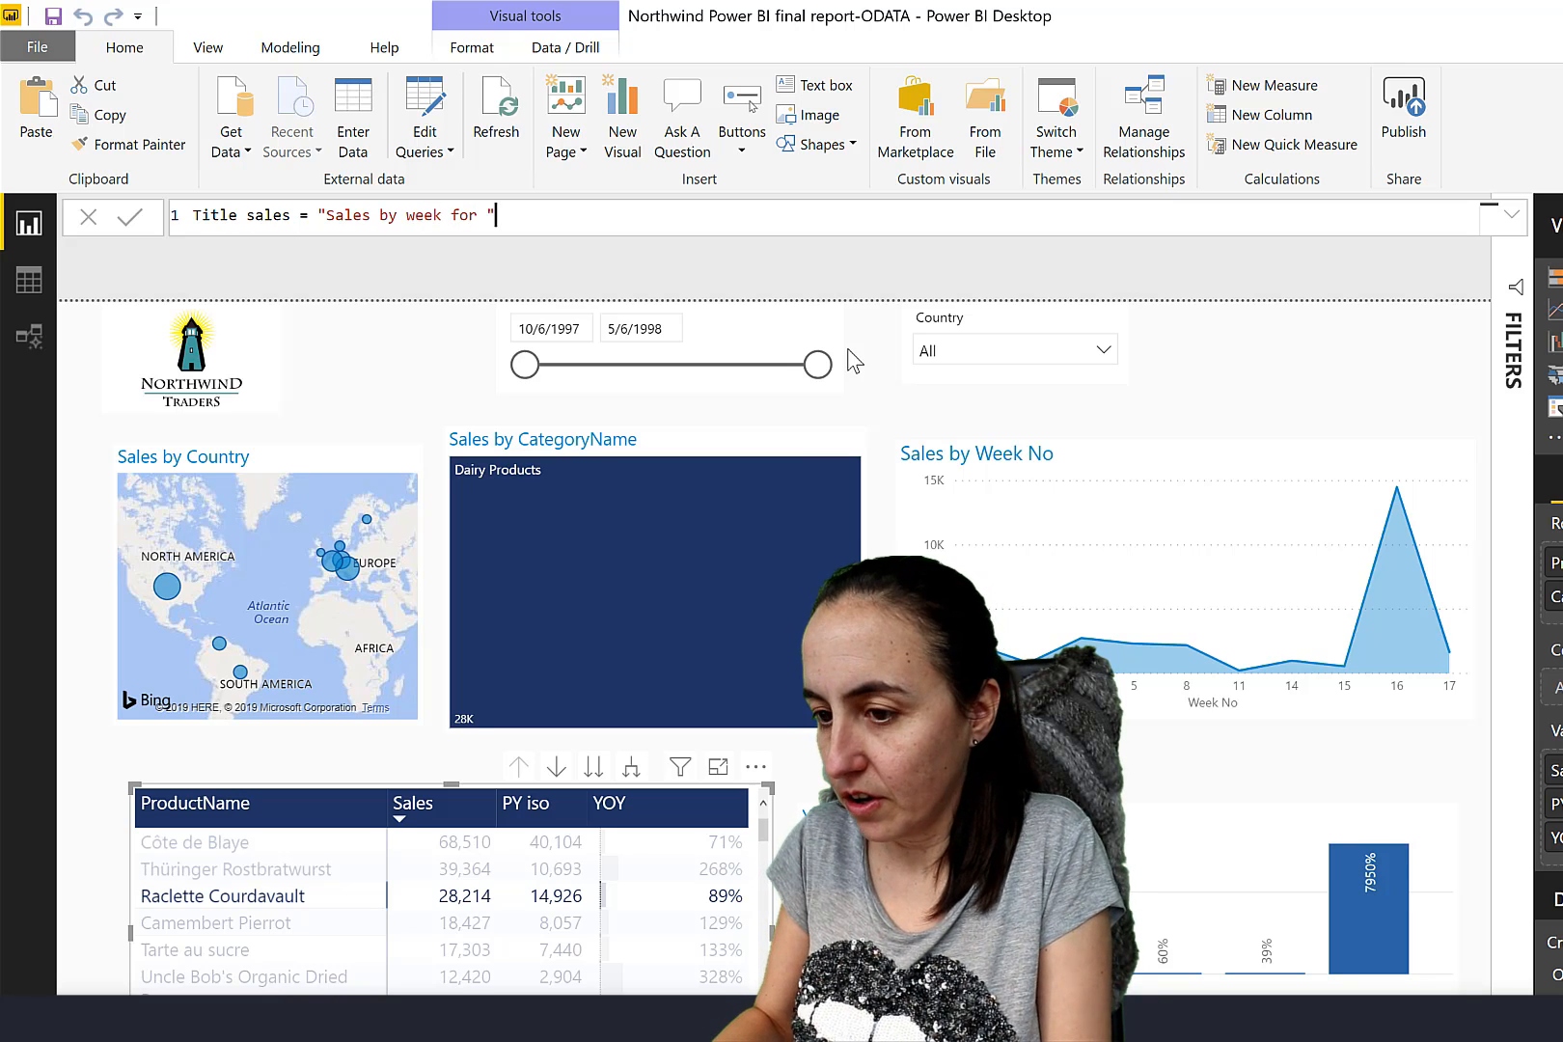
pyautogui.write('& sele')
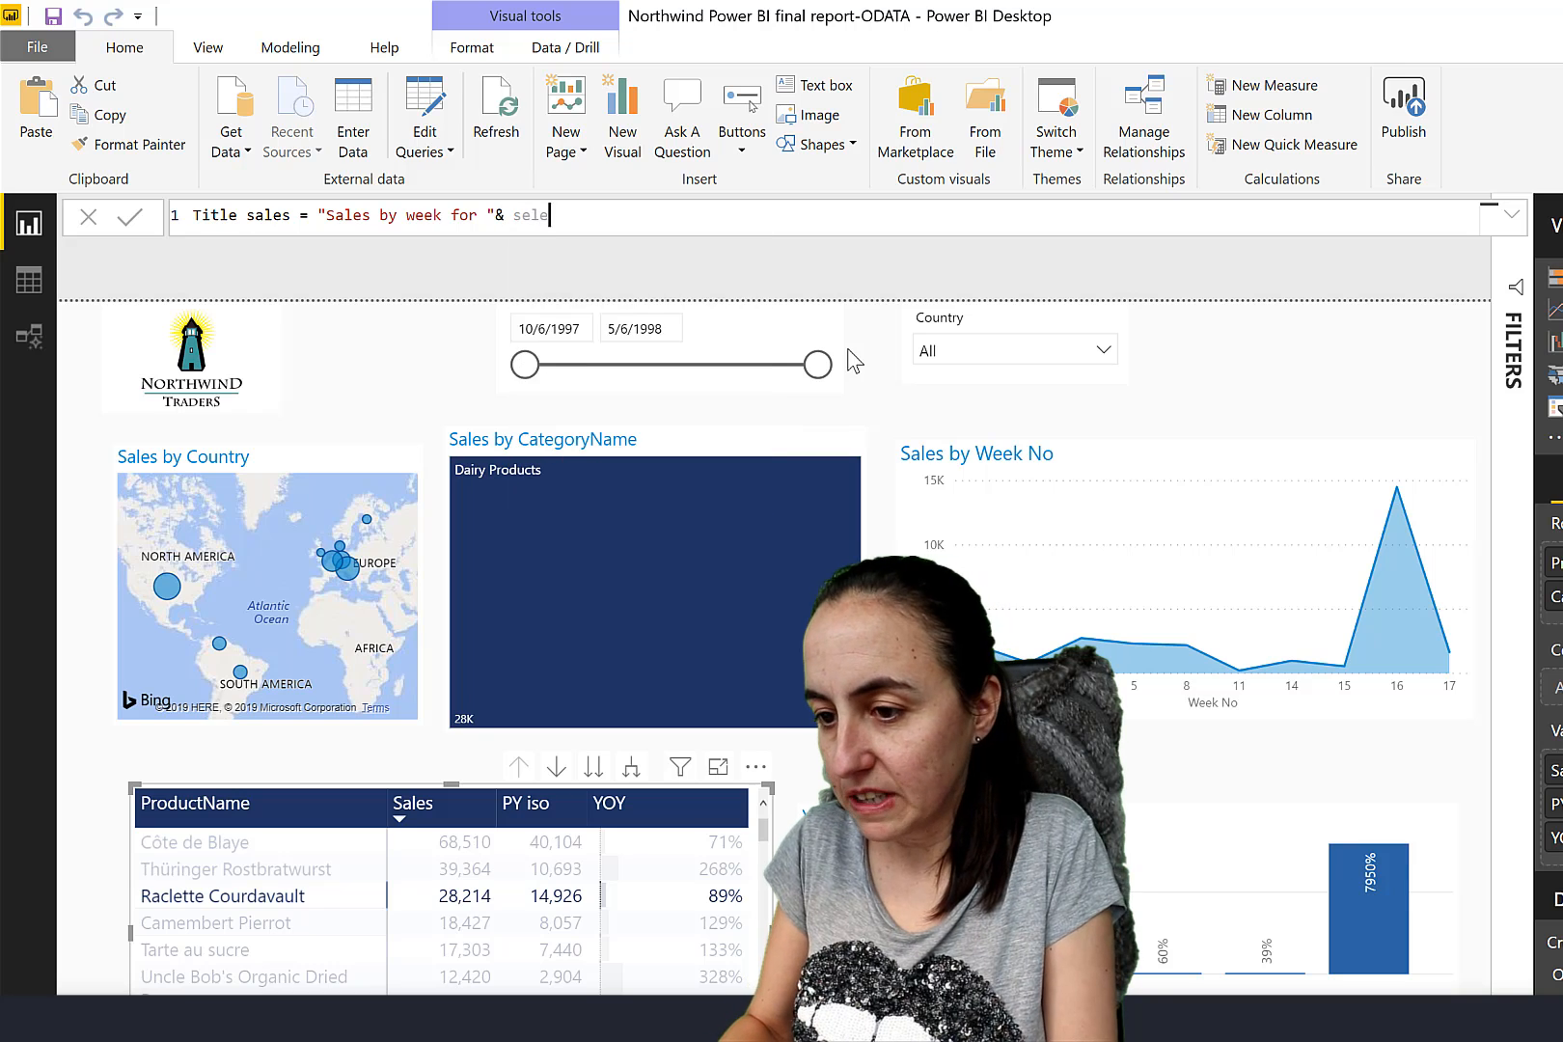
pyautogui.write('sele')
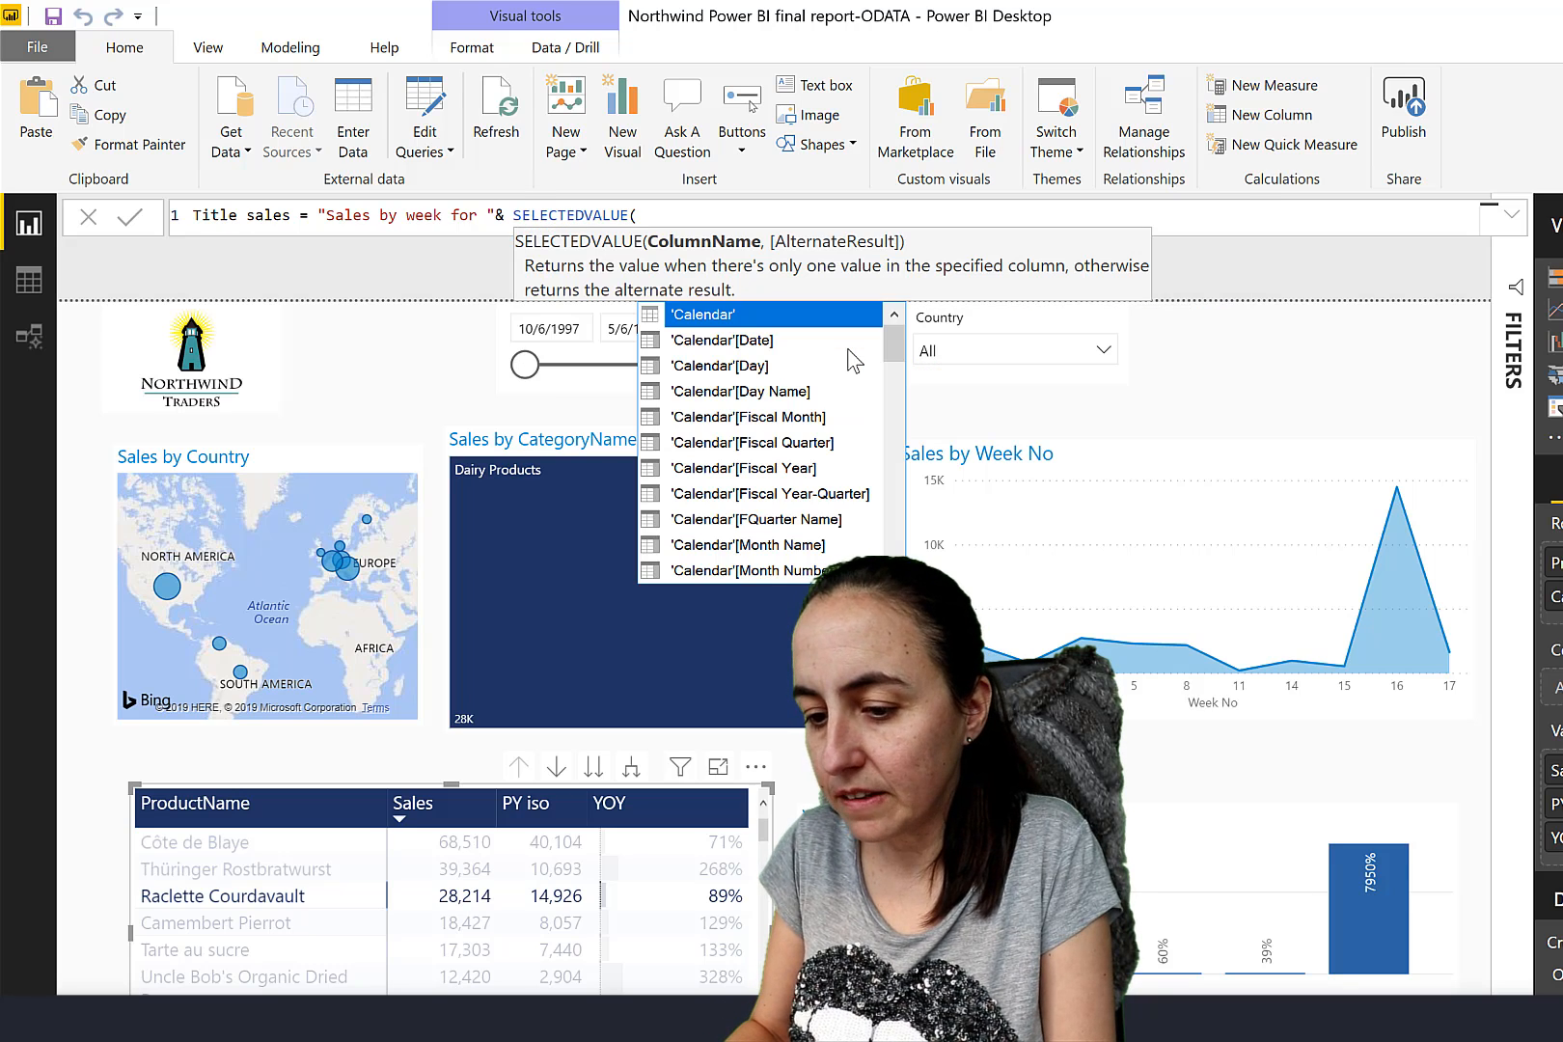
pyautogui.write('pro')
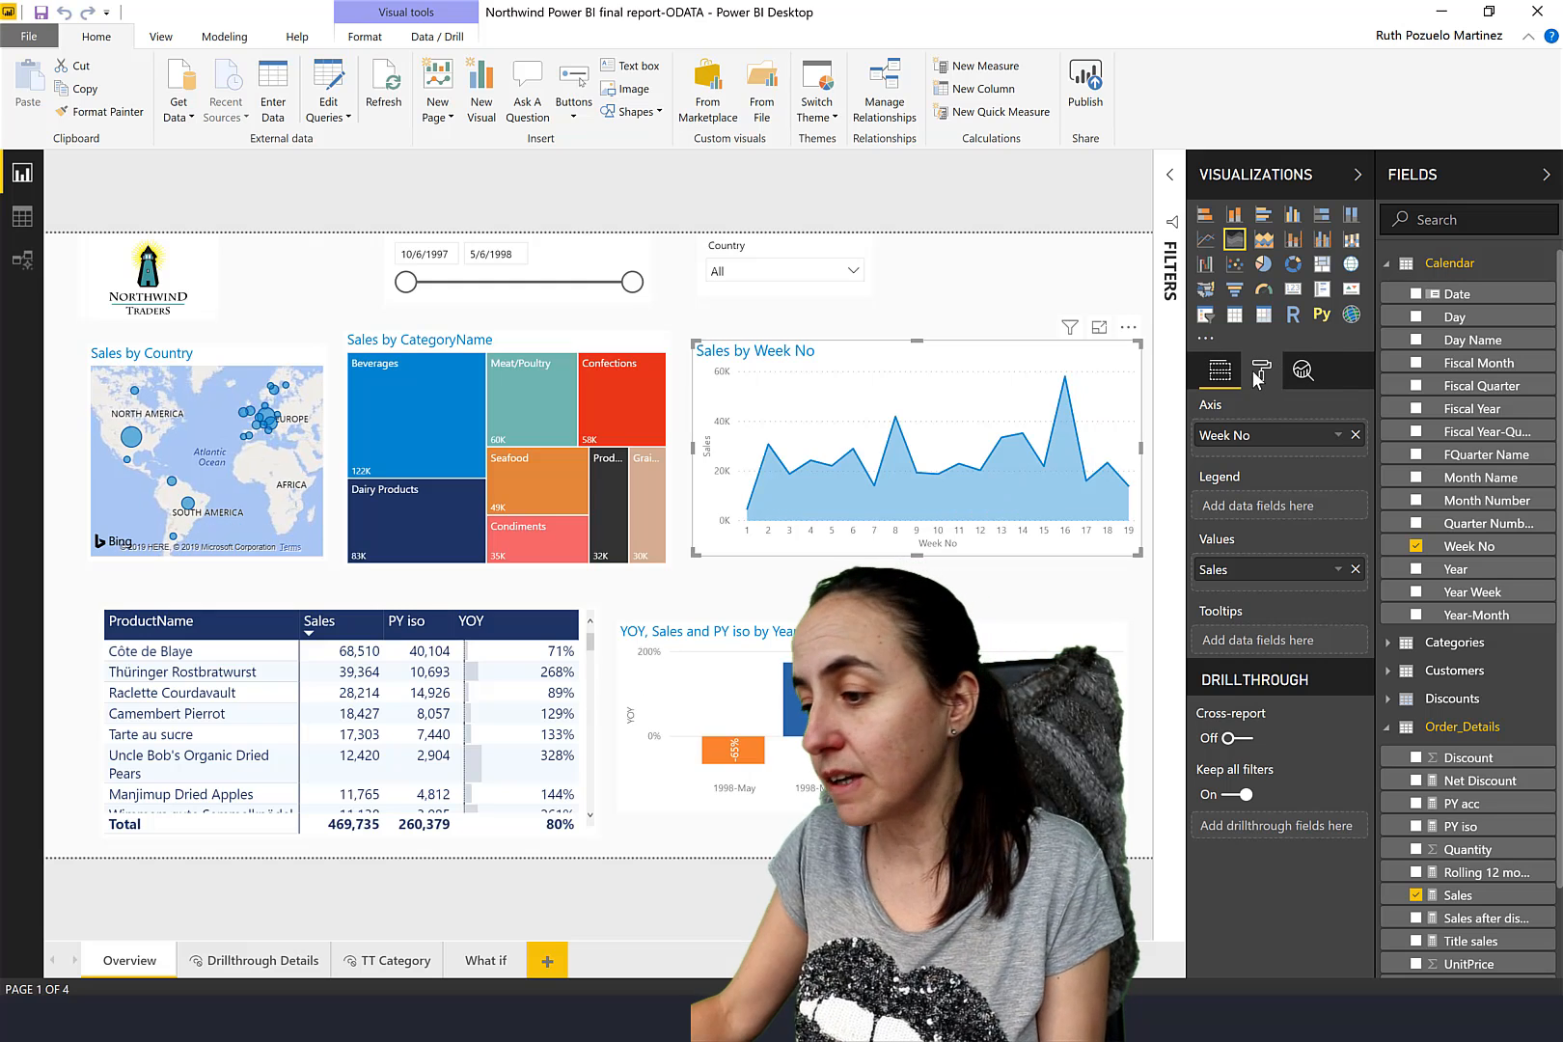
# Set the line chart's title text to the Order_Details Title sales field value.
pyautogui.click(1260, 371)
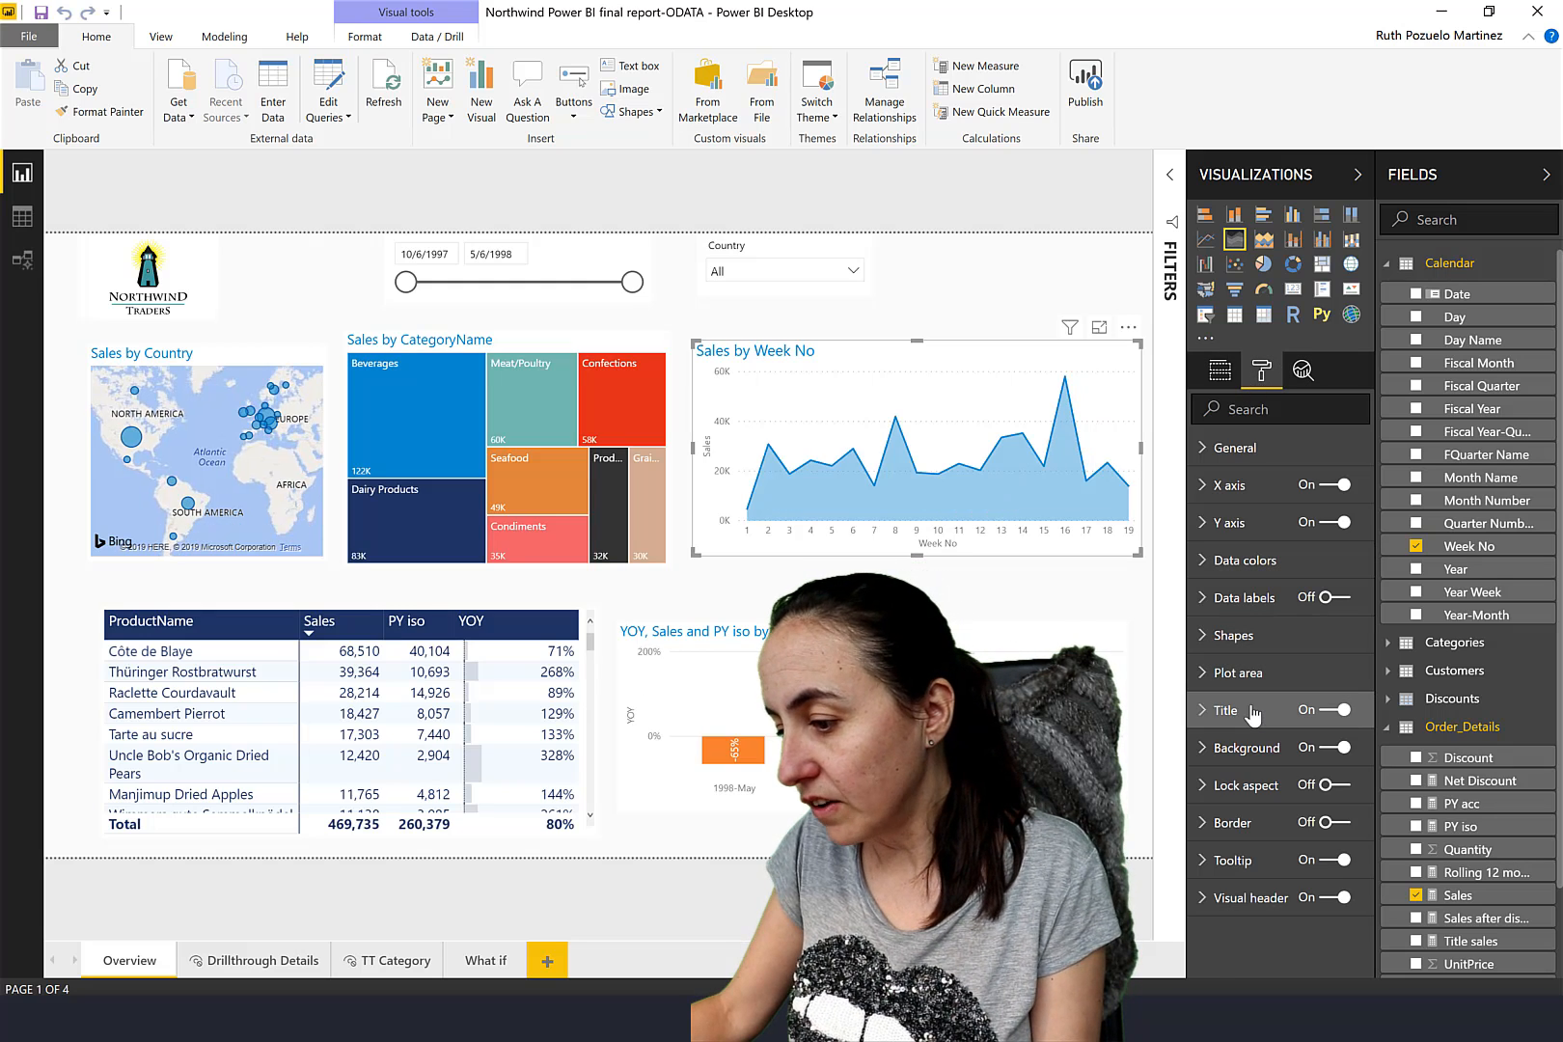
pyautogui.click(1227, 710)
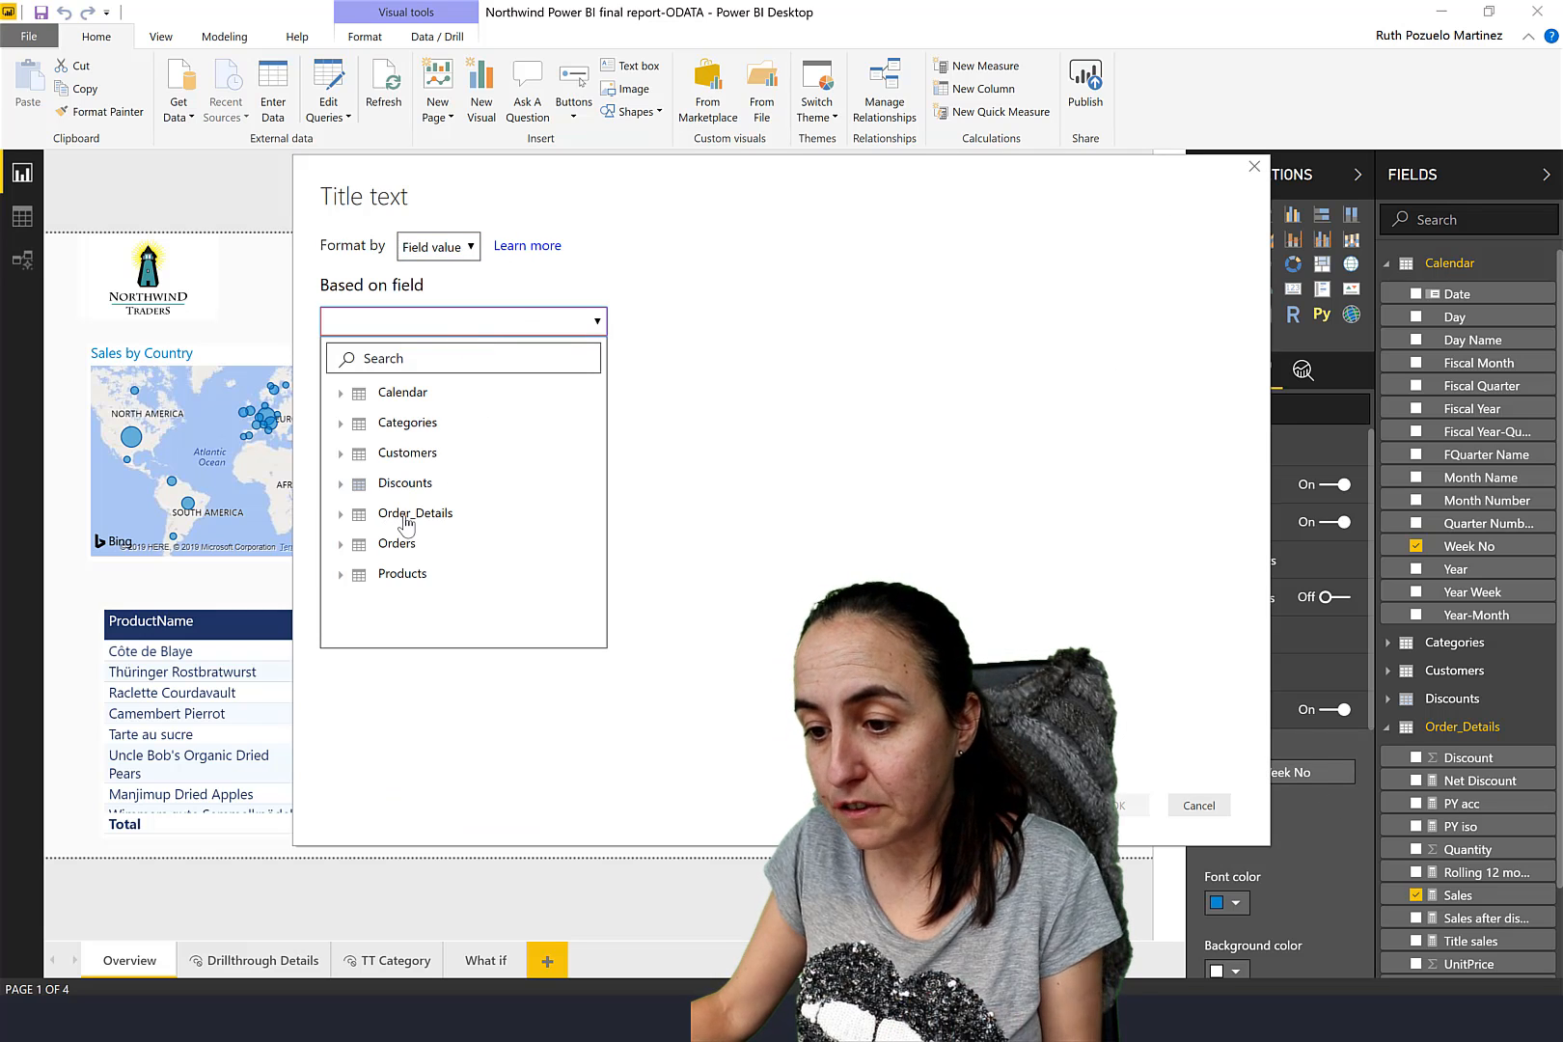
pyautogui.moveTo(415, 513)
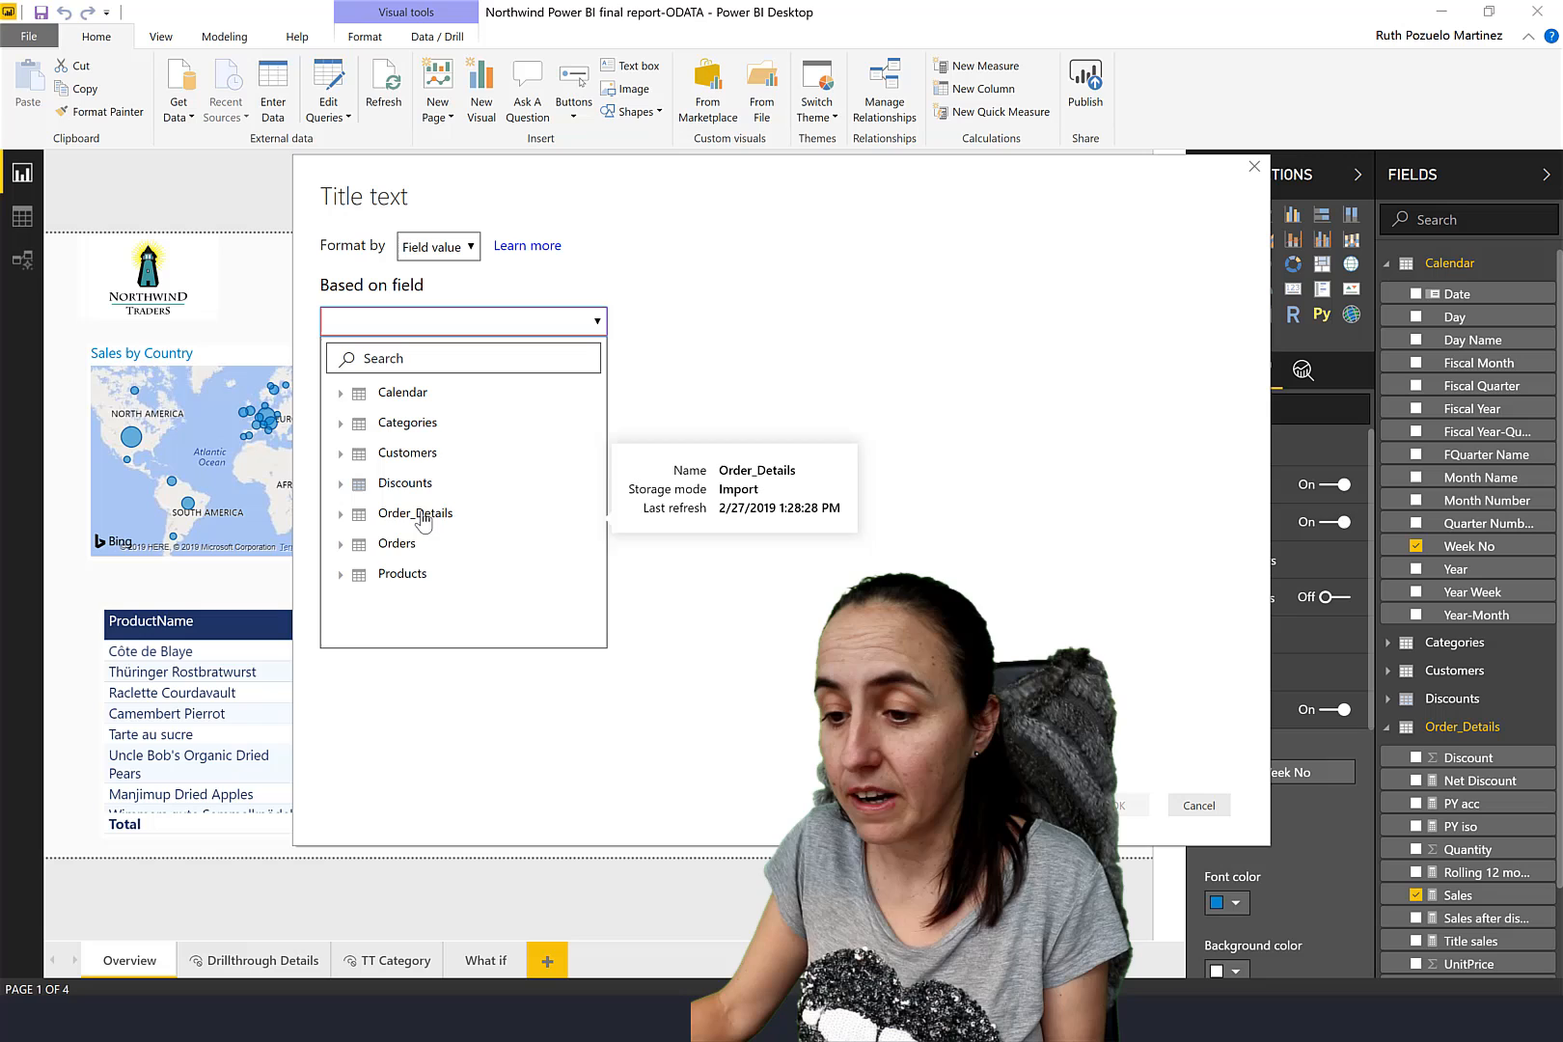
pyautogui.click(415, 514)
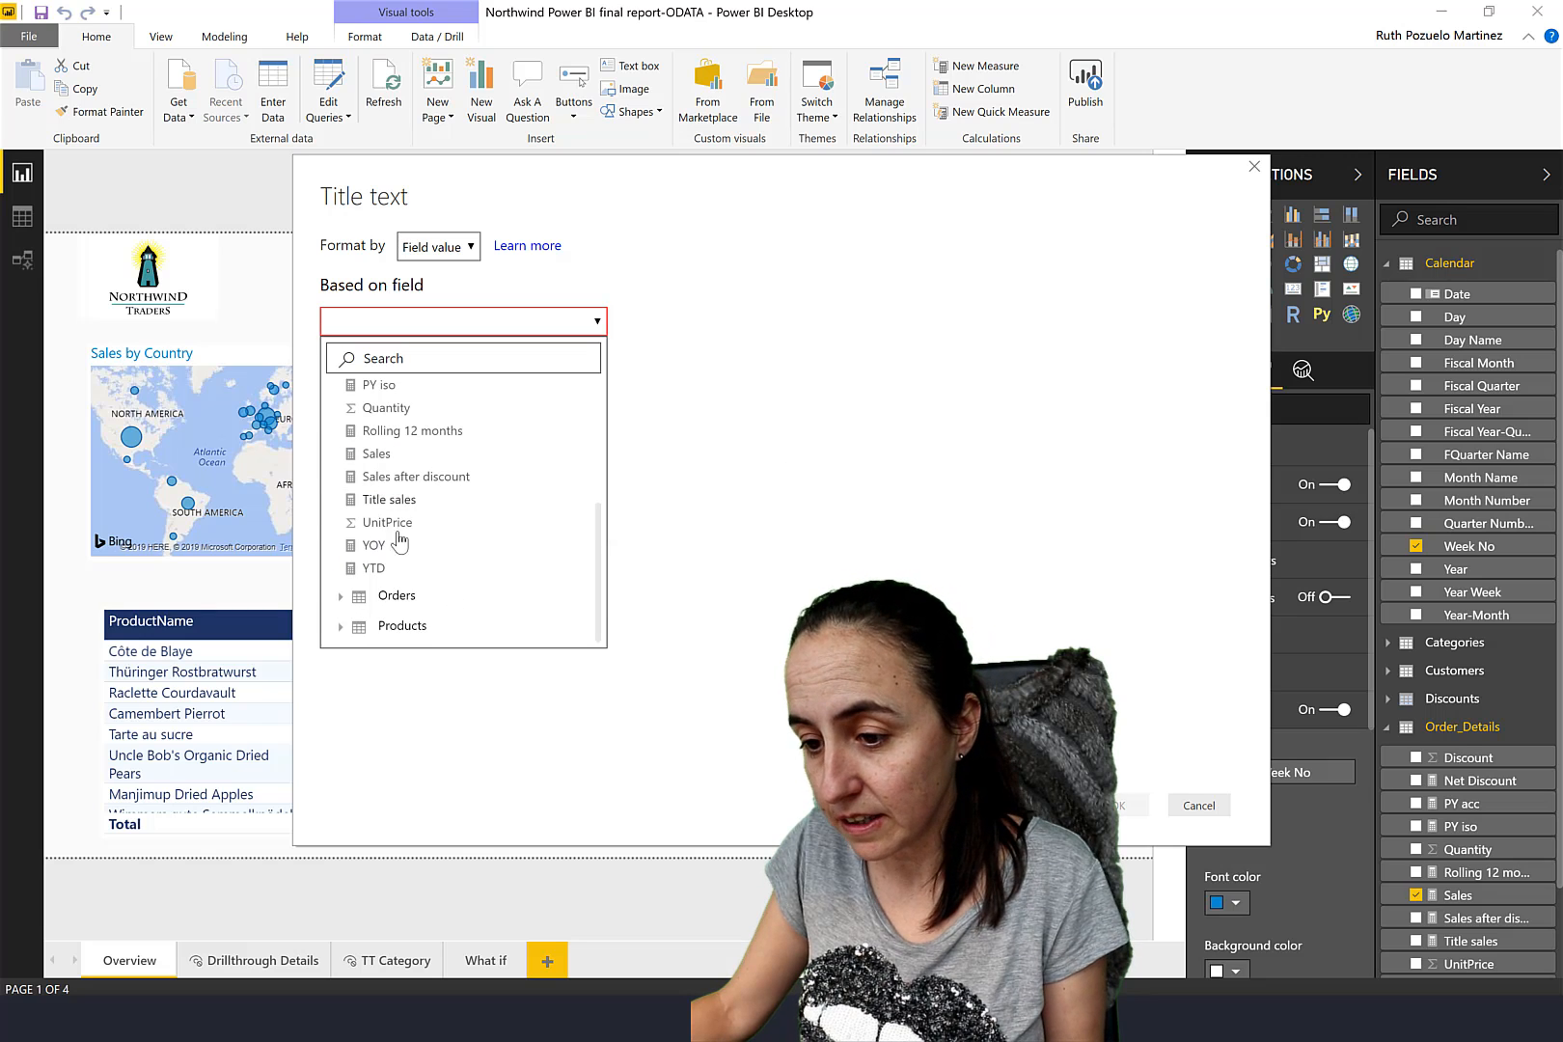
pyautogui.click(1197, 804)
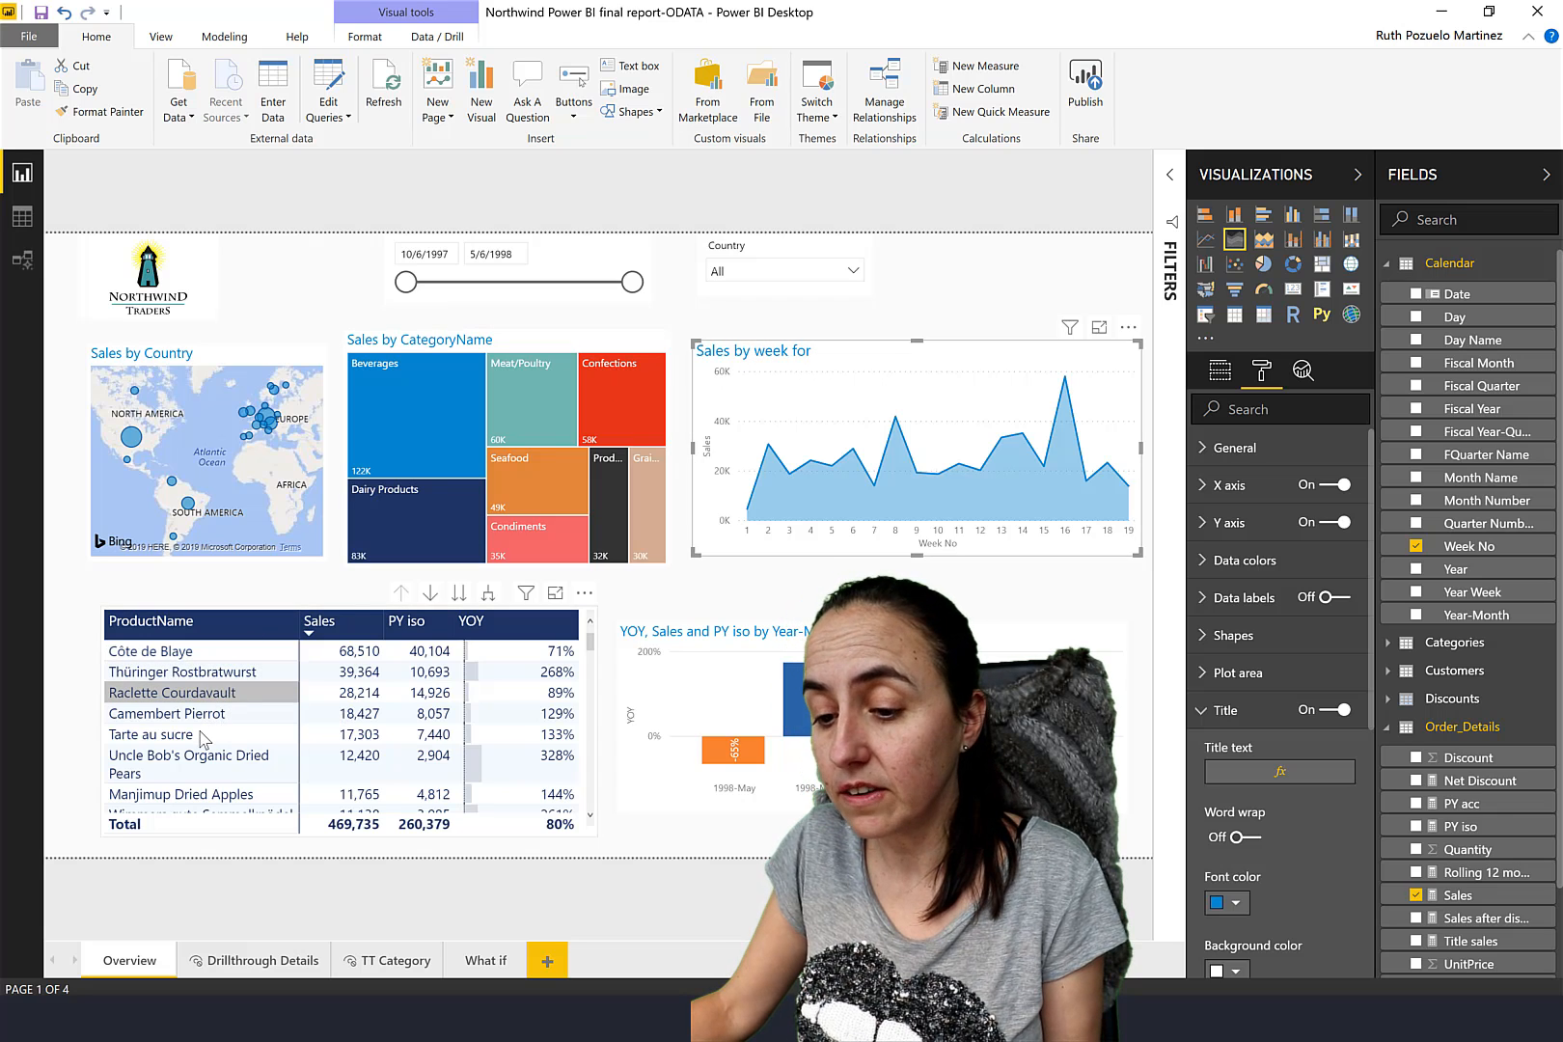
# Pick Raclette Courdavault, Uncle Bob's Organic Dried Pears and Perth Pasties to test the title, then clear the selection.
pyautogui.click(173, 692)
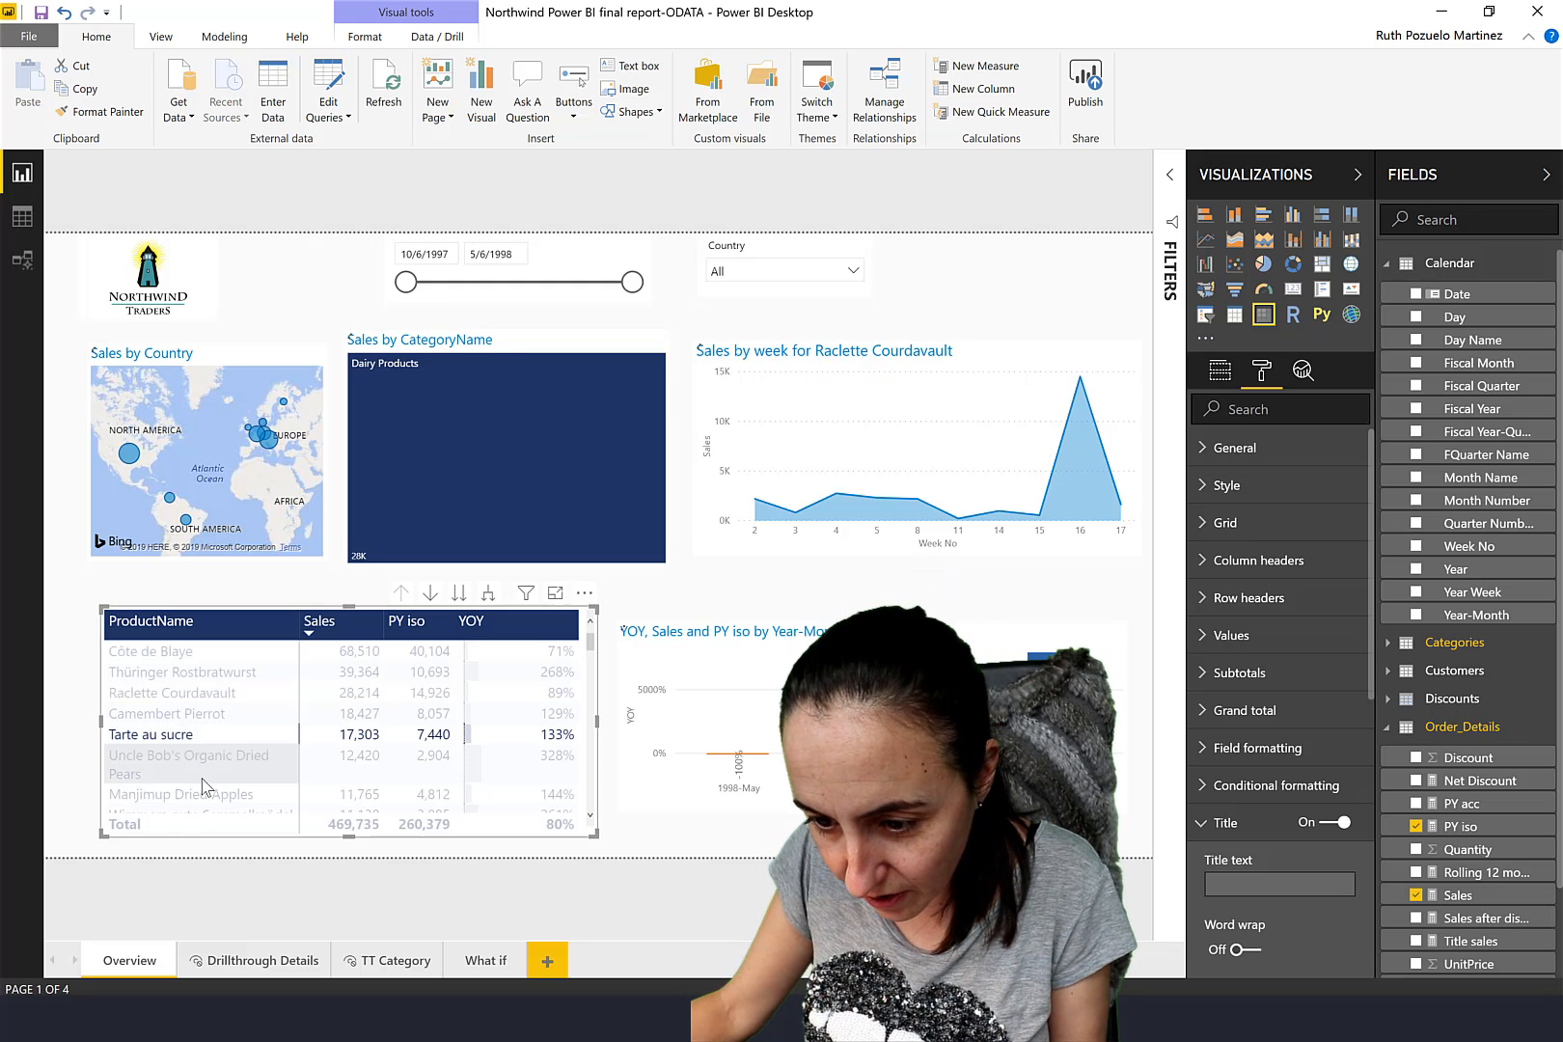
pyautogui.click(189, 764)
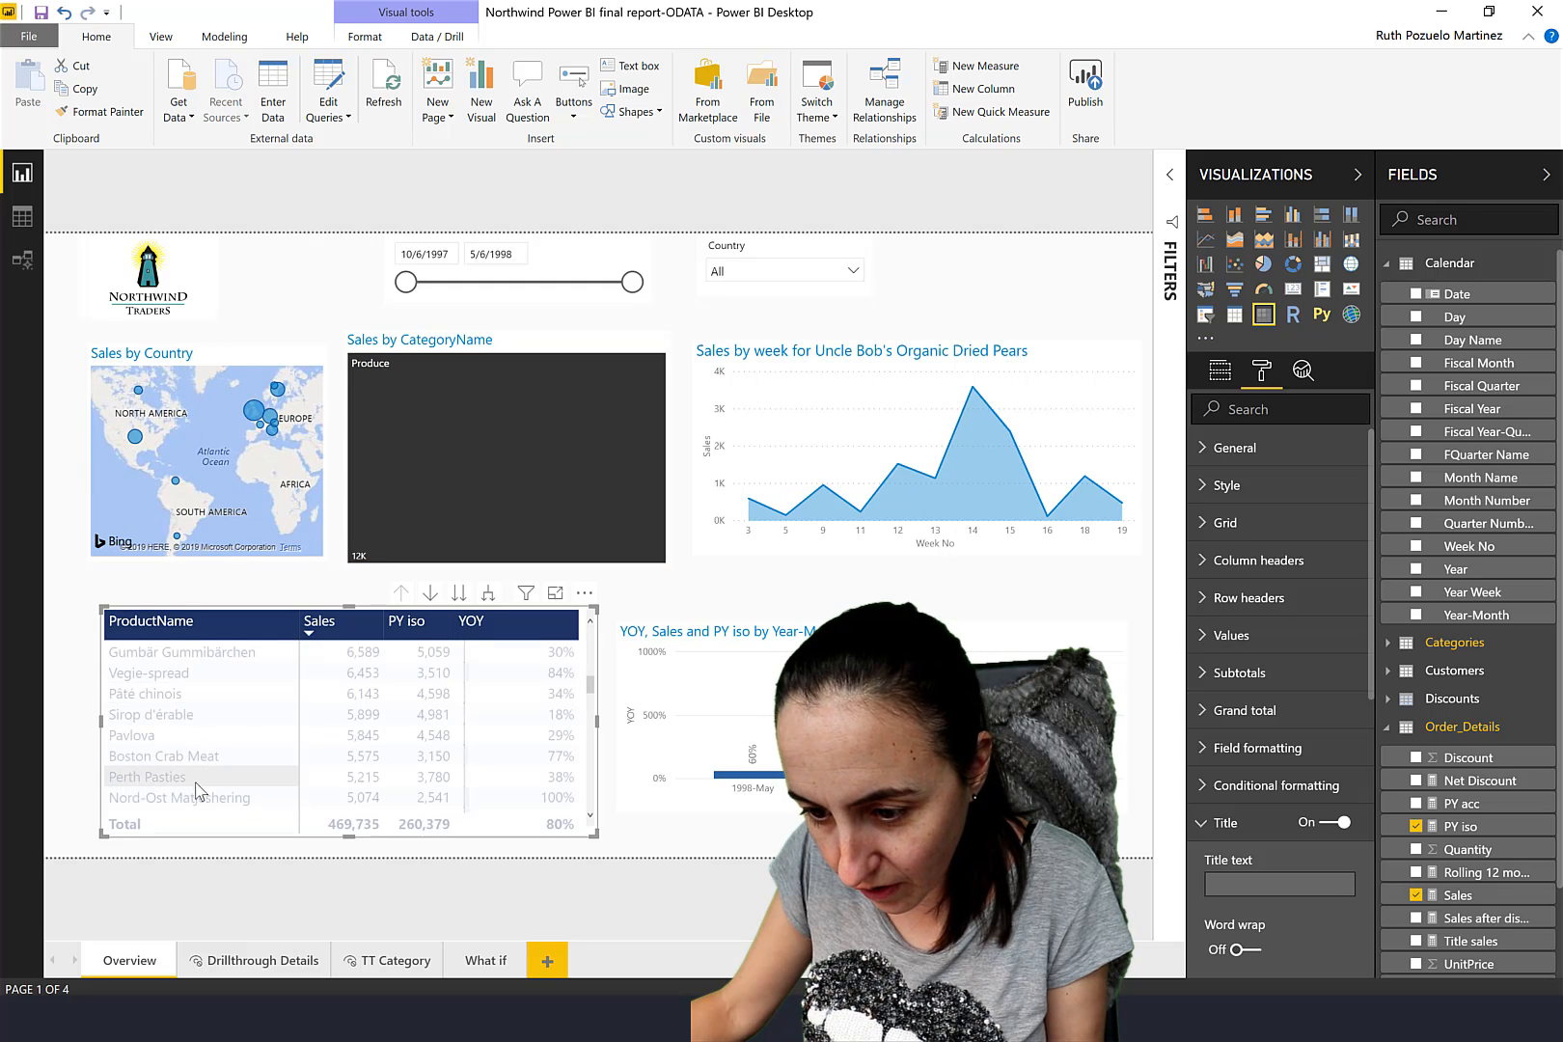
pyautogui.click(146, 777)
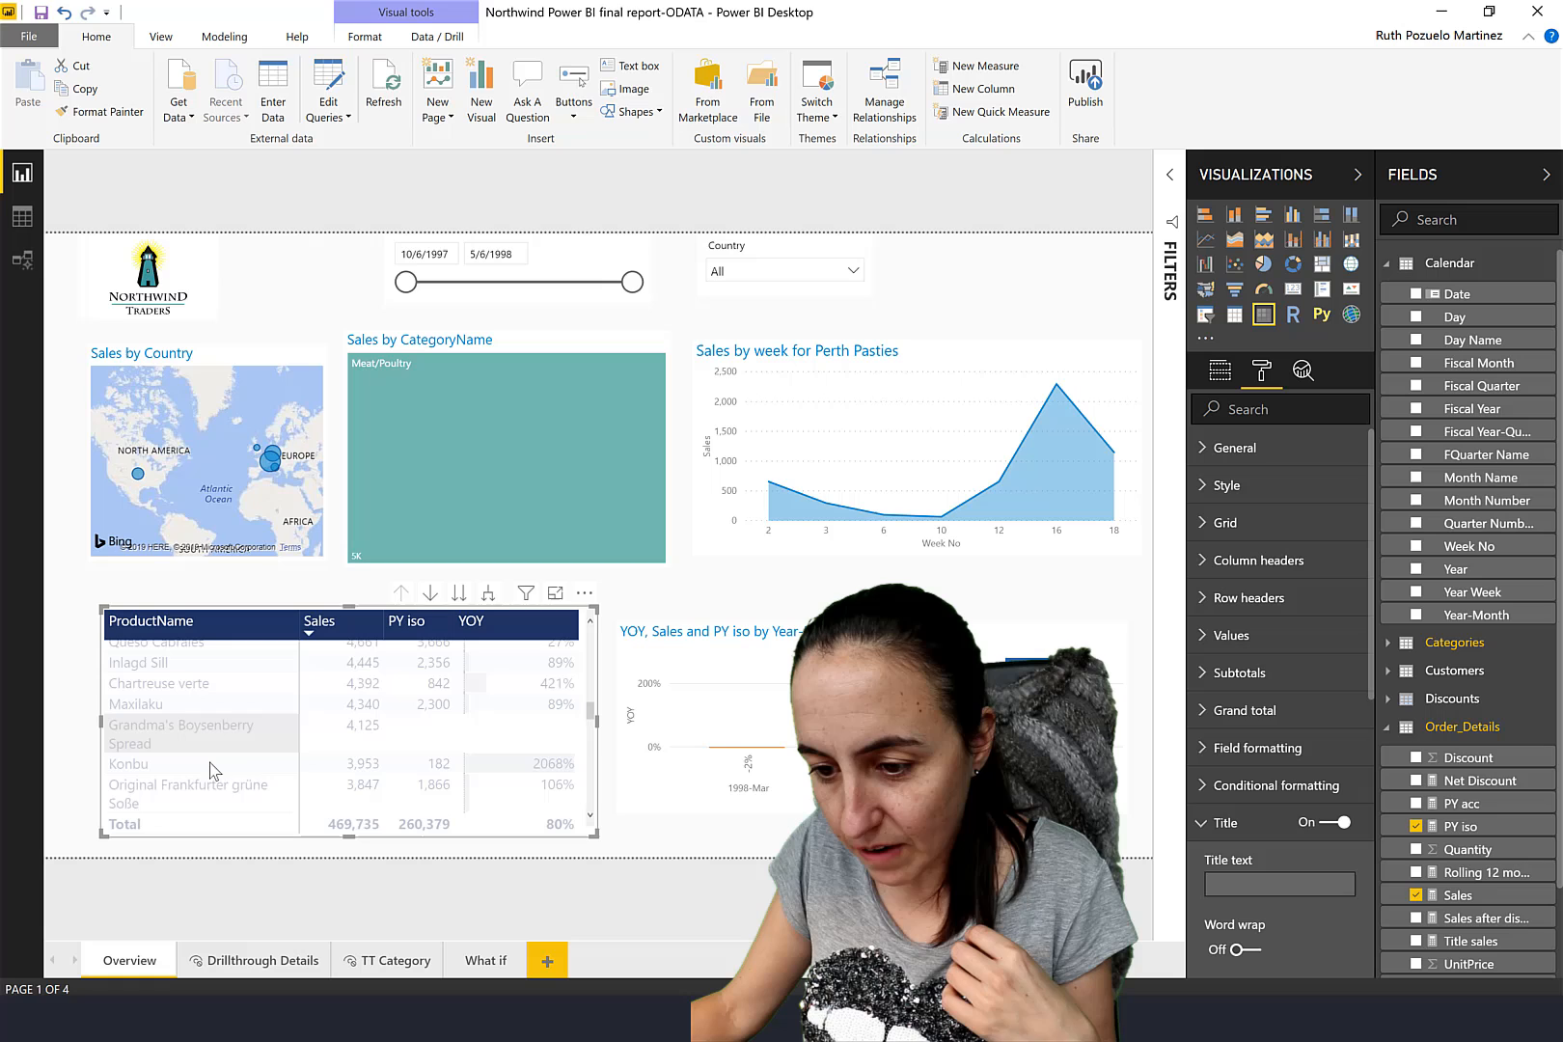
pyautogui.click(181, 733)
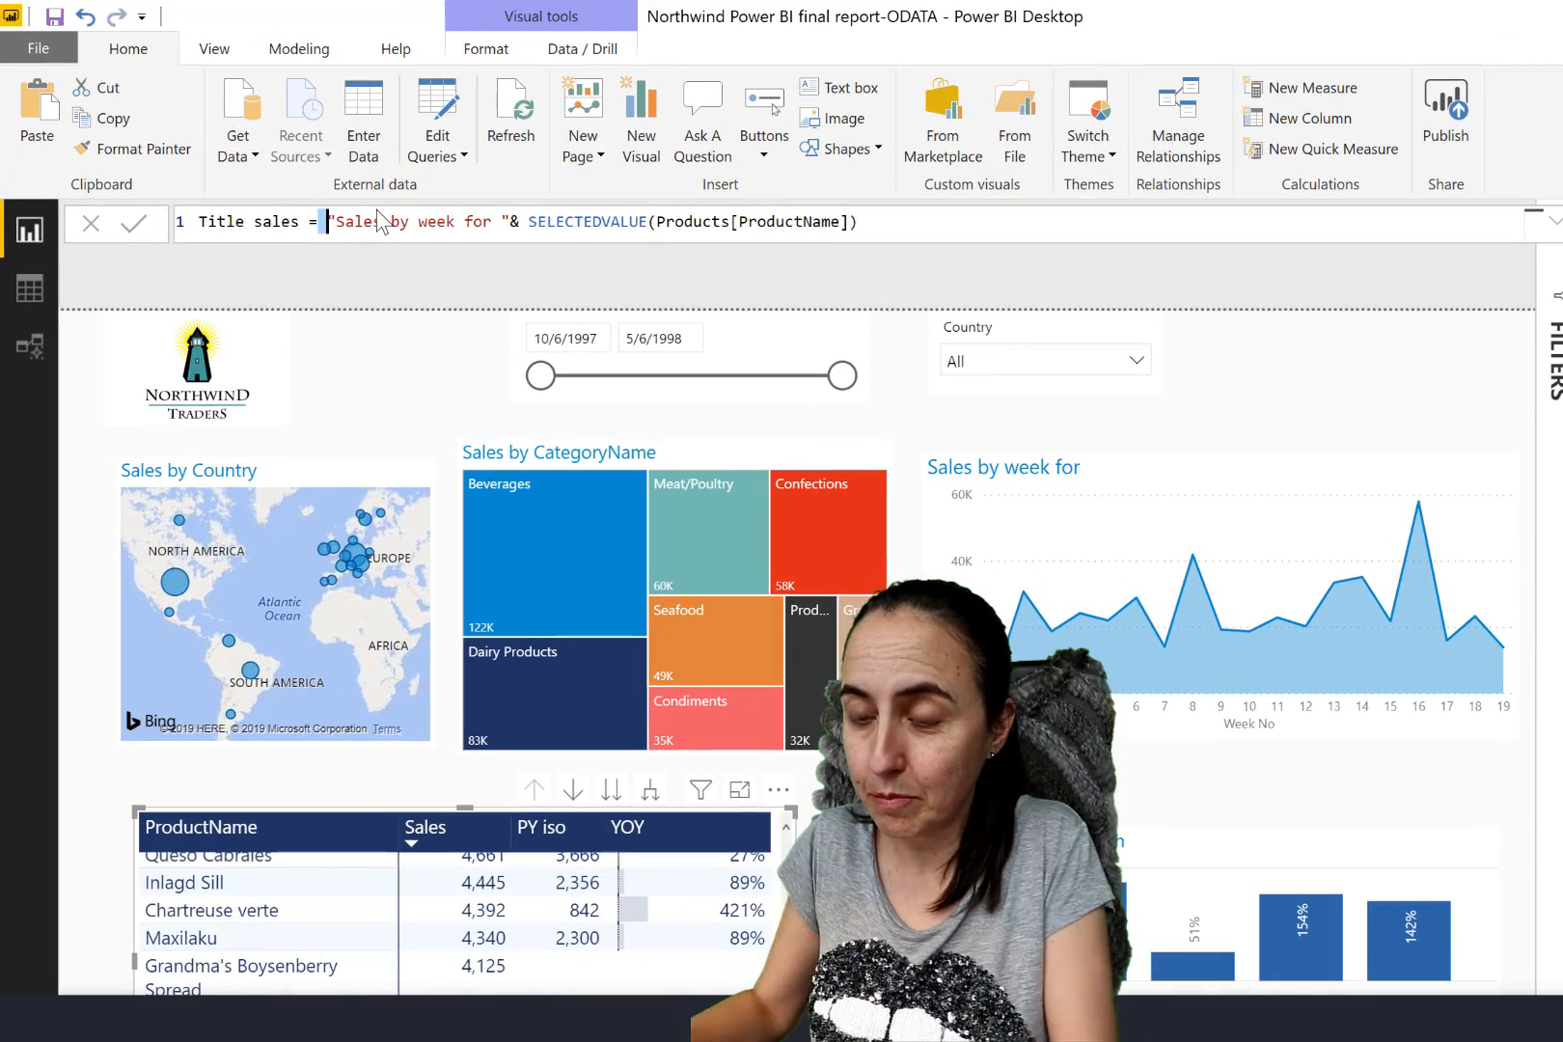
# Wrap the measure in IF(ISFILTERED(Products[ProductName]), …, "Sales by week for all products").
pyautogui.press('Enter')
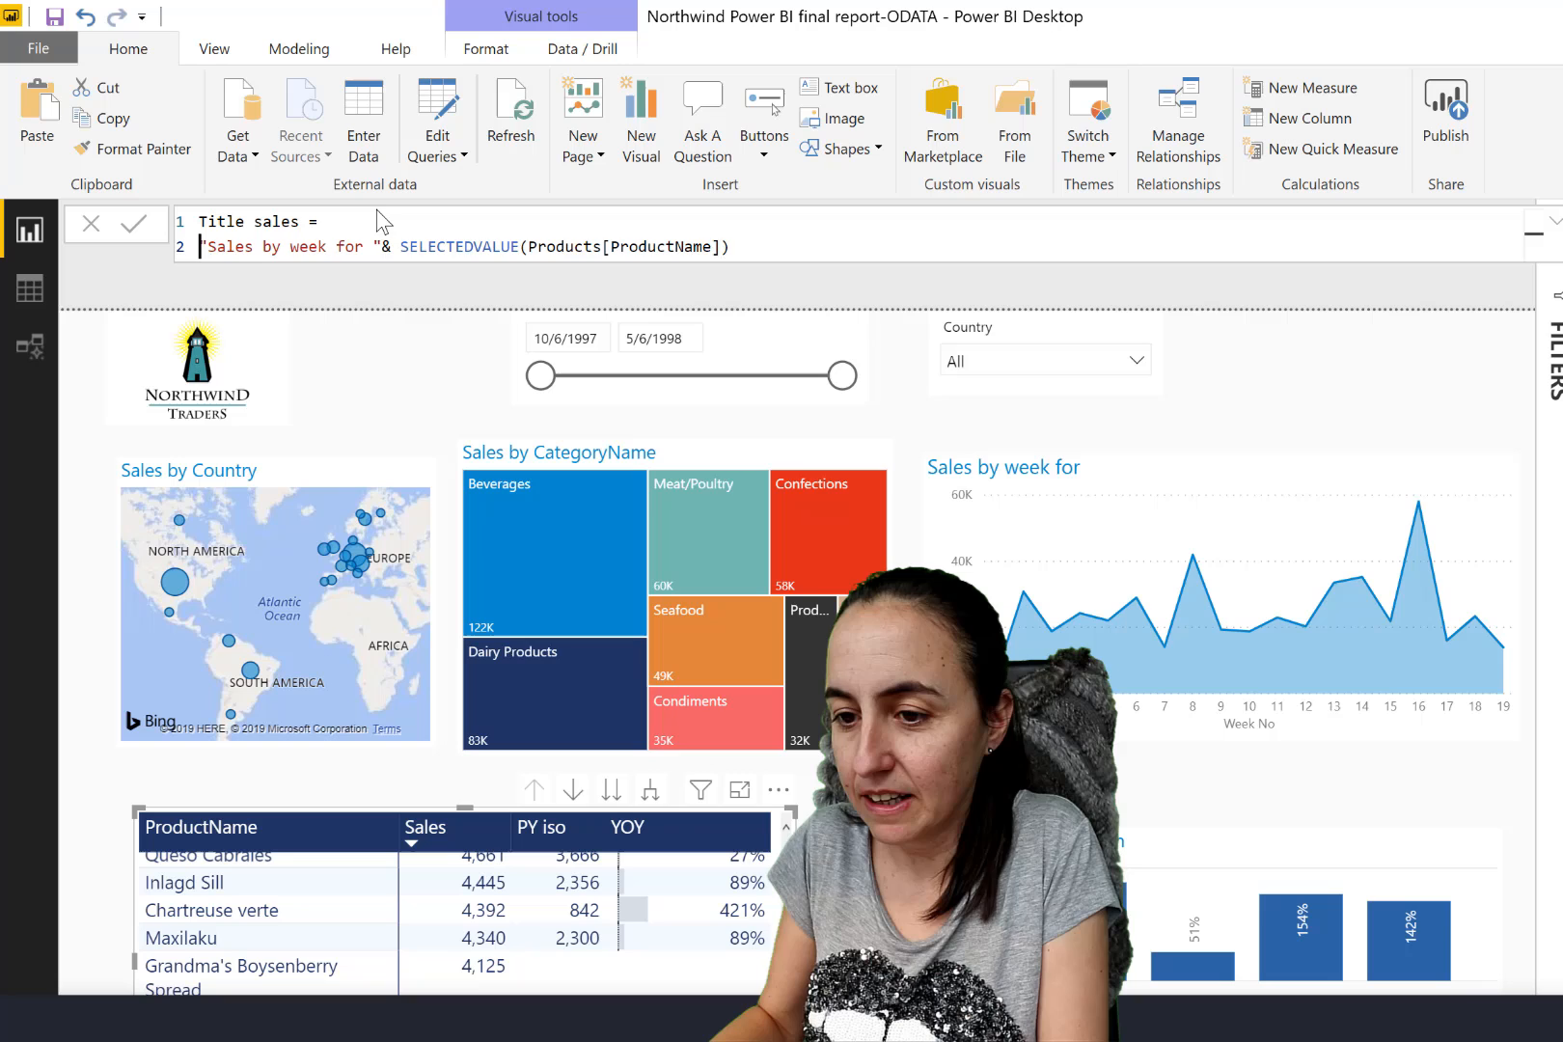
pyautogui.write('If')
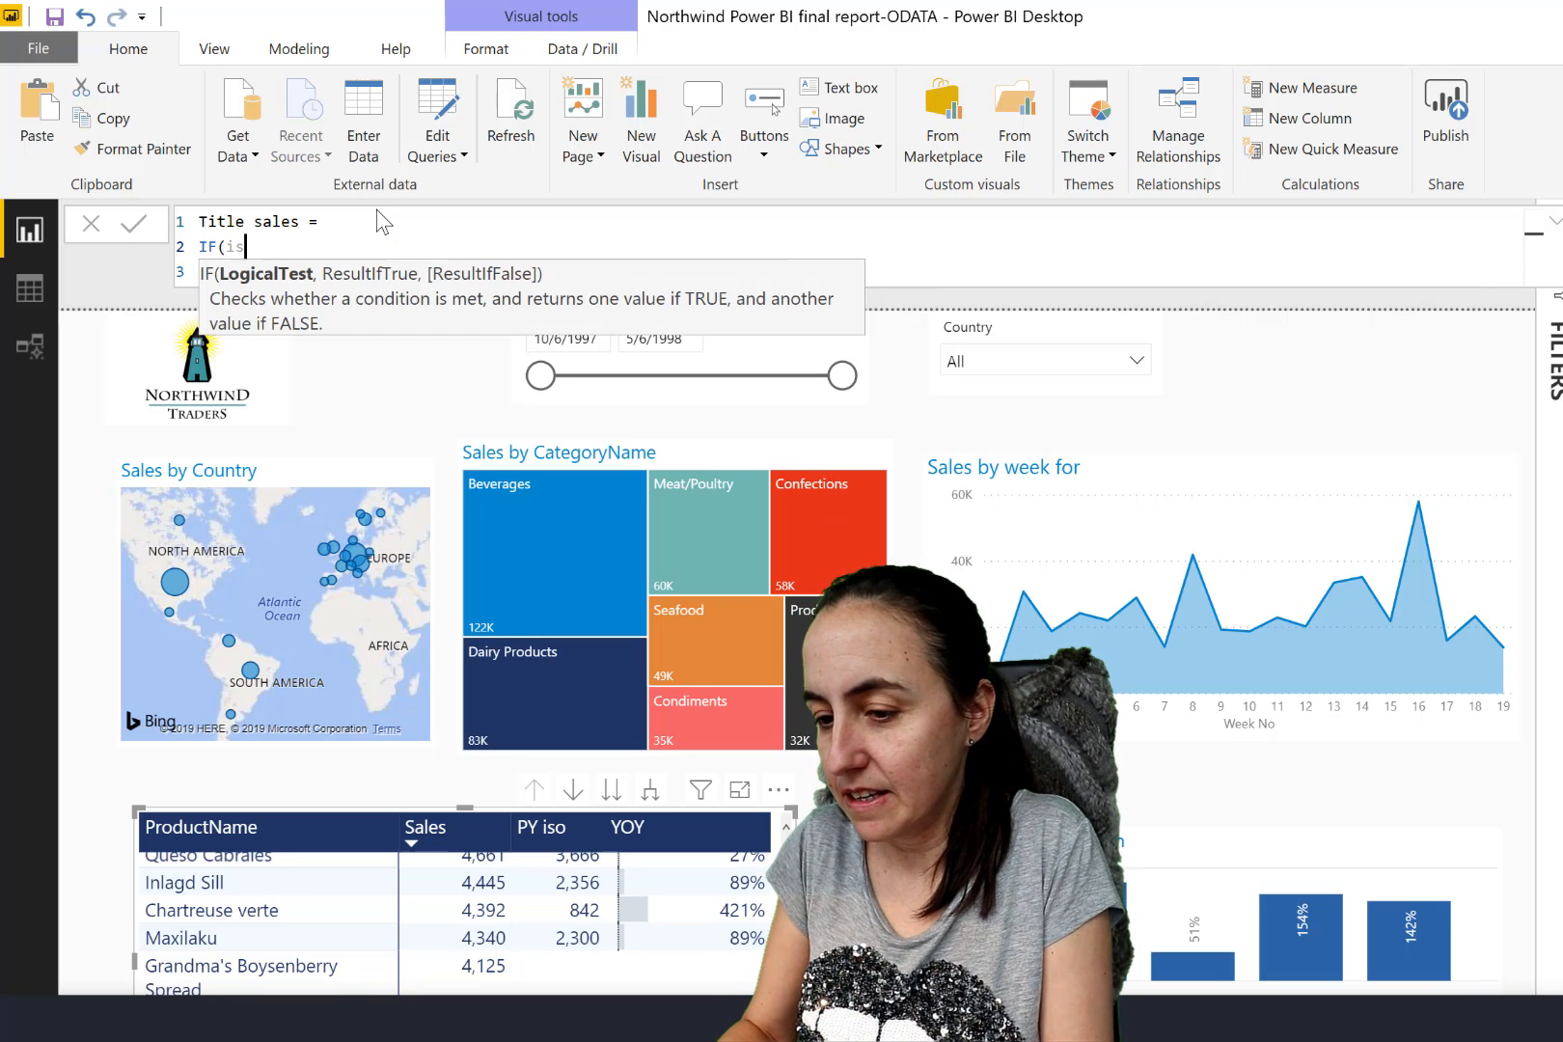
pyautogui.write('f')
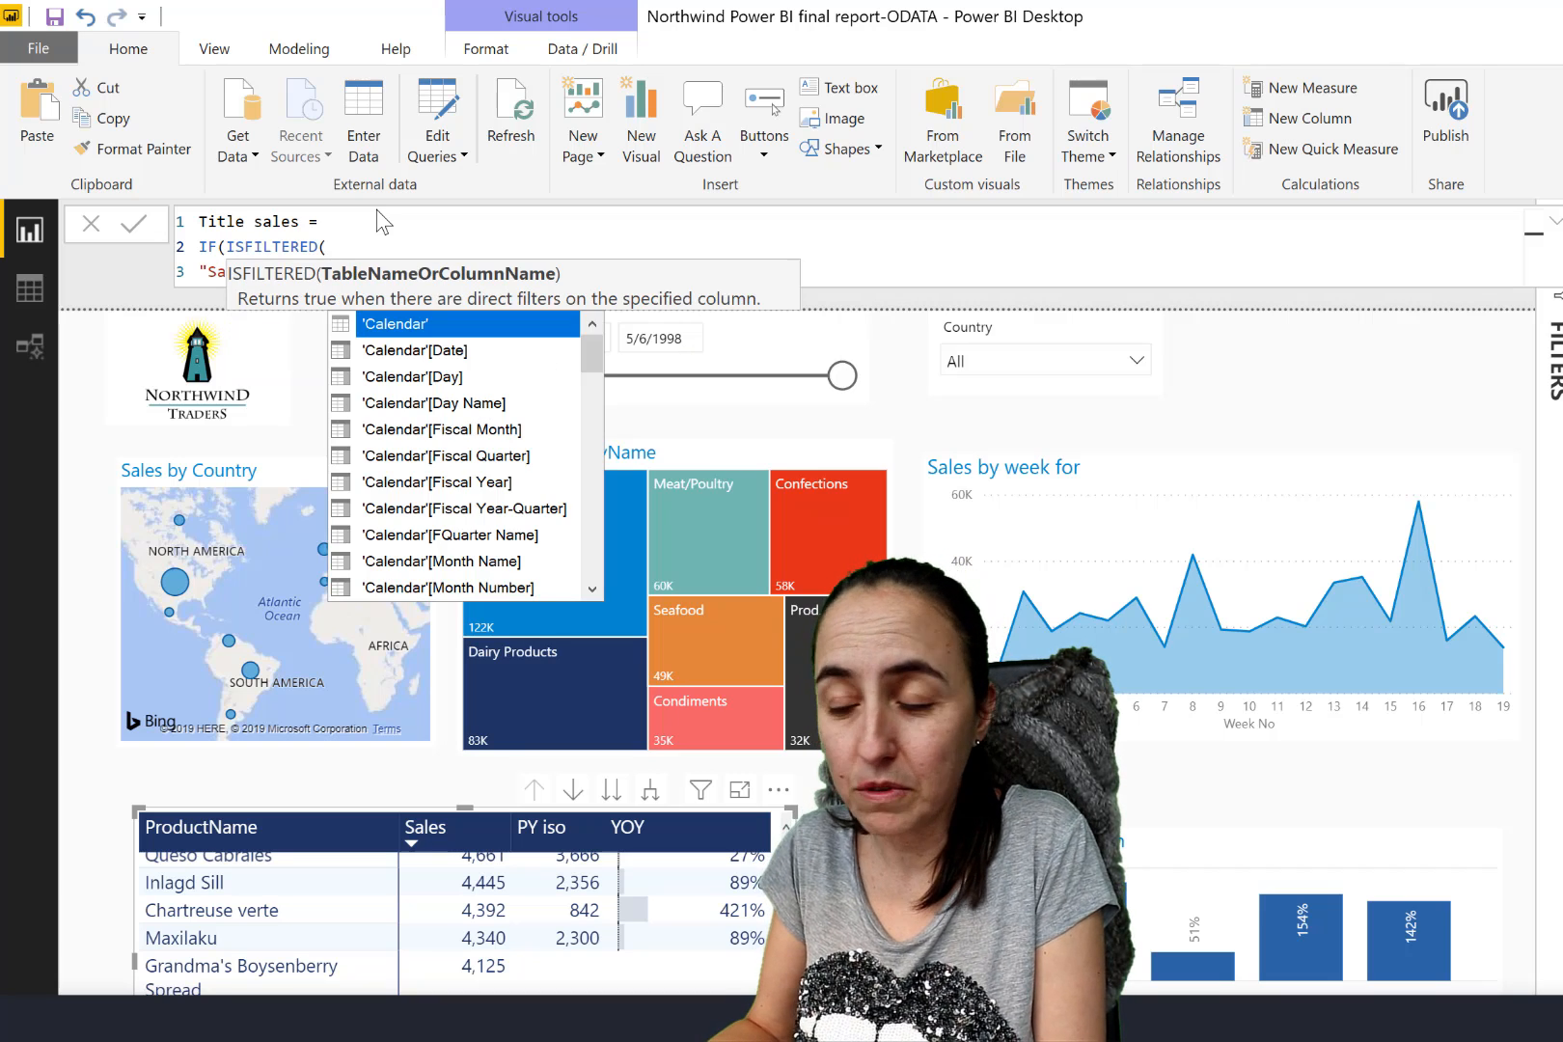
pyautogui.write('pro')
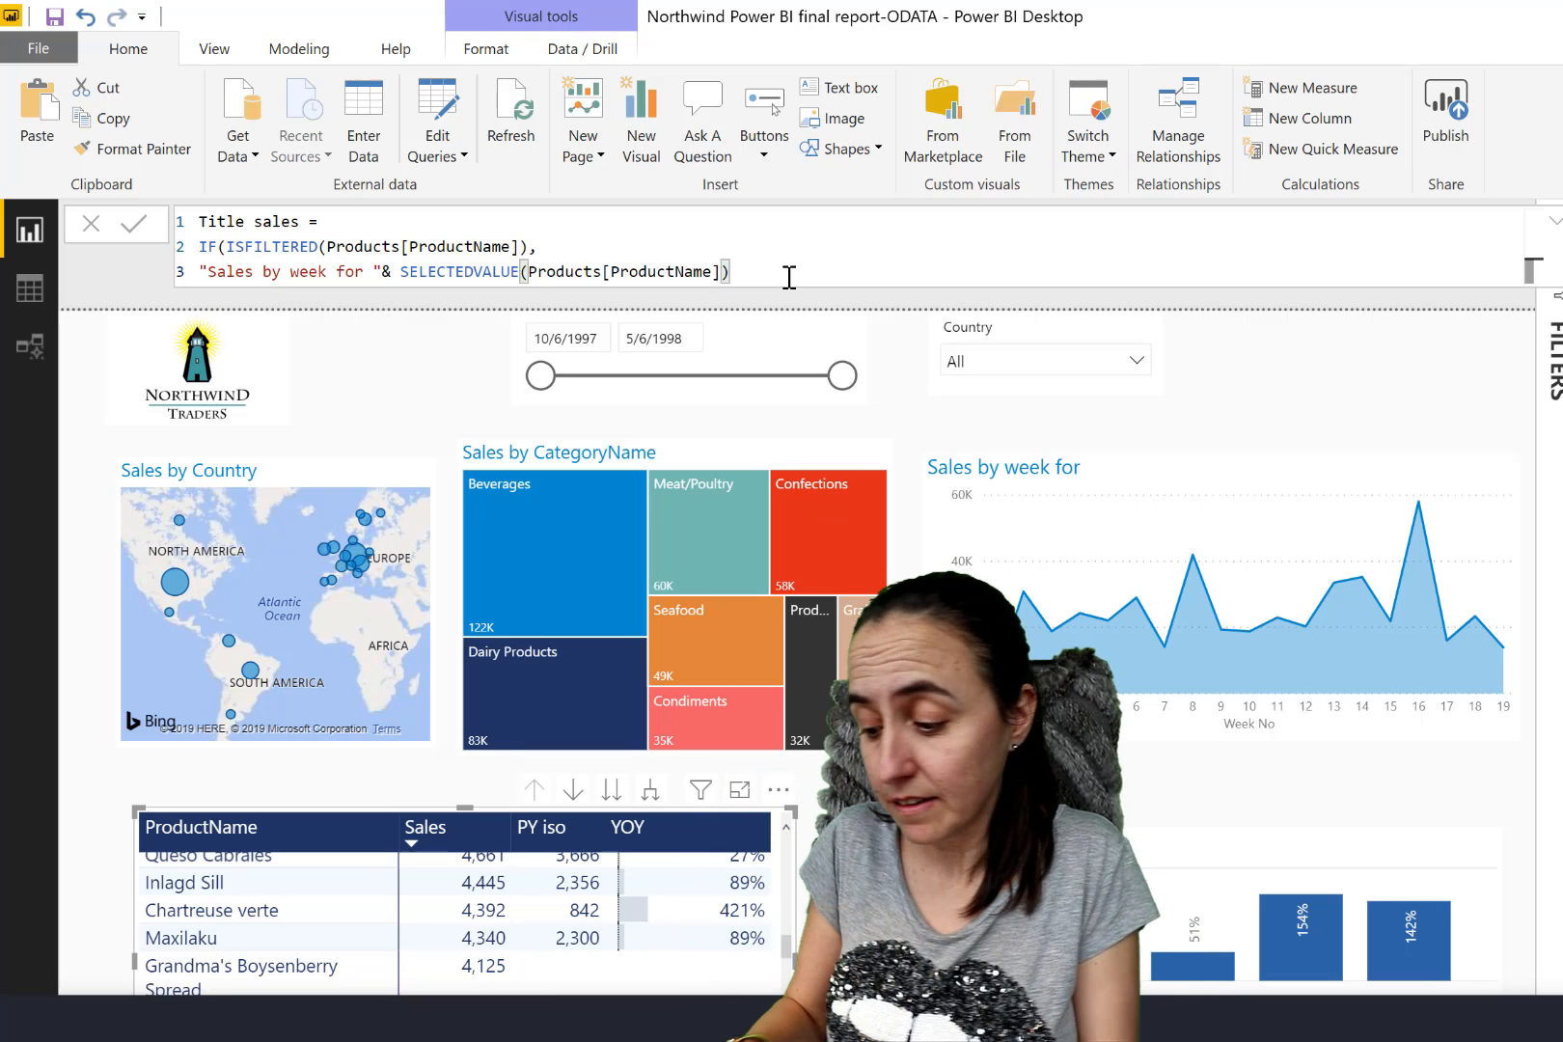
pyautogui.write(', "')
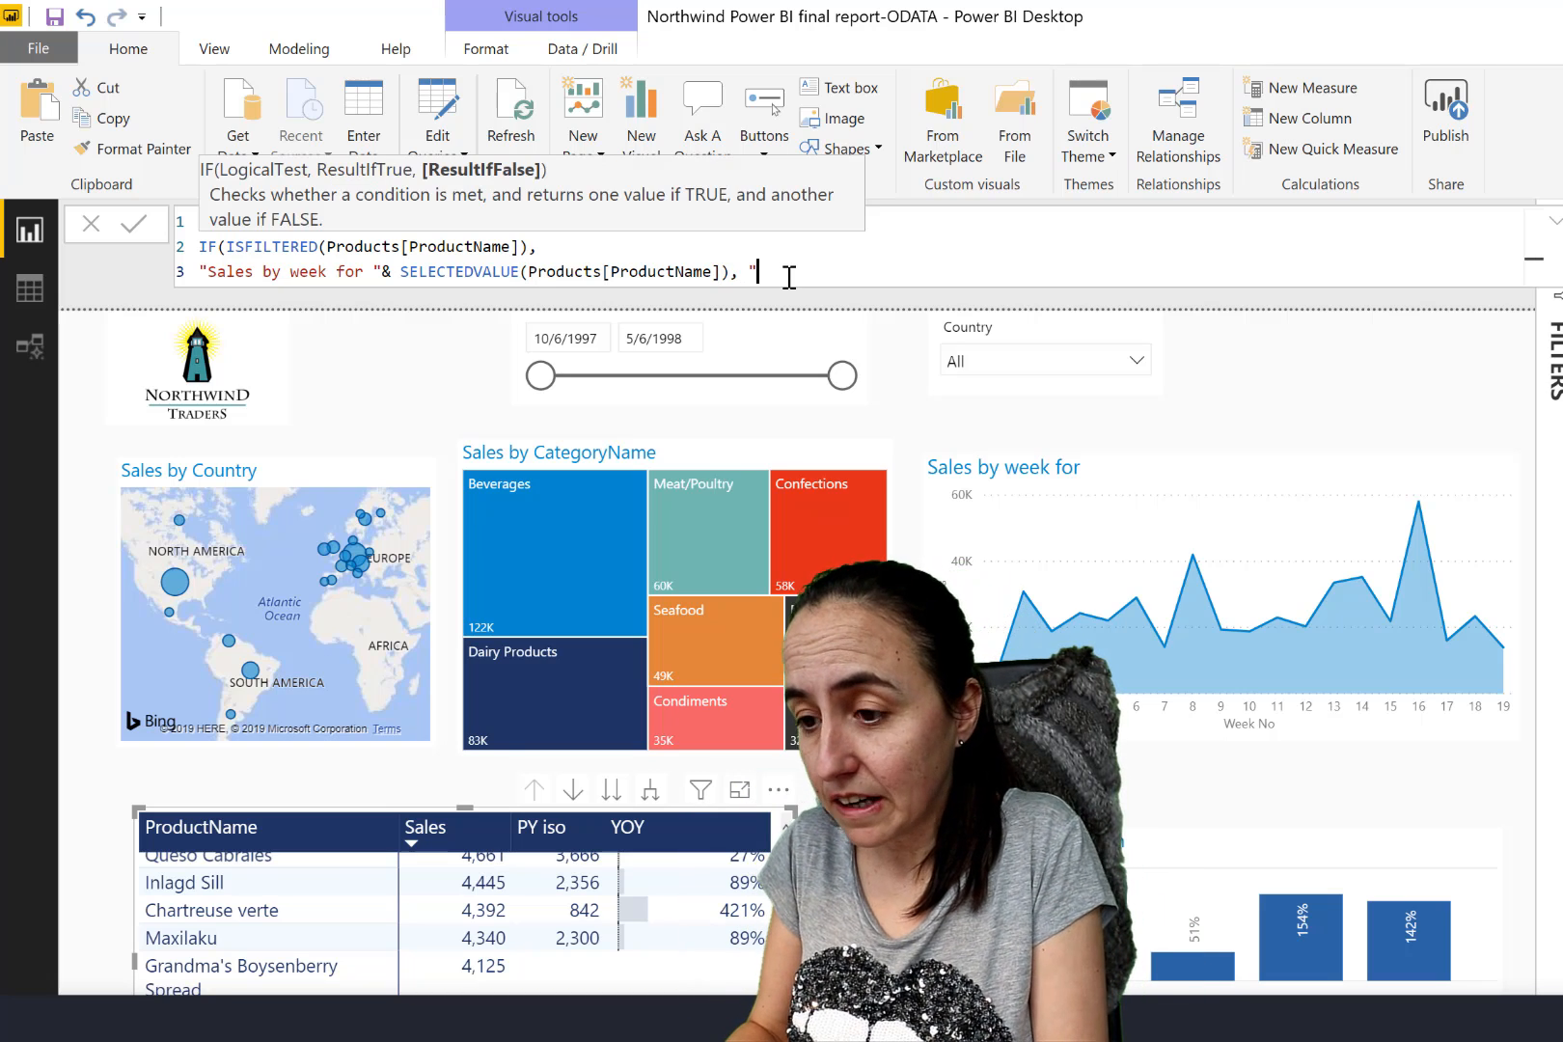
pyautogui.write('Sales by week for all products")')
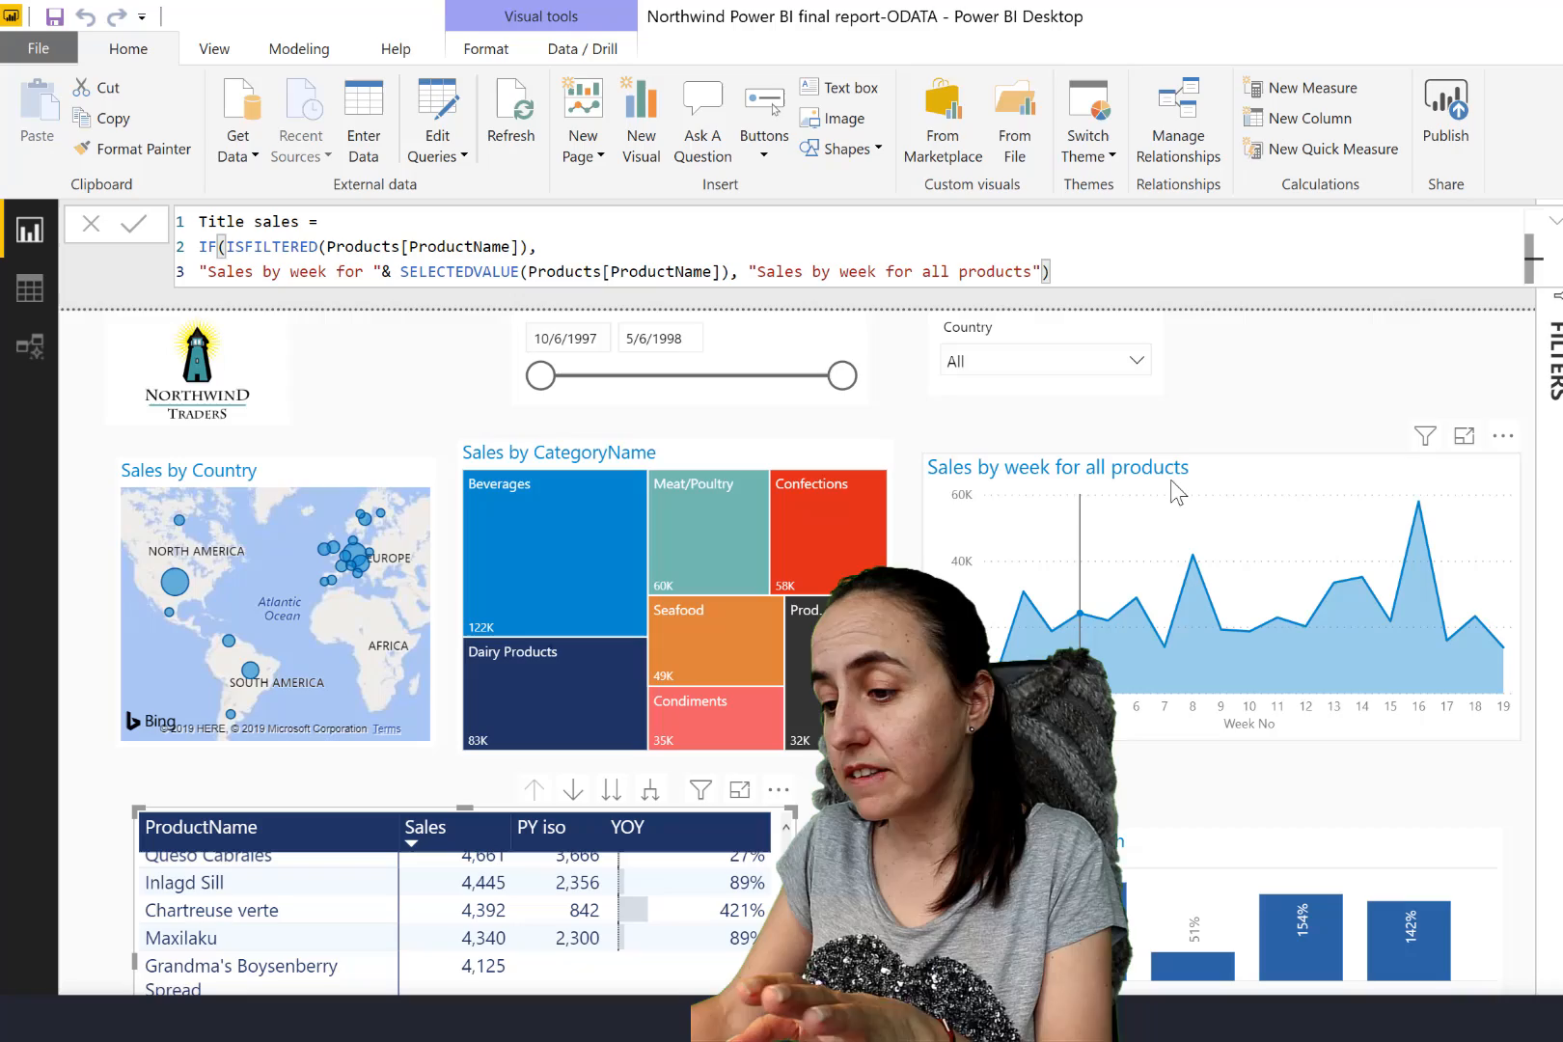
pyautogui.moveTo(239, 937)
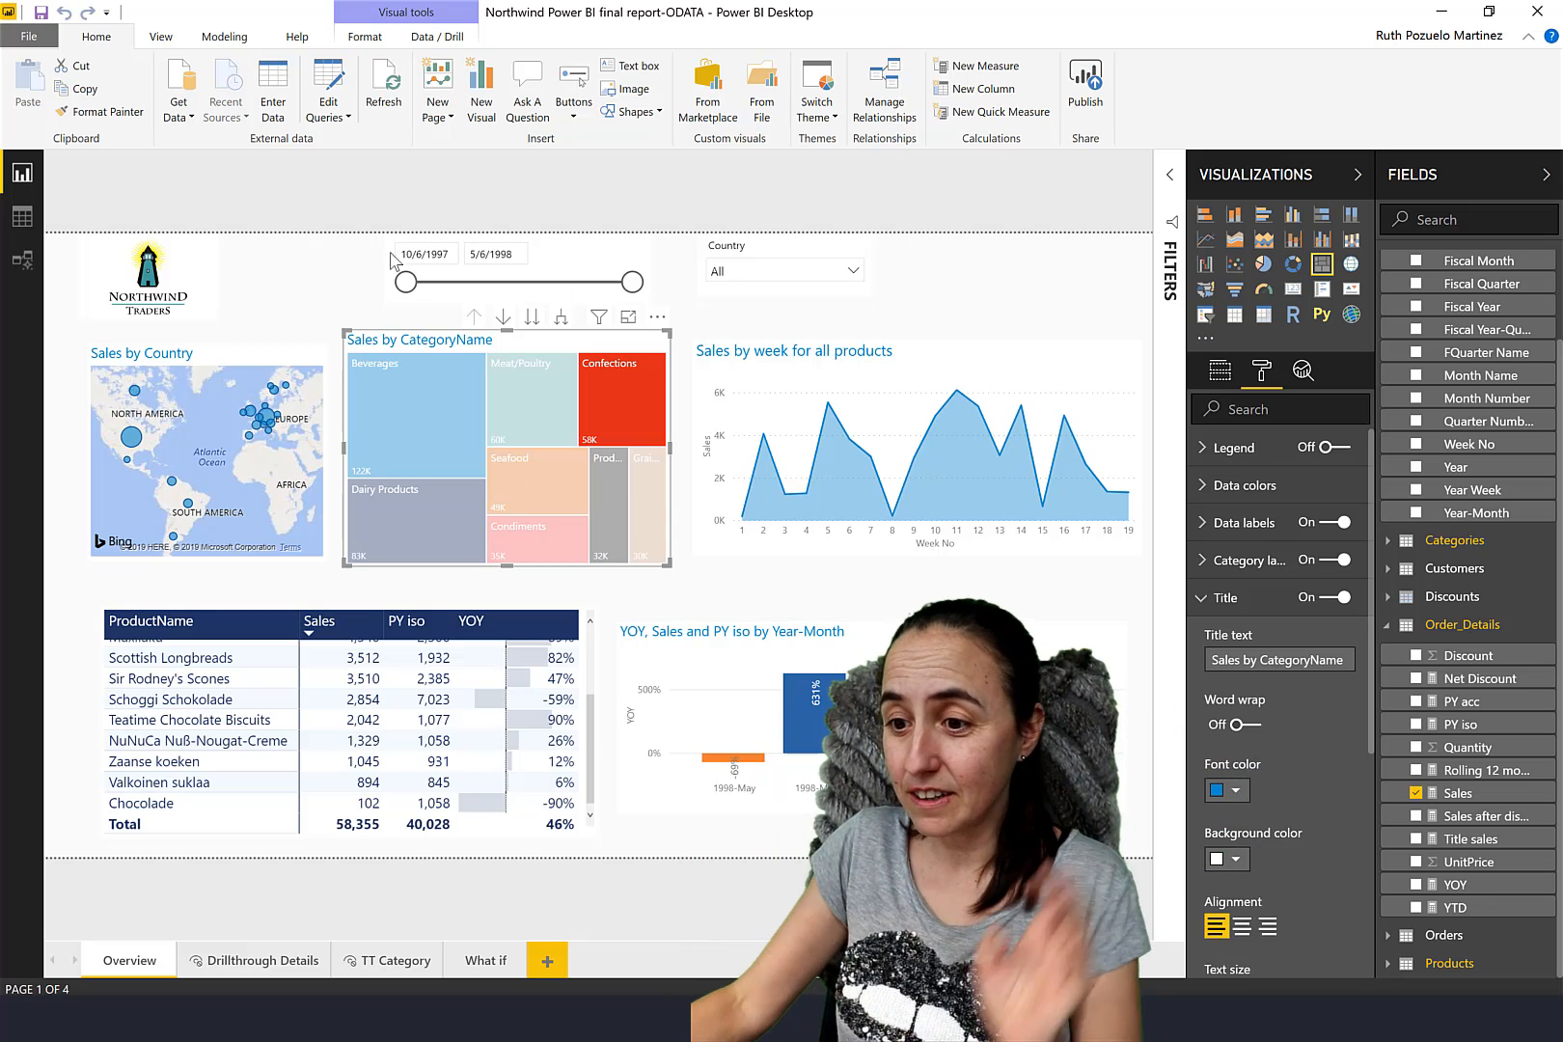
pyautogui.moveTo(854, 289)
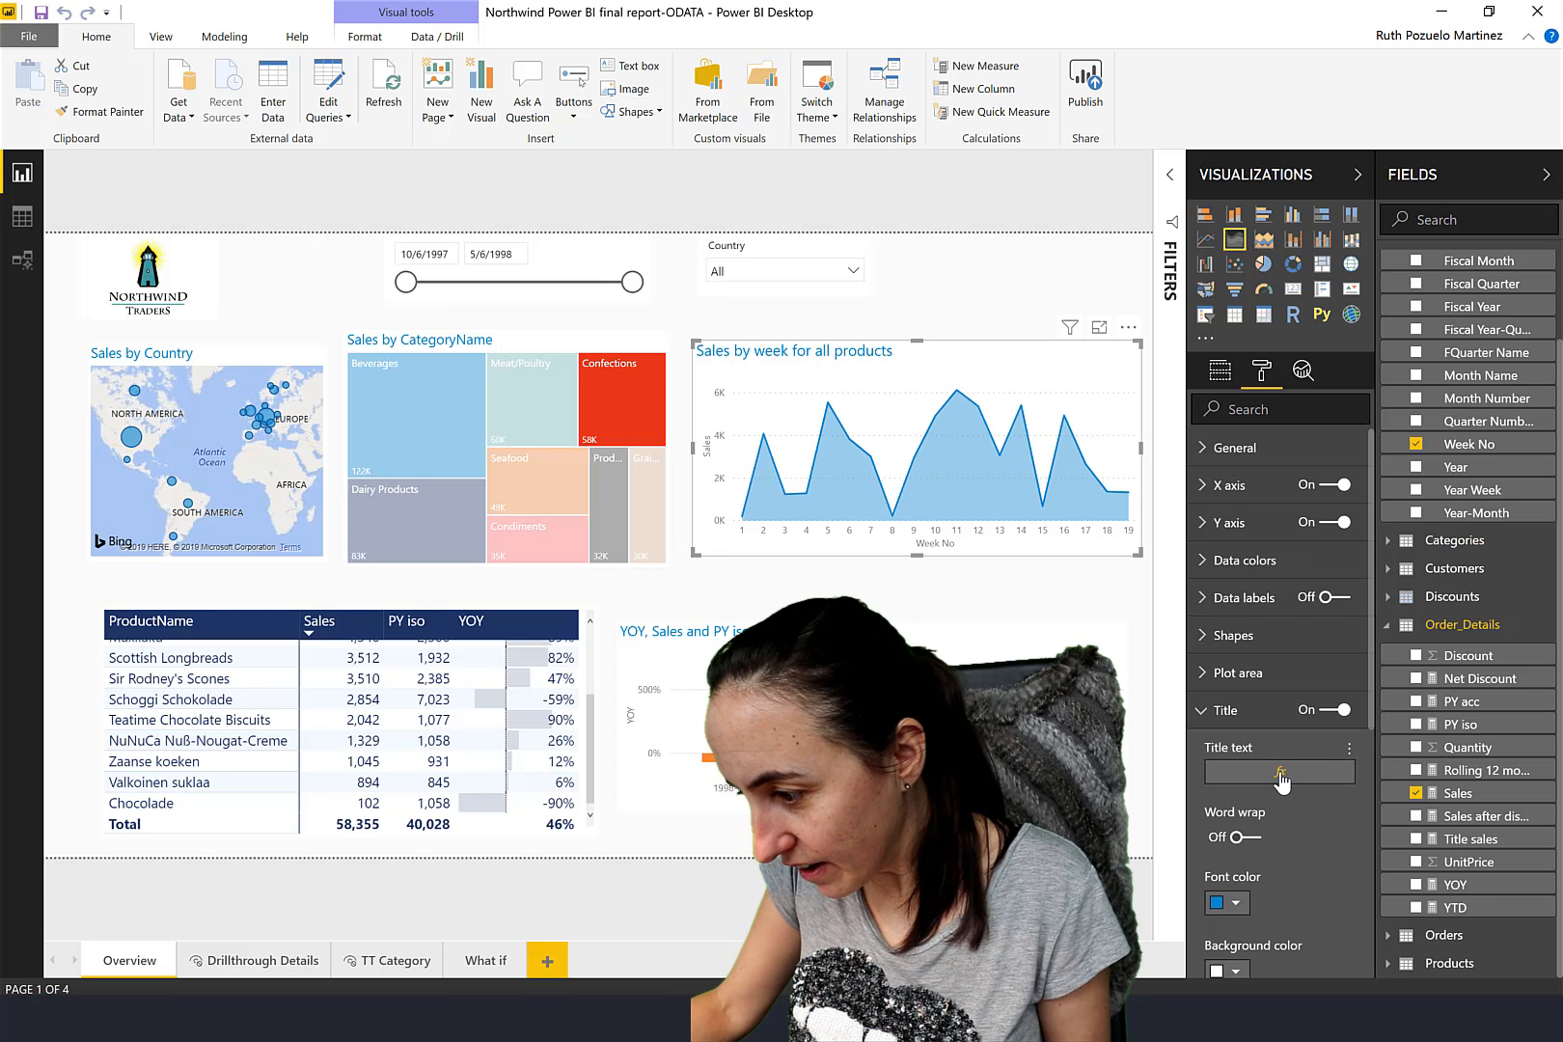
# Set the chart's title text to the static "Sales by weeks".
pyautogui.click(1283, 769)
pyautogui.write('S')
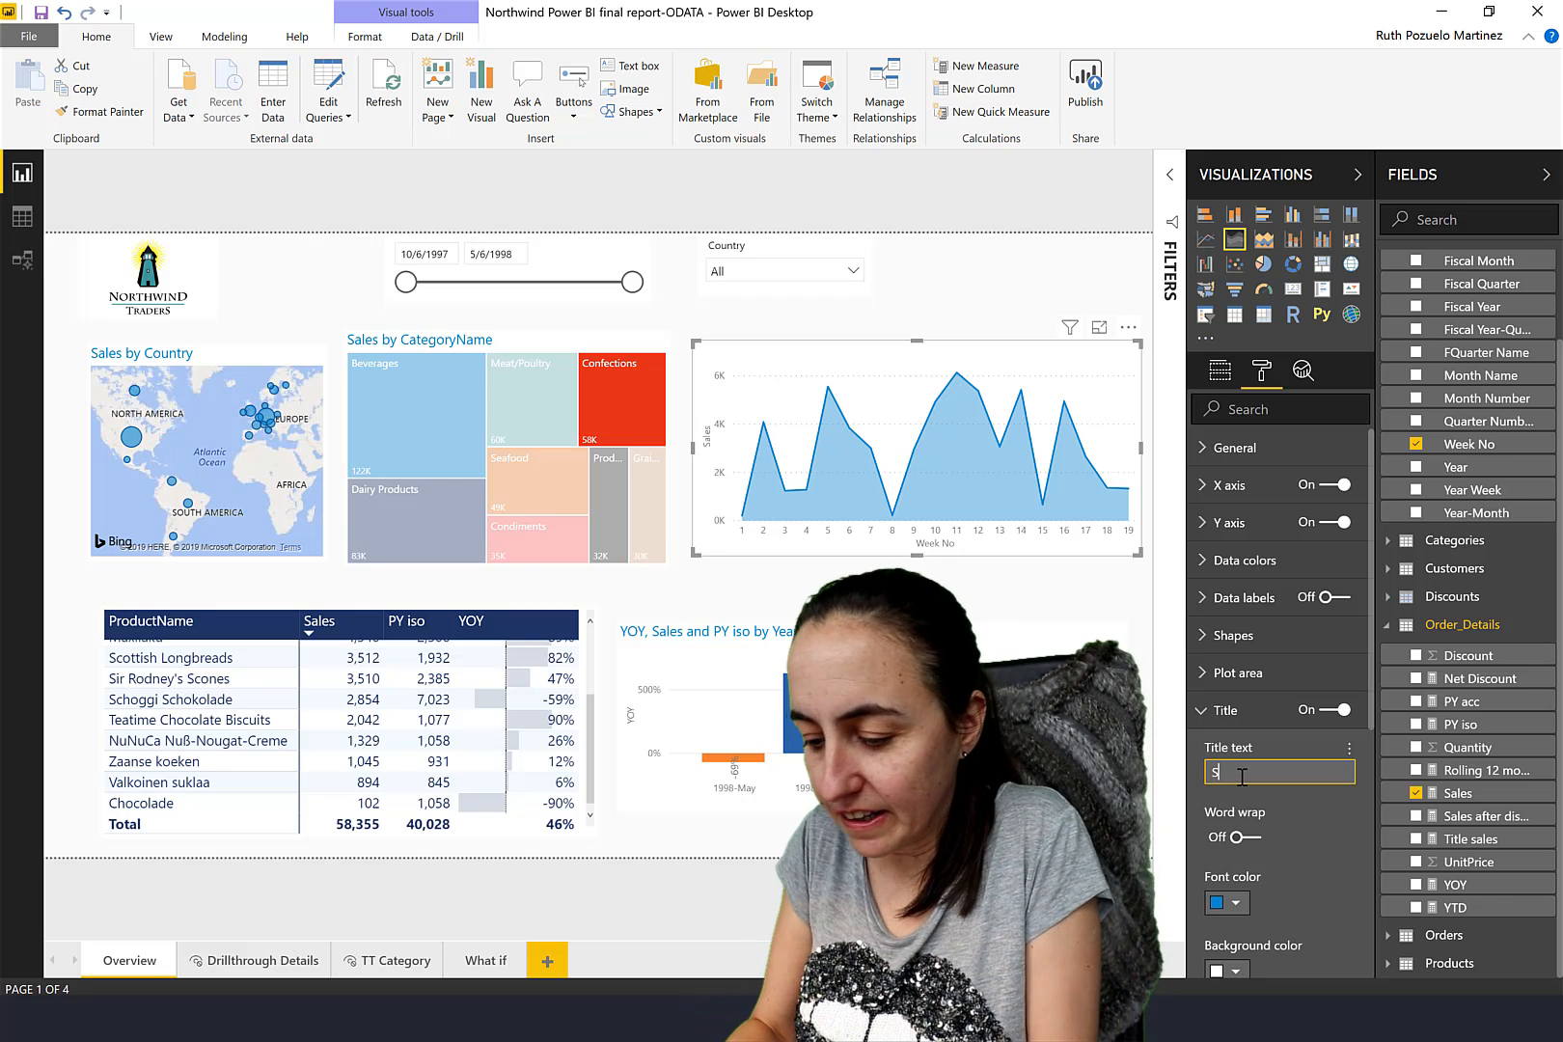
pyautogui.write('ales by week')
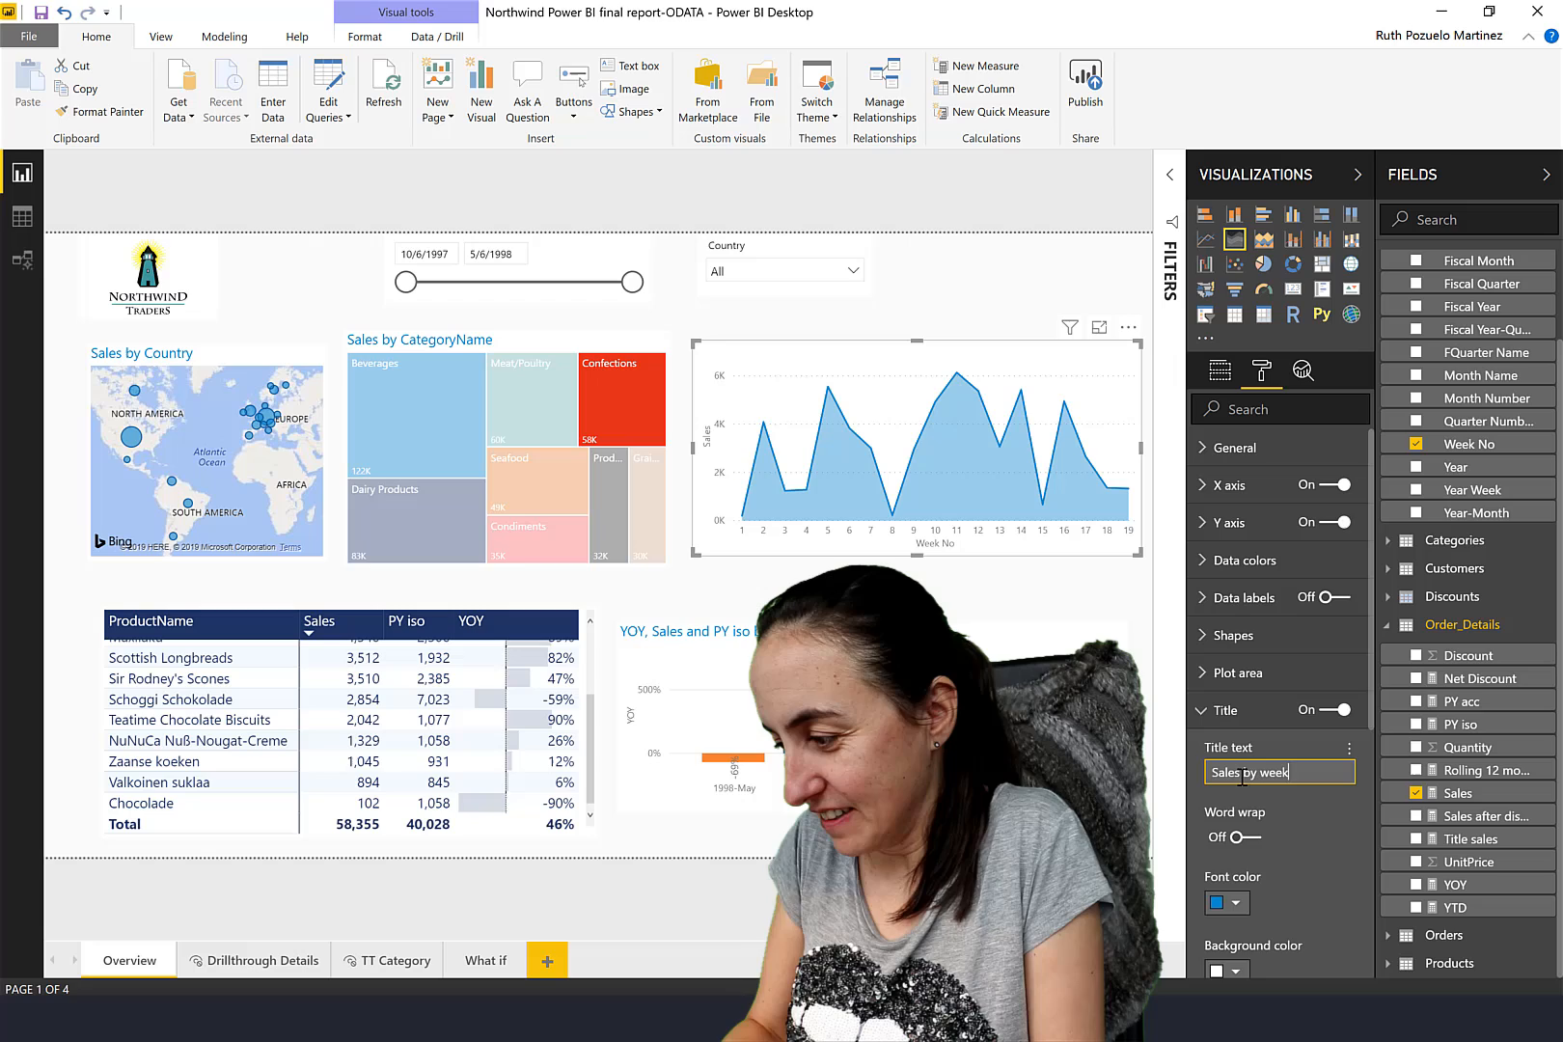
pyautogui.write('s')
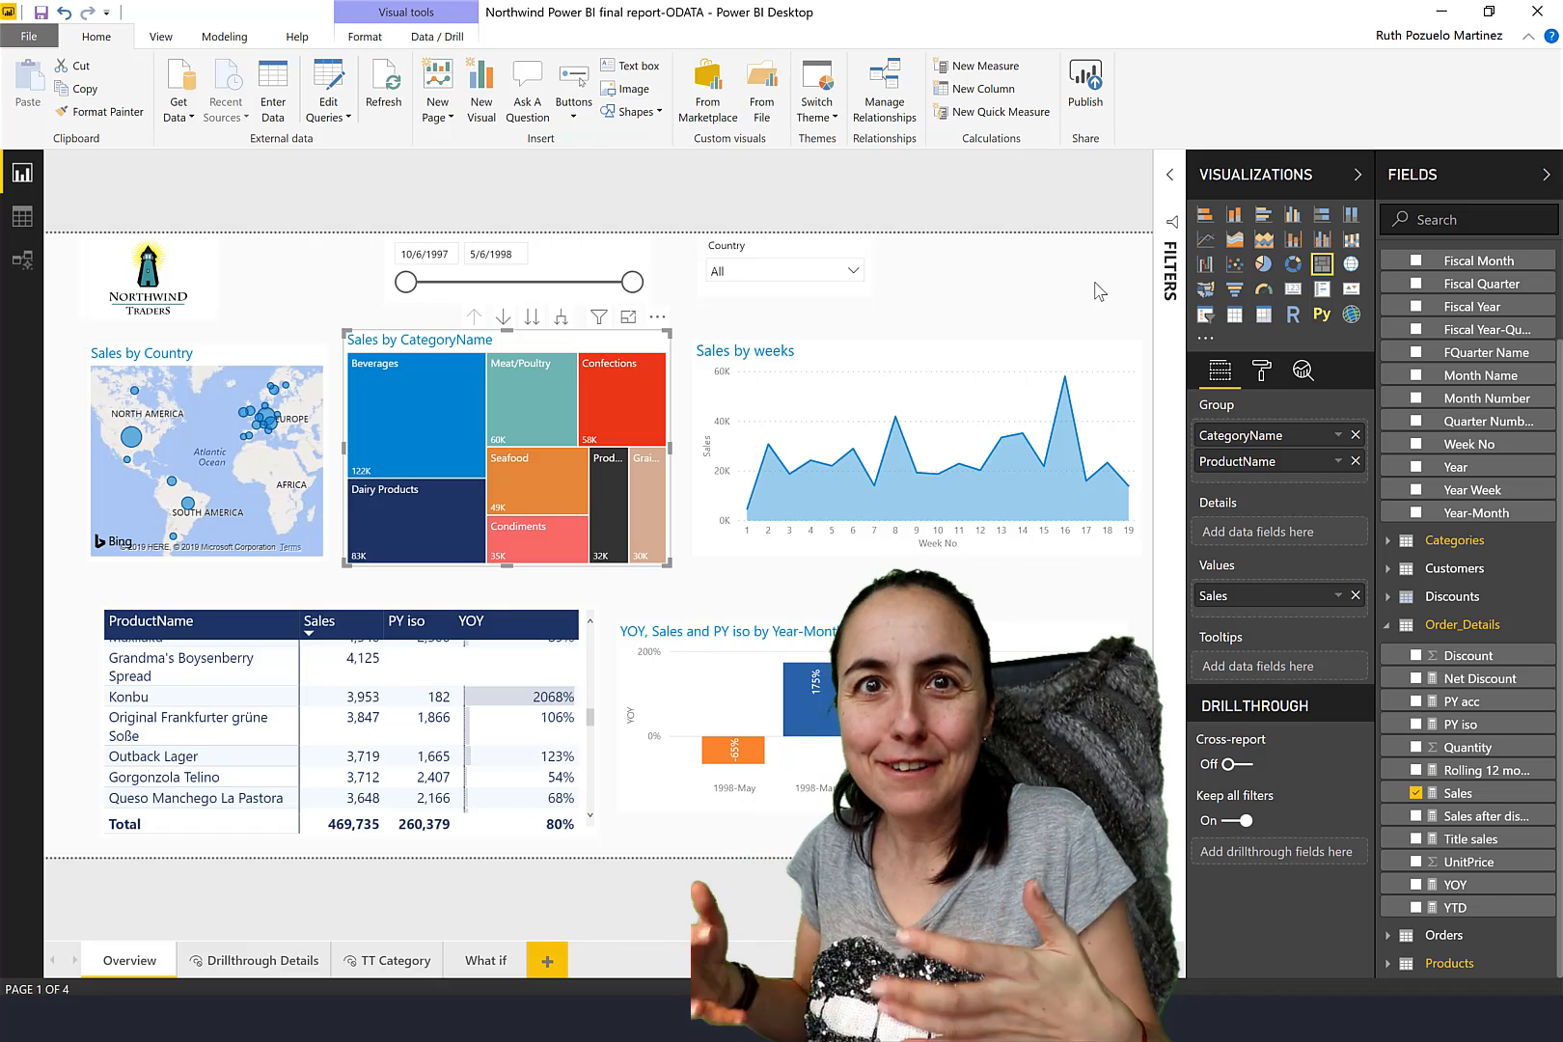
pyautogui.moveTo(681, 247)
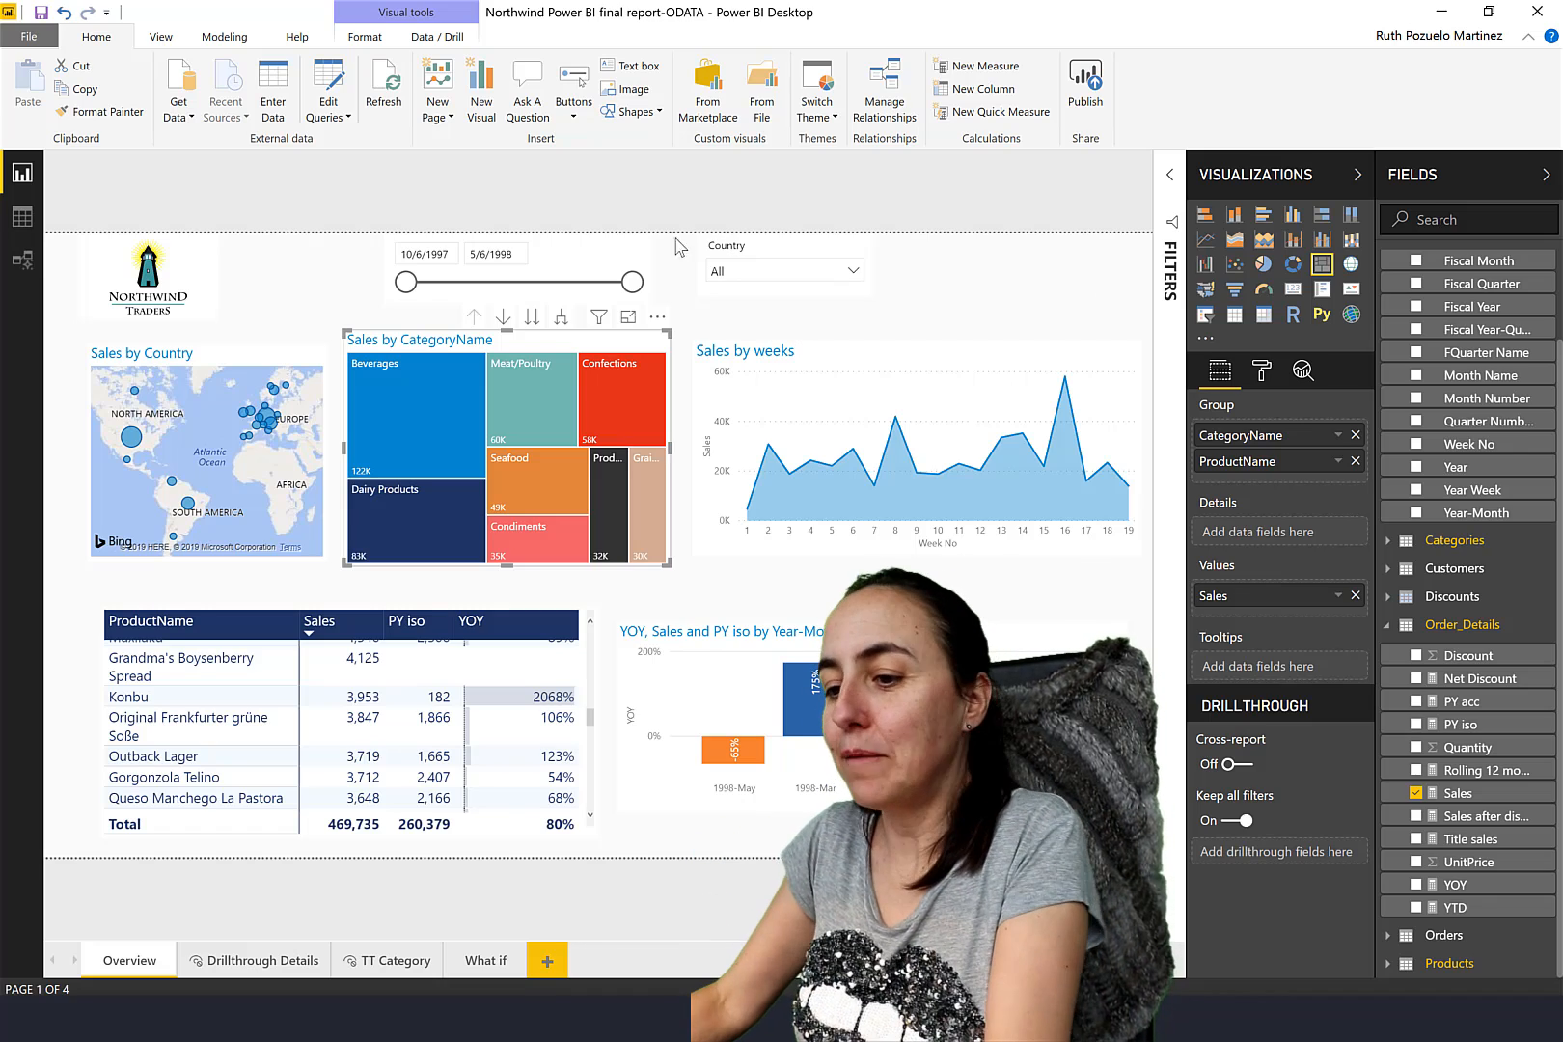
pyautogui.moveTo(591, 340)
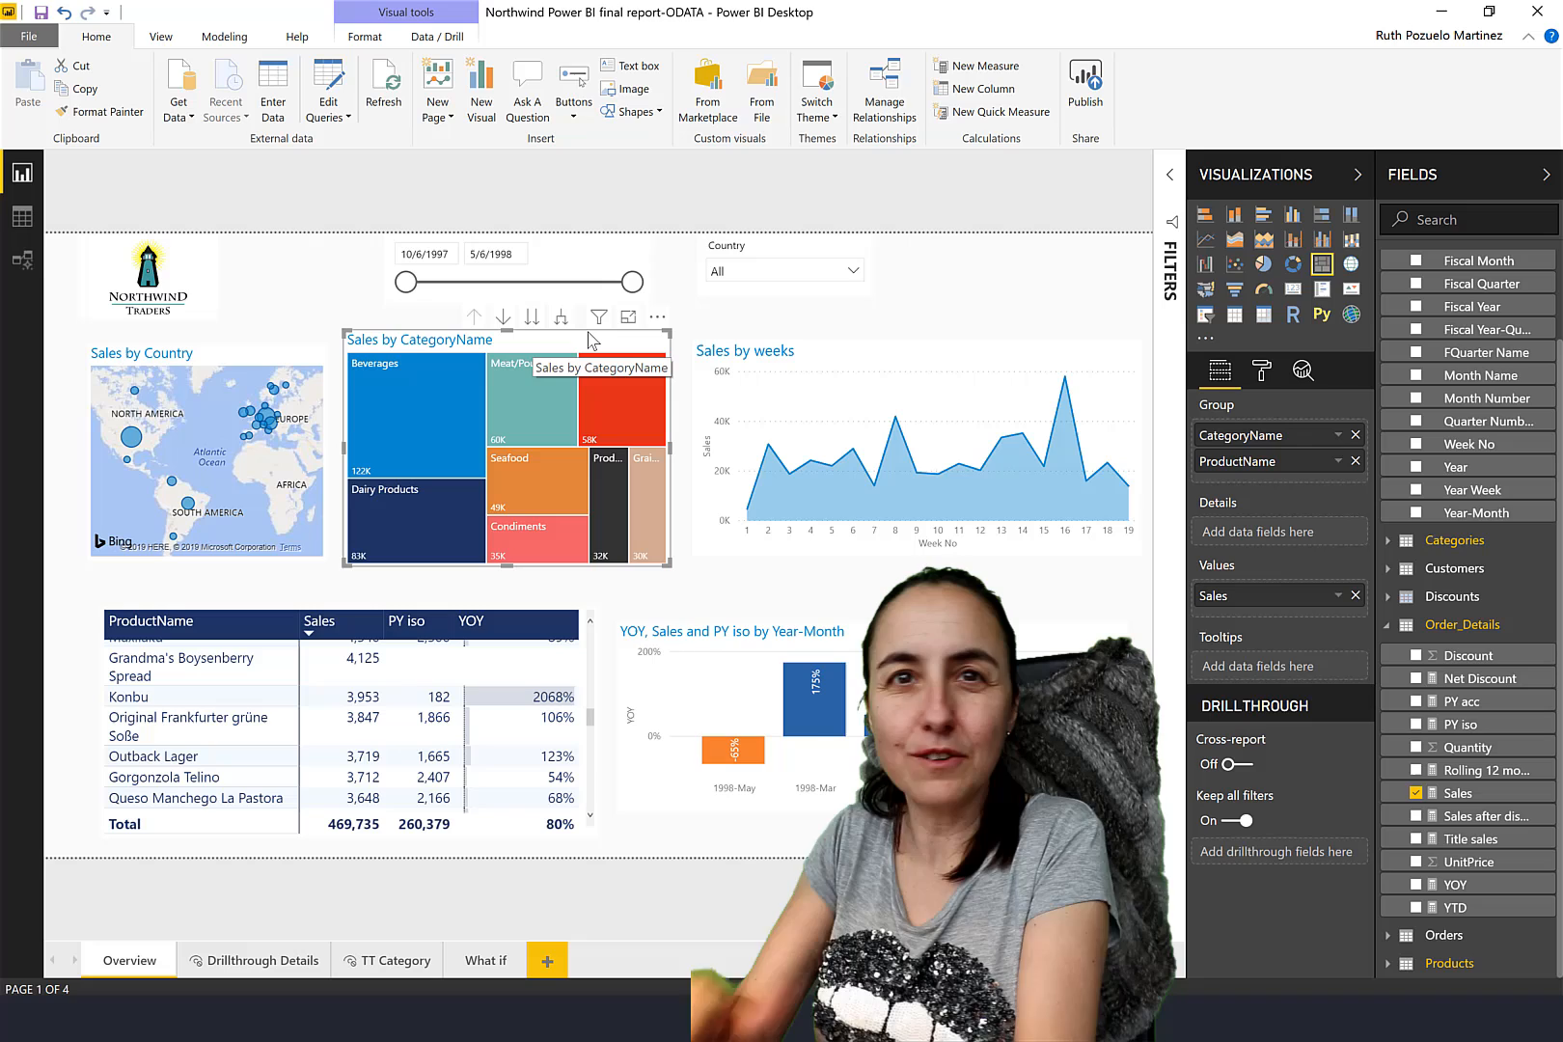